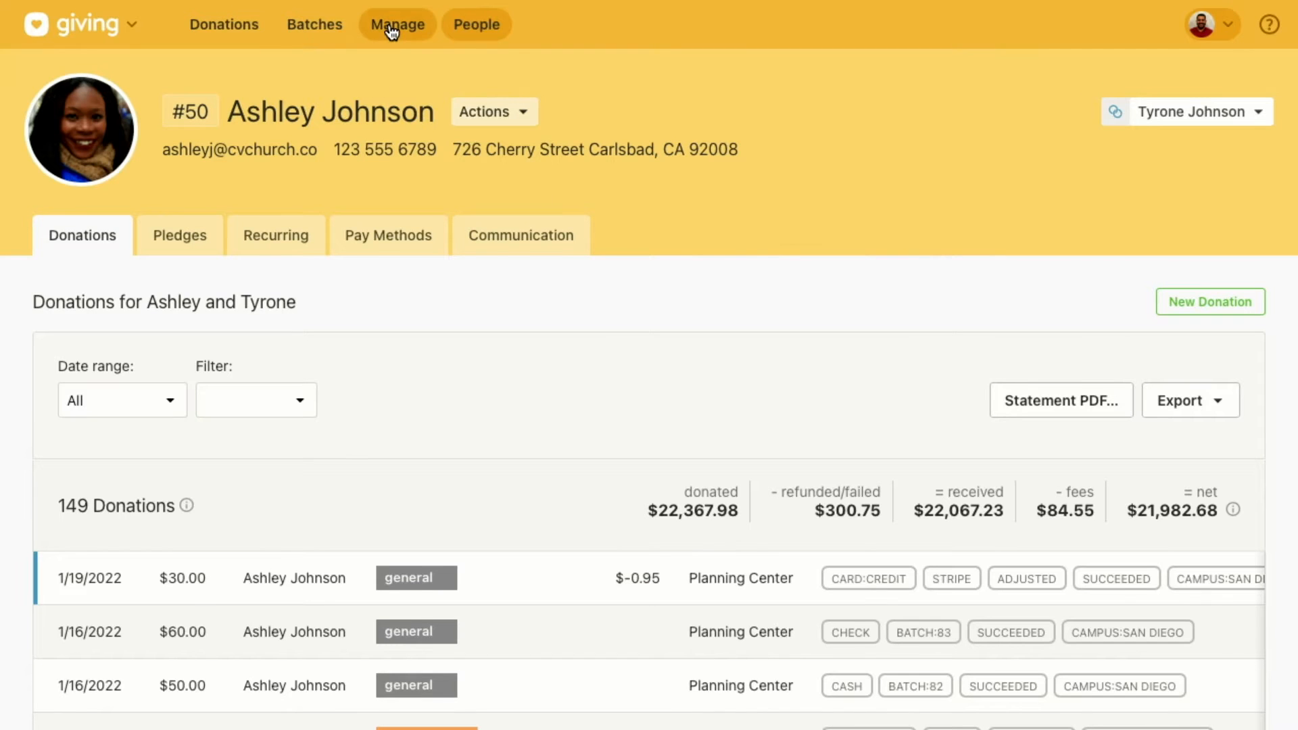
# Step: Go to Manage, then Statements, and scroll to the 2017–2021 statements list
pyautogui.click(397, 24)
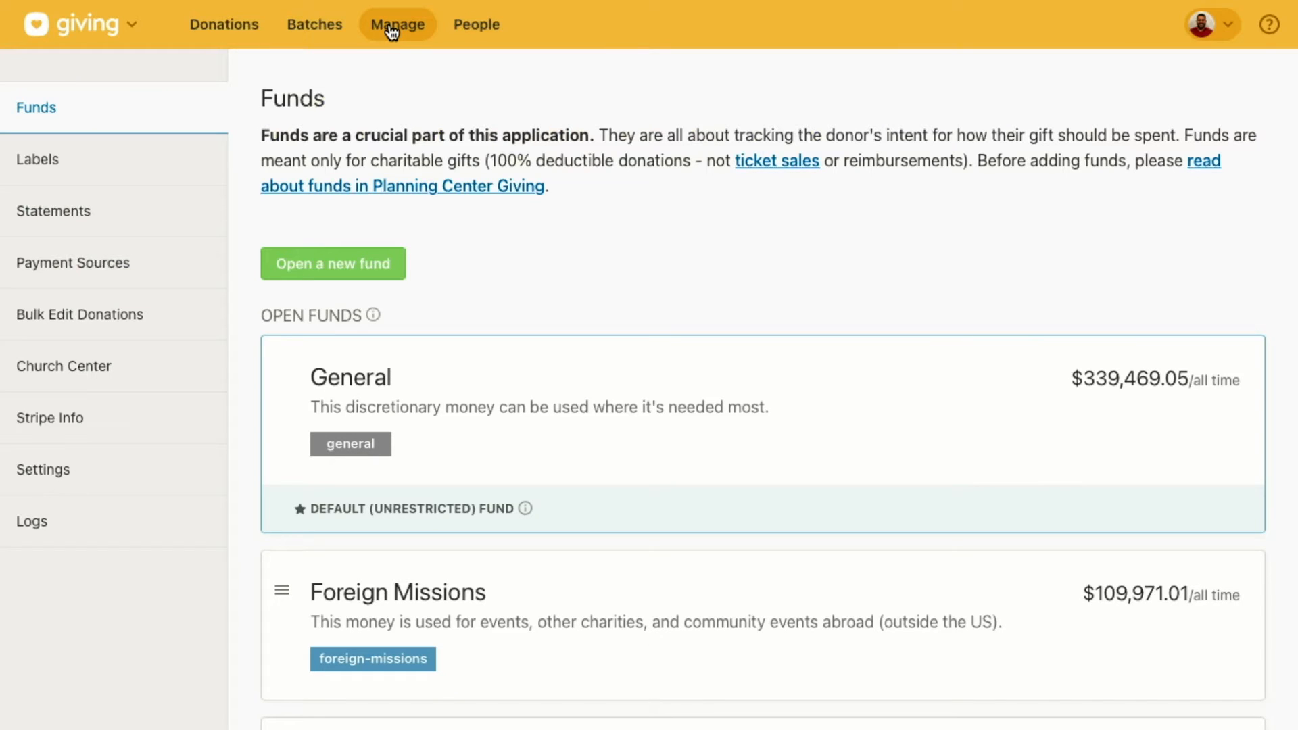
pyautogui.click(53, 210)
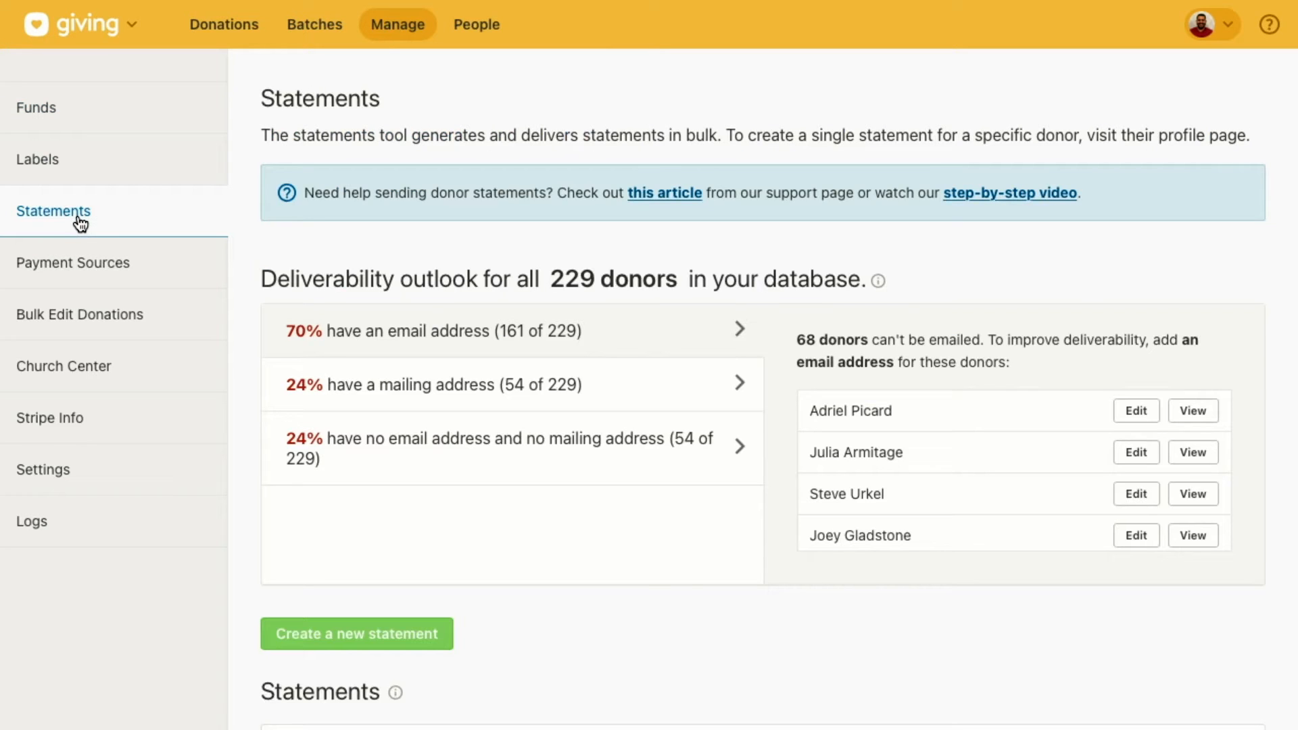
pyautogui.scroll(-3)
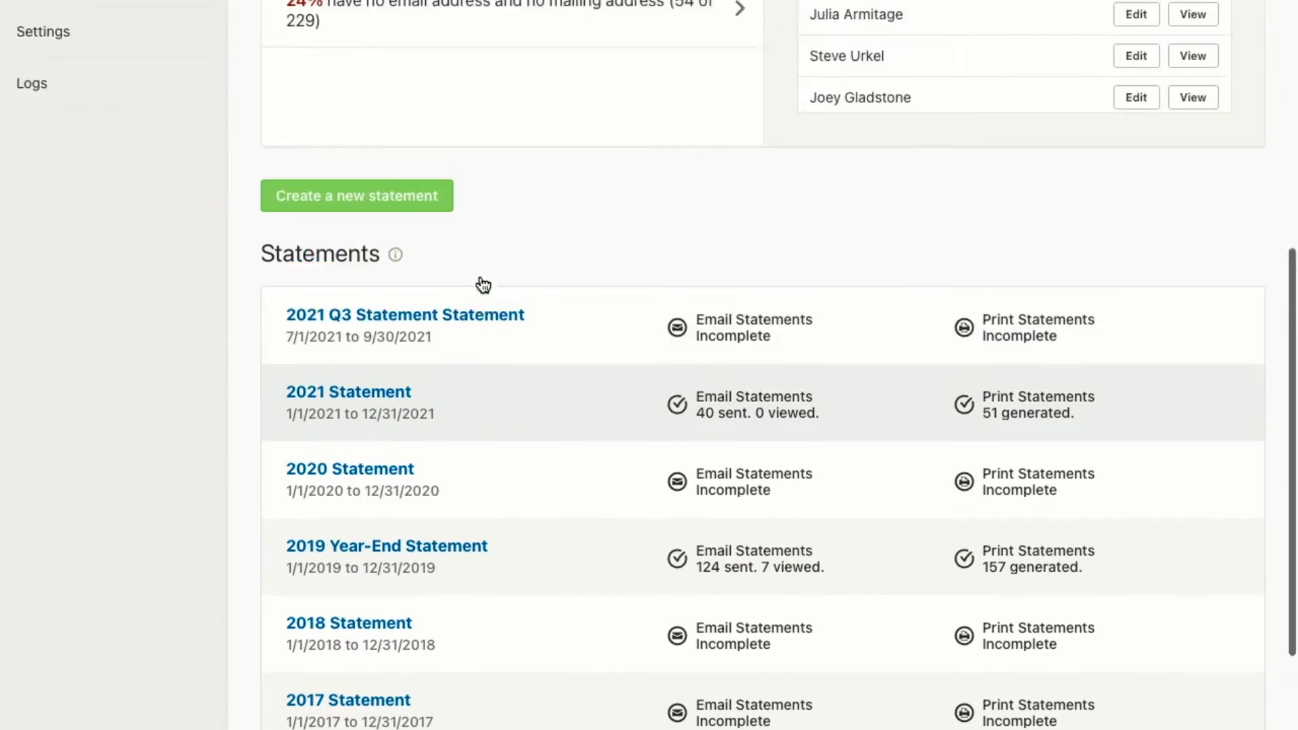
# Step: Start a new statement labelled '2021 Year-End'
pyautogui.click(357, 195)
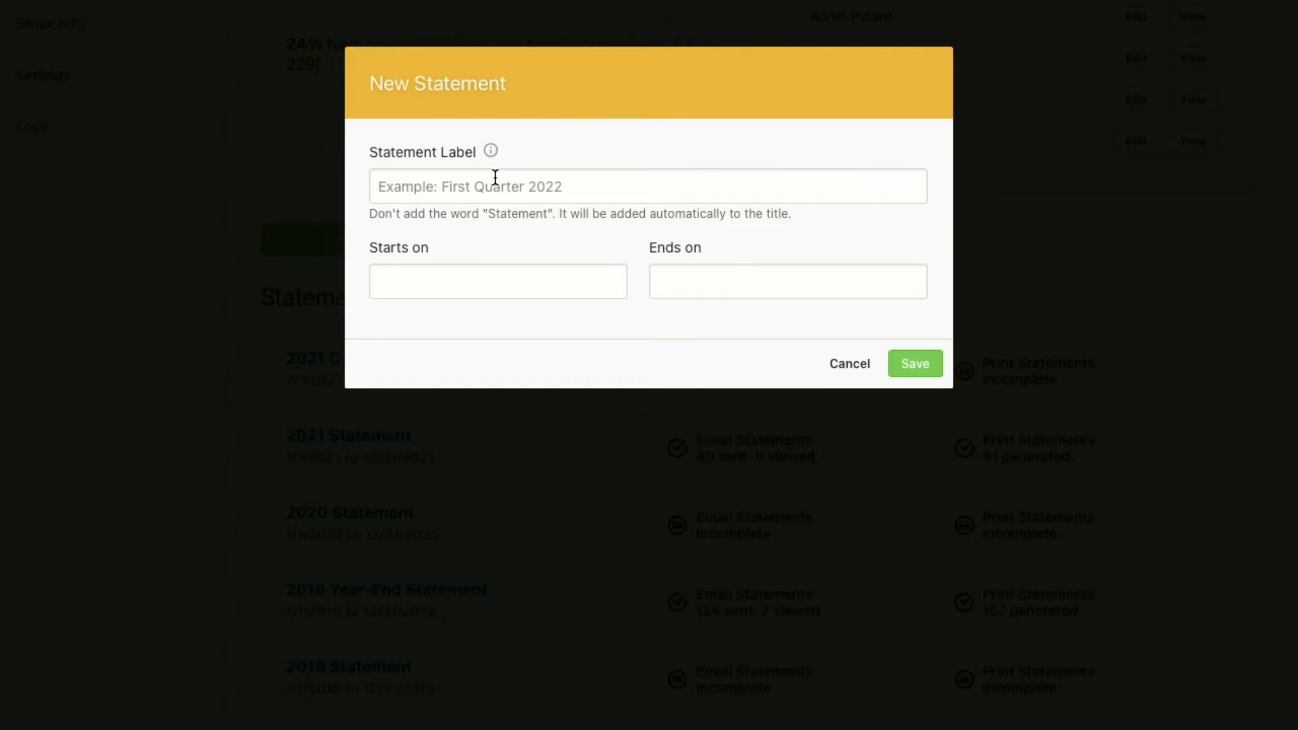
pyautogui.write('2')
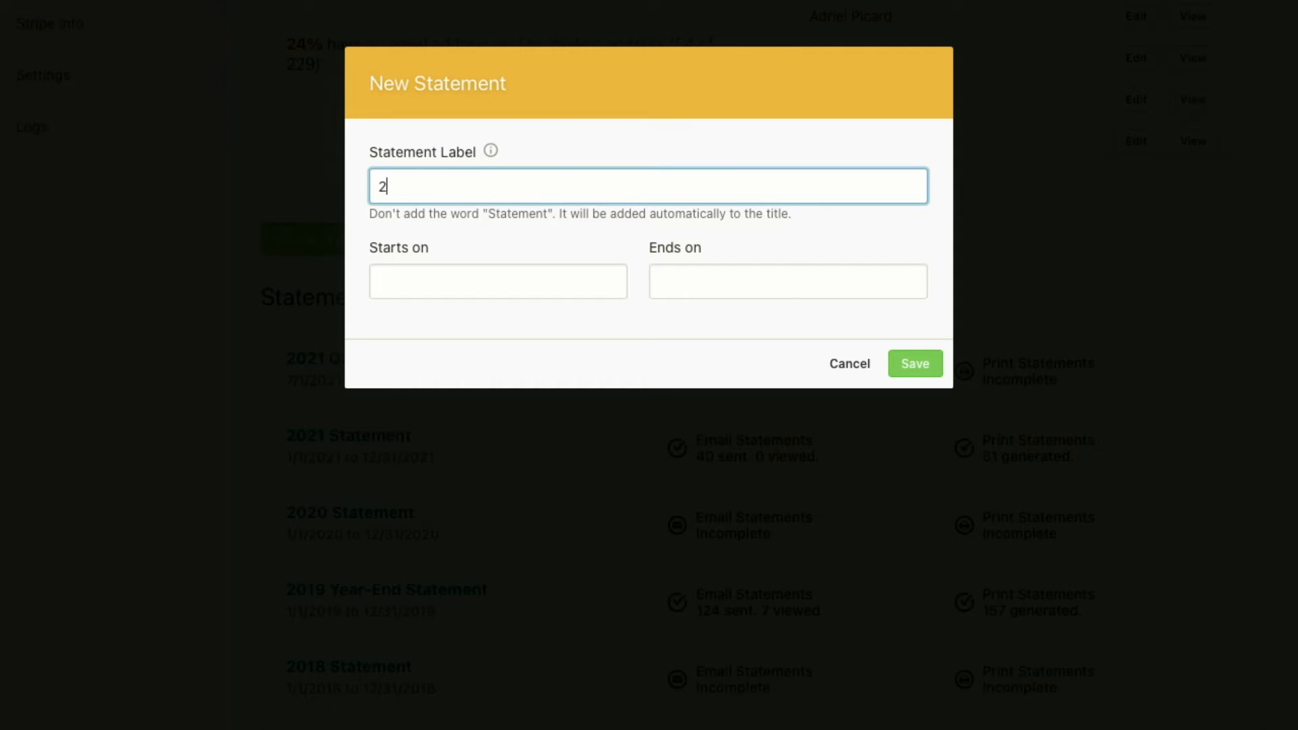
pyautogui.write('021 Statemen')
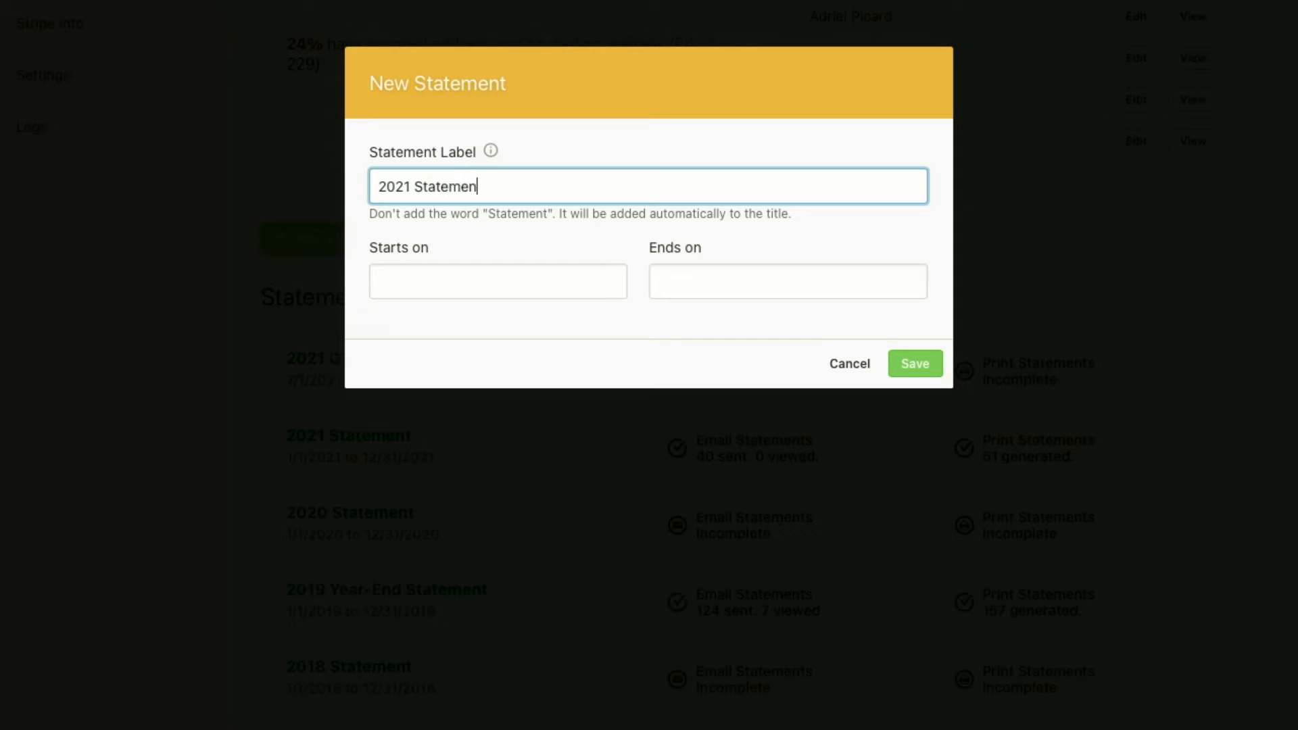
pyautogui.press('Backspace')
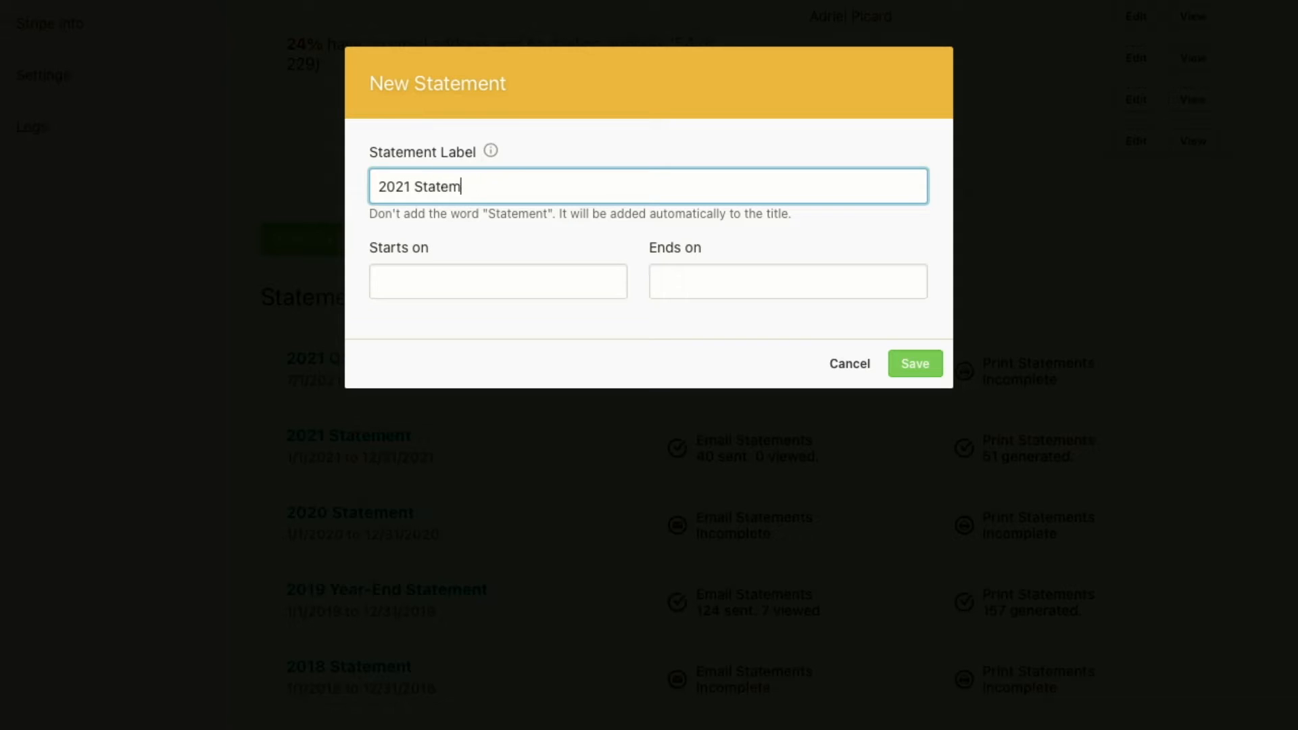
pyautogui.press('Backspace')
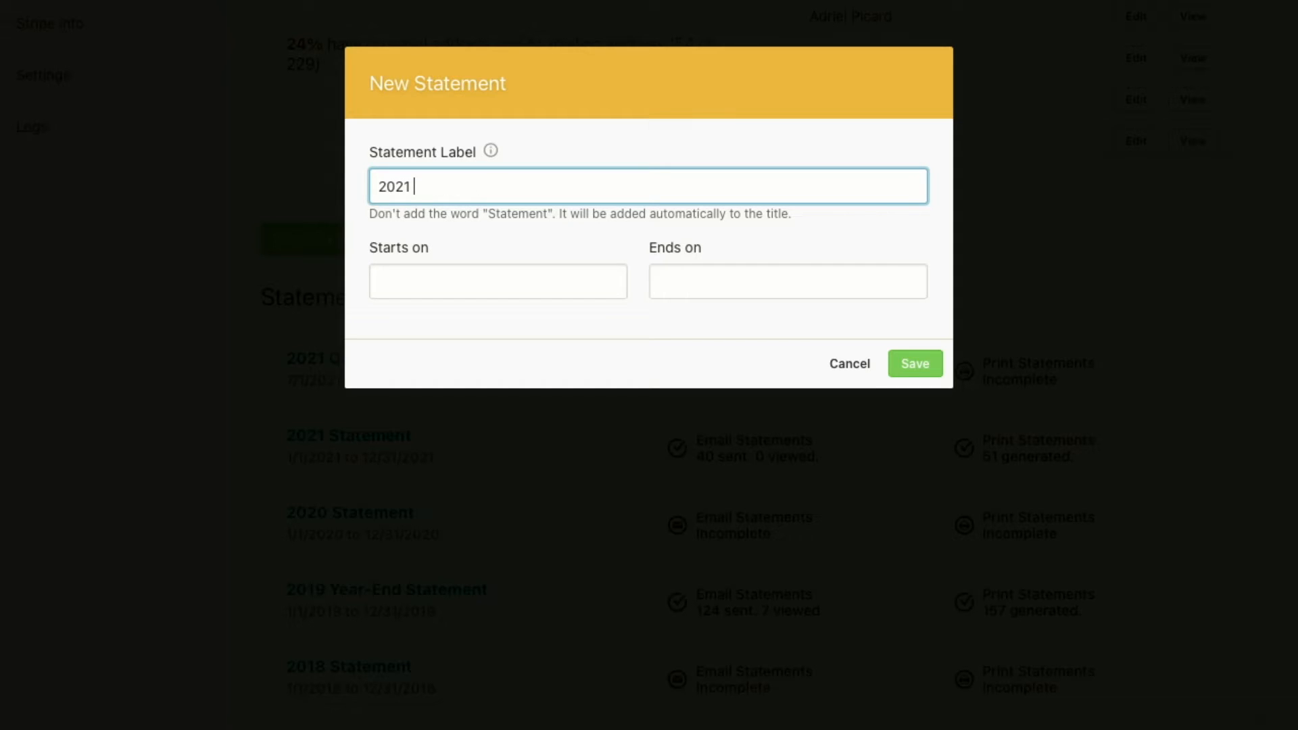
pyautogui.write('Y')
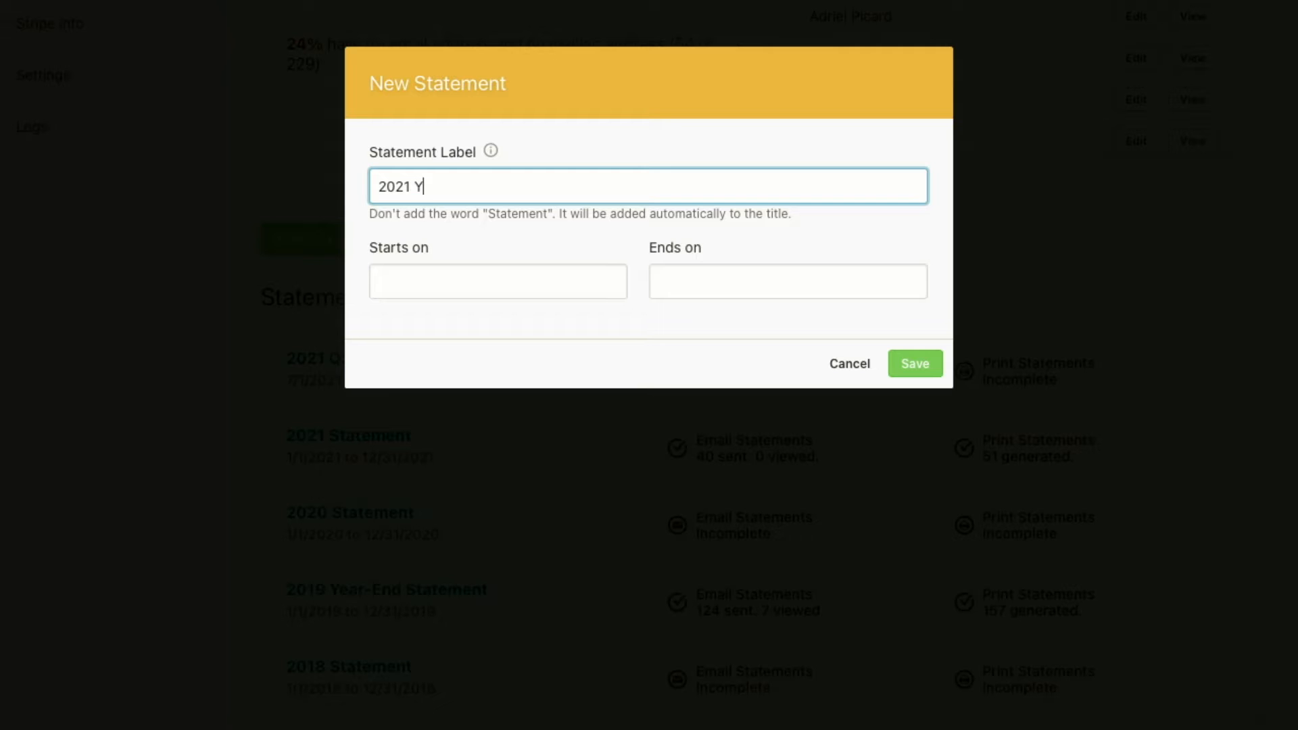
pyautogui.write('ear-End')
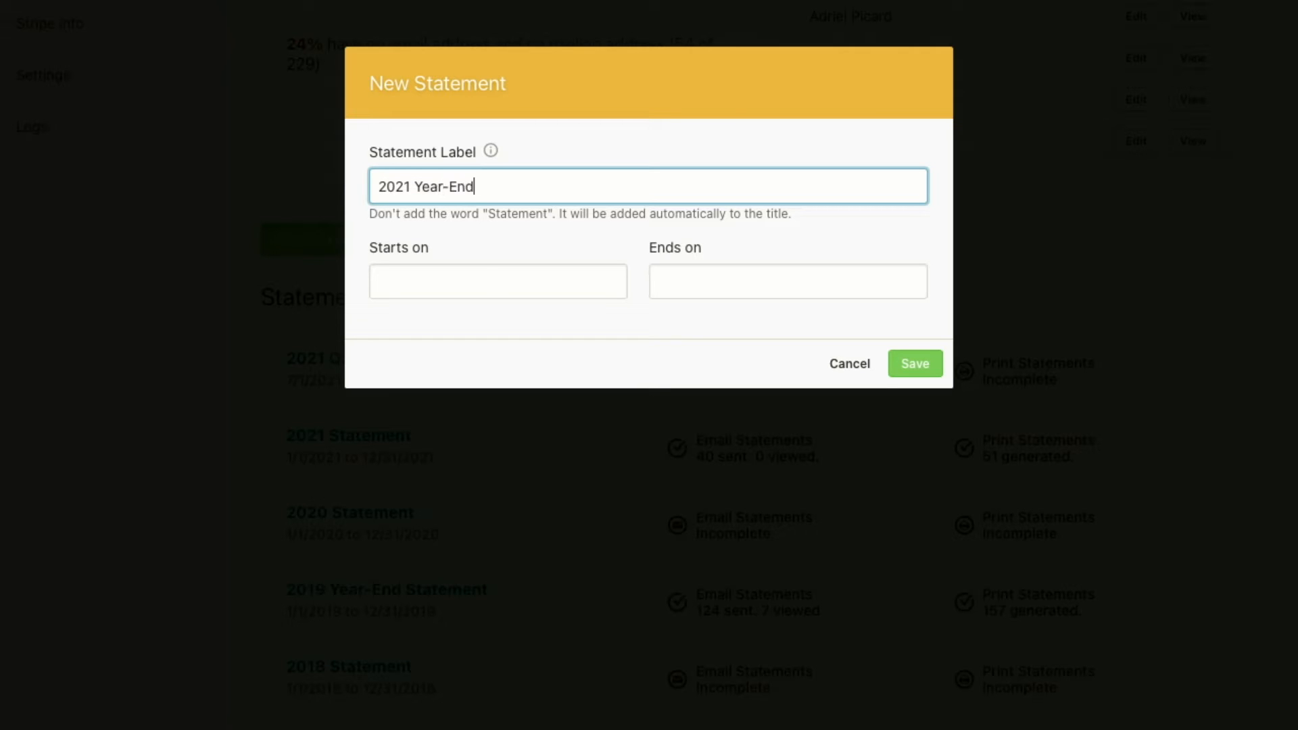
# Step: Set the statement date range from 1/1/2021 to 12/31/2021
pyautogui.click(497, 281)
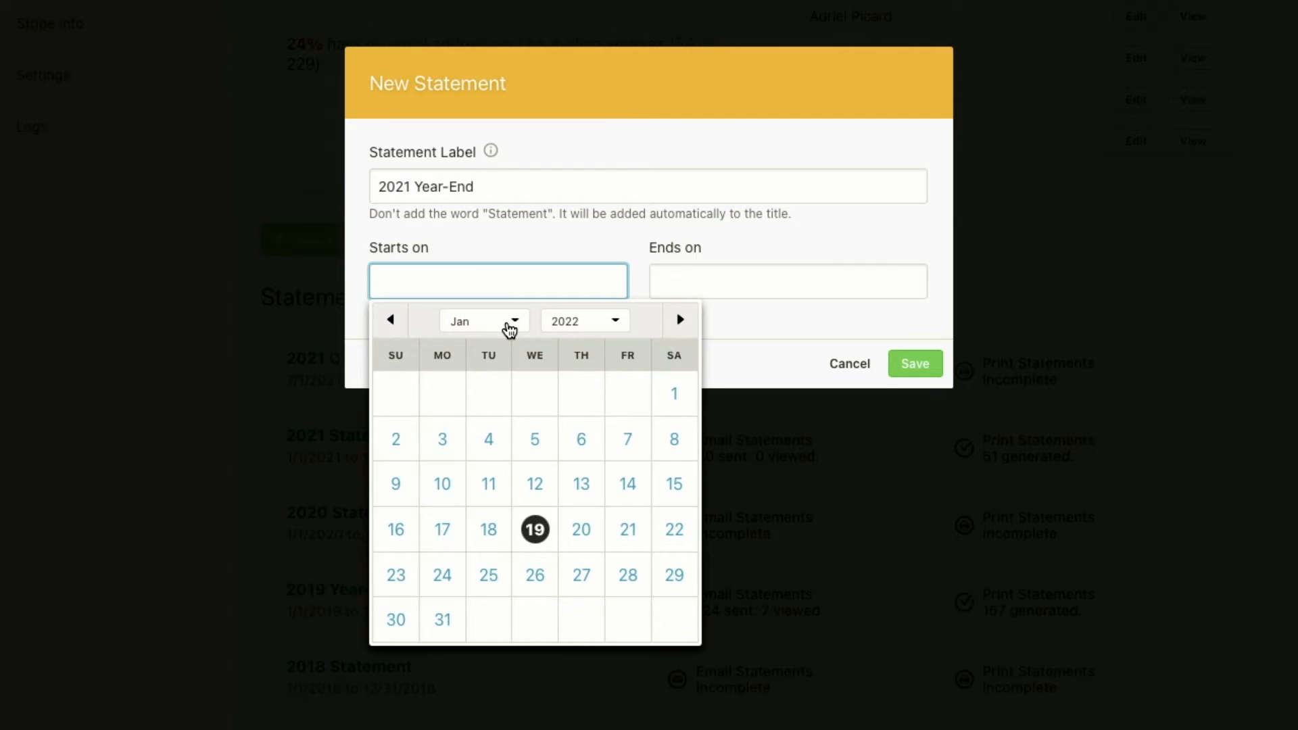
pyautogui.click(584, 321)
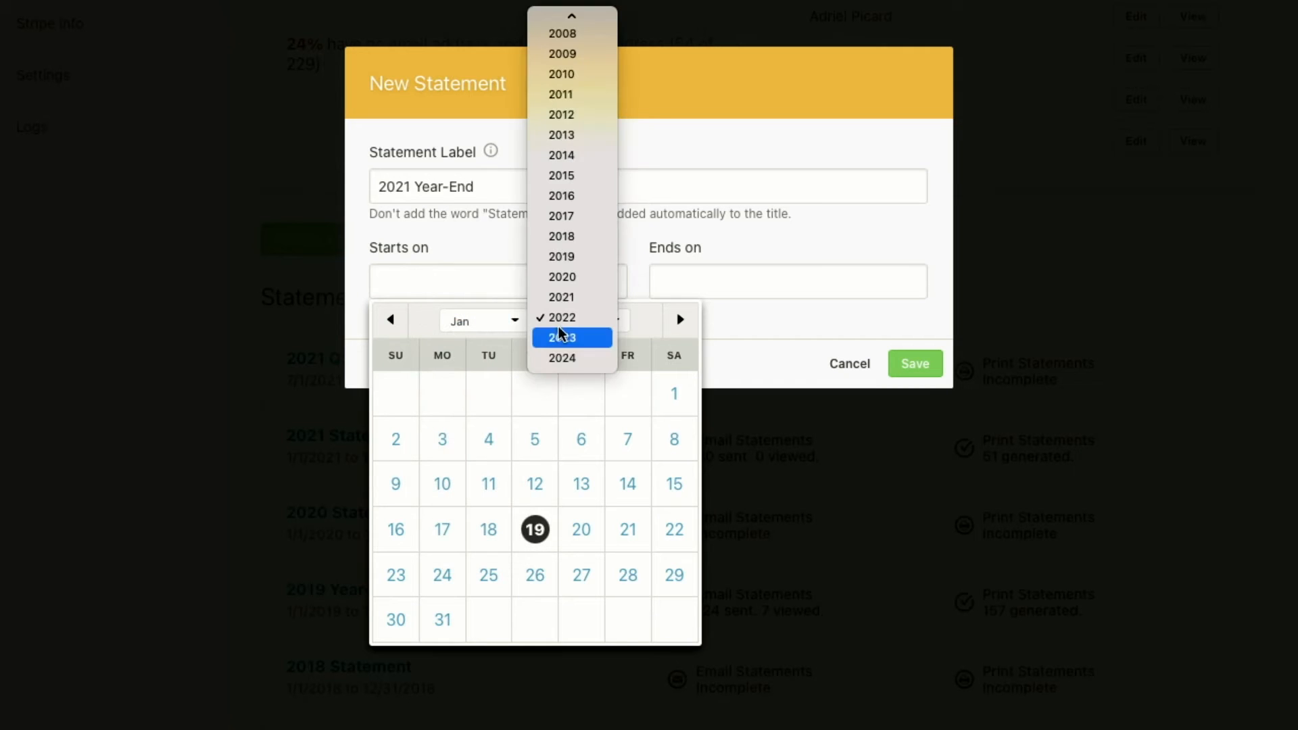
pyautogui.click(561, 296)
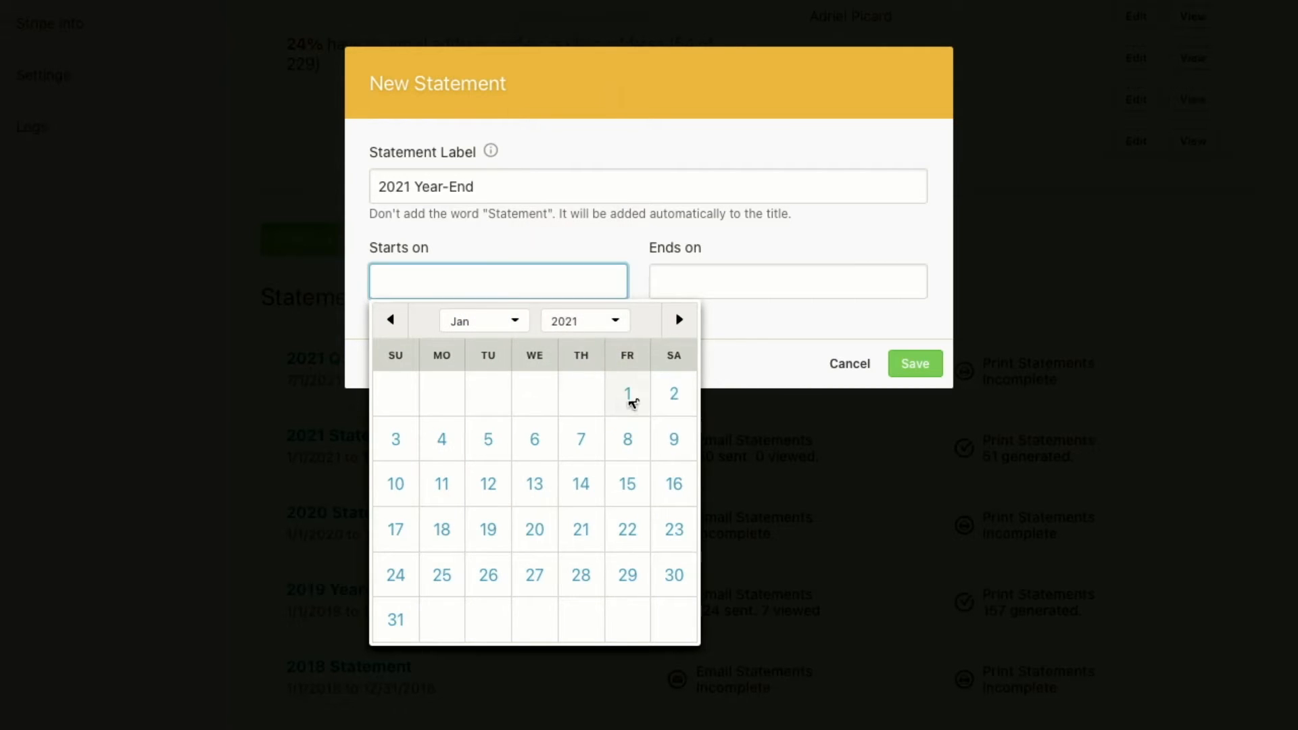
pyautogui.click(627, 394)
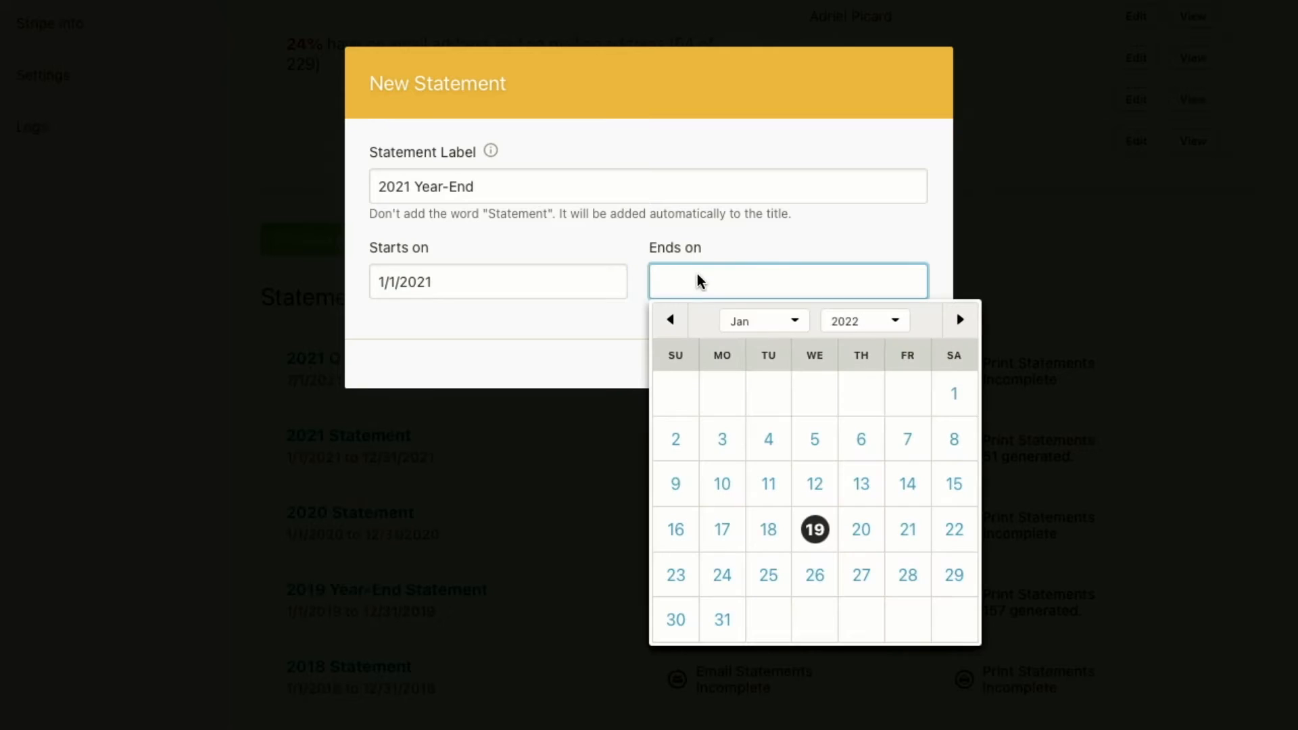
pyautogui.click(762, 320)
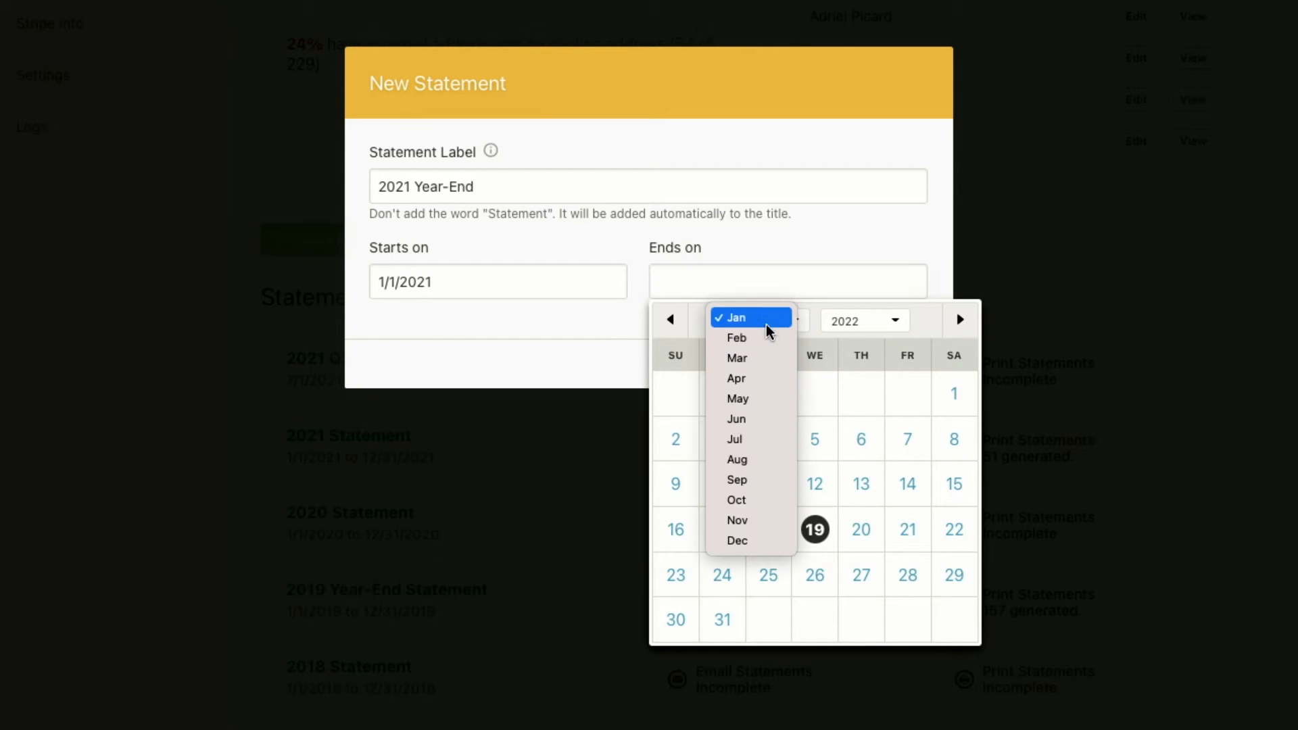
pyautogui.click(737, 540)
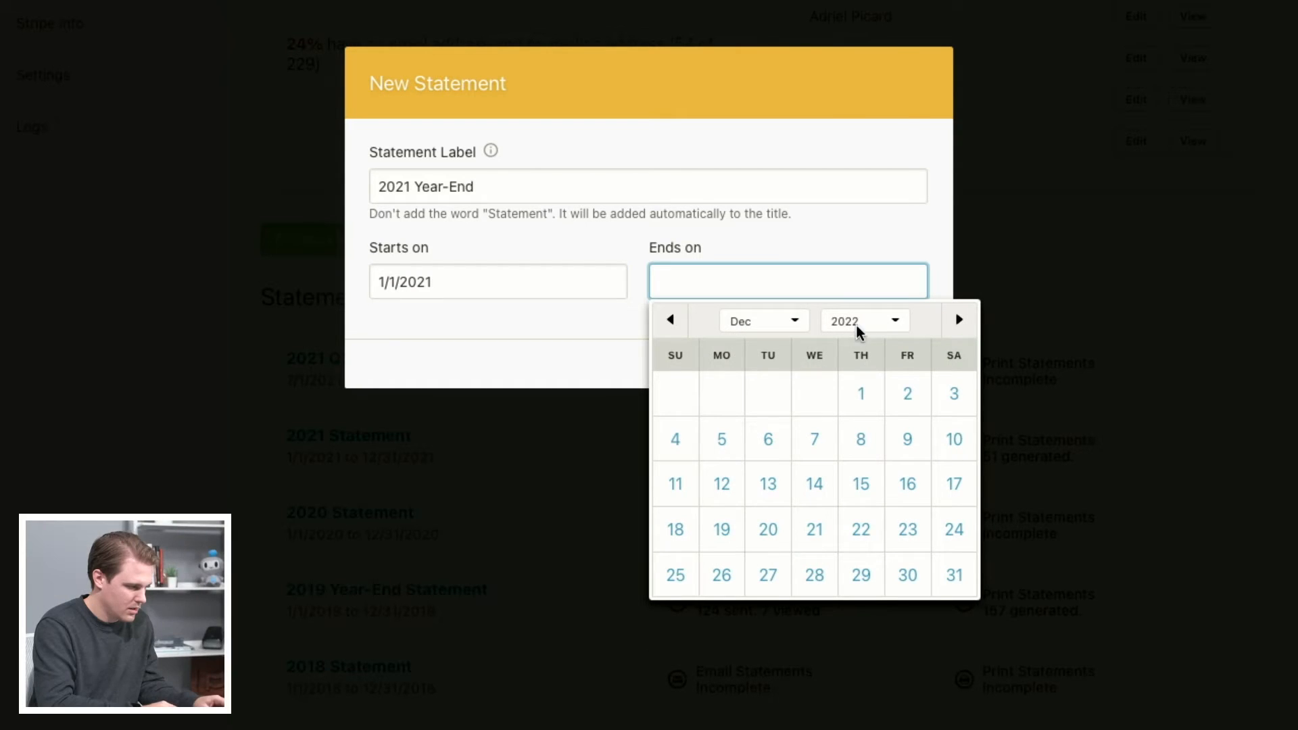
pyautogui.click(861, 320)
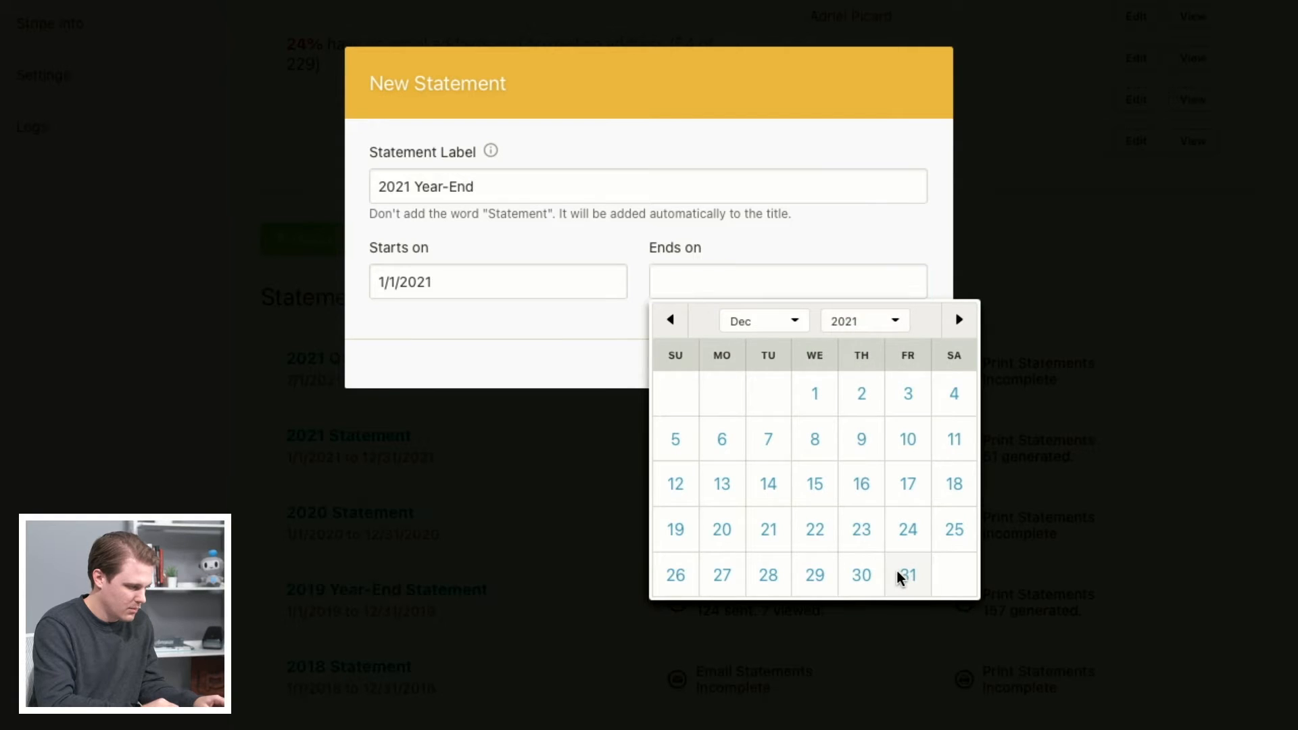
pyautogui.click(908, 575)
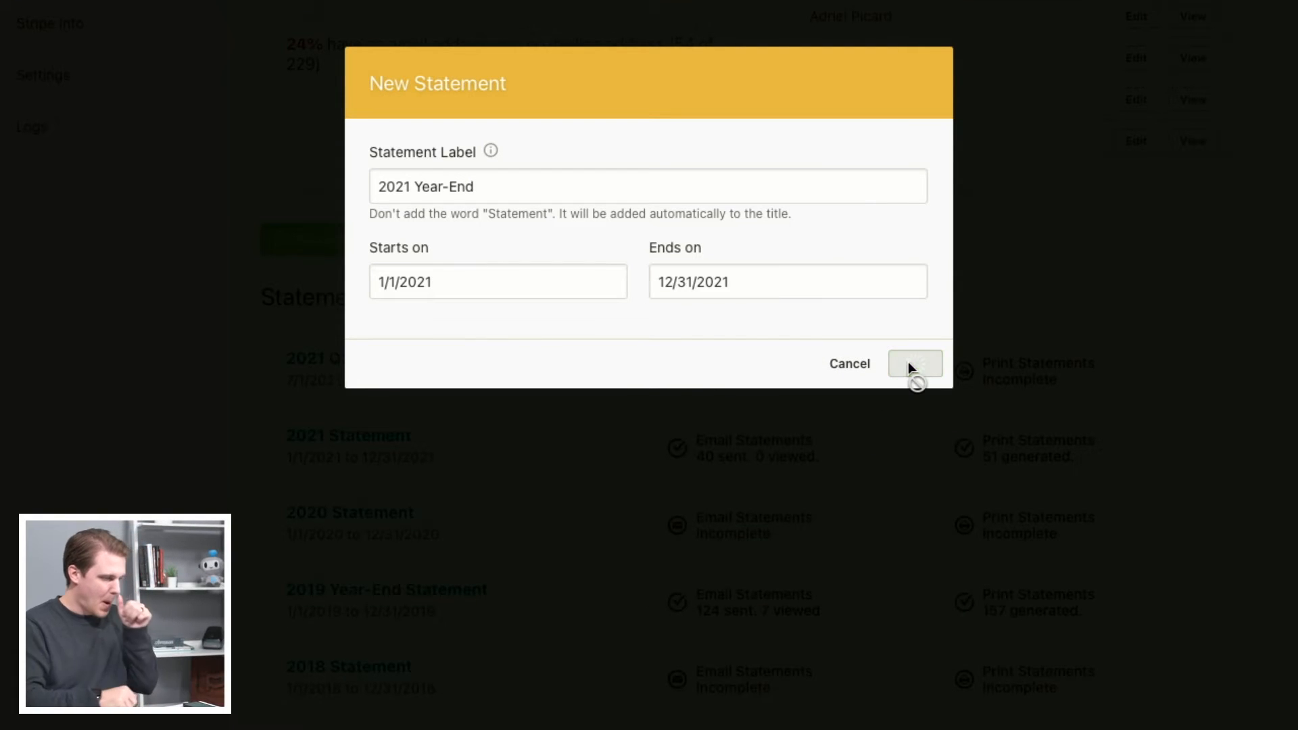
# Step: Save the statement and review deliverability: 61 donors, 79% emailable, 13 without email
pyautogui.click(914, 364)
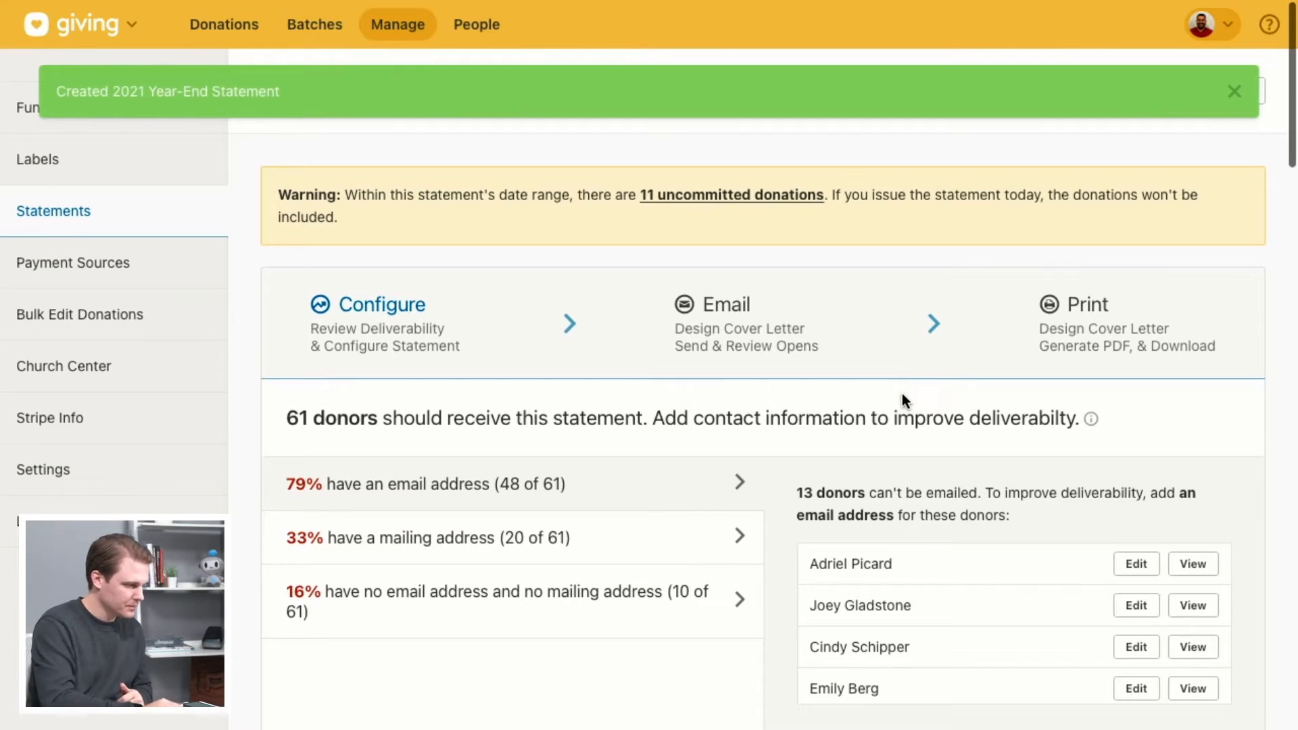
pyautogui.scroll(-3)
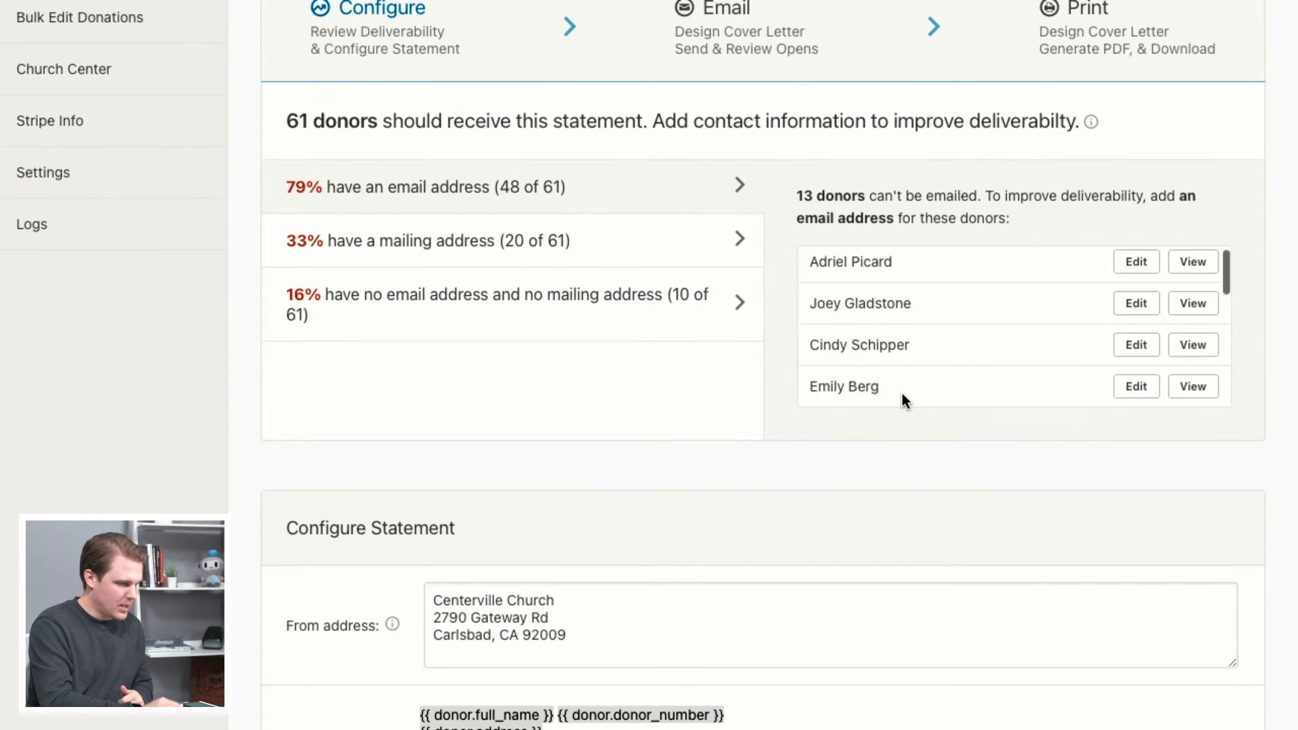
pyautogui.scroll(-3)
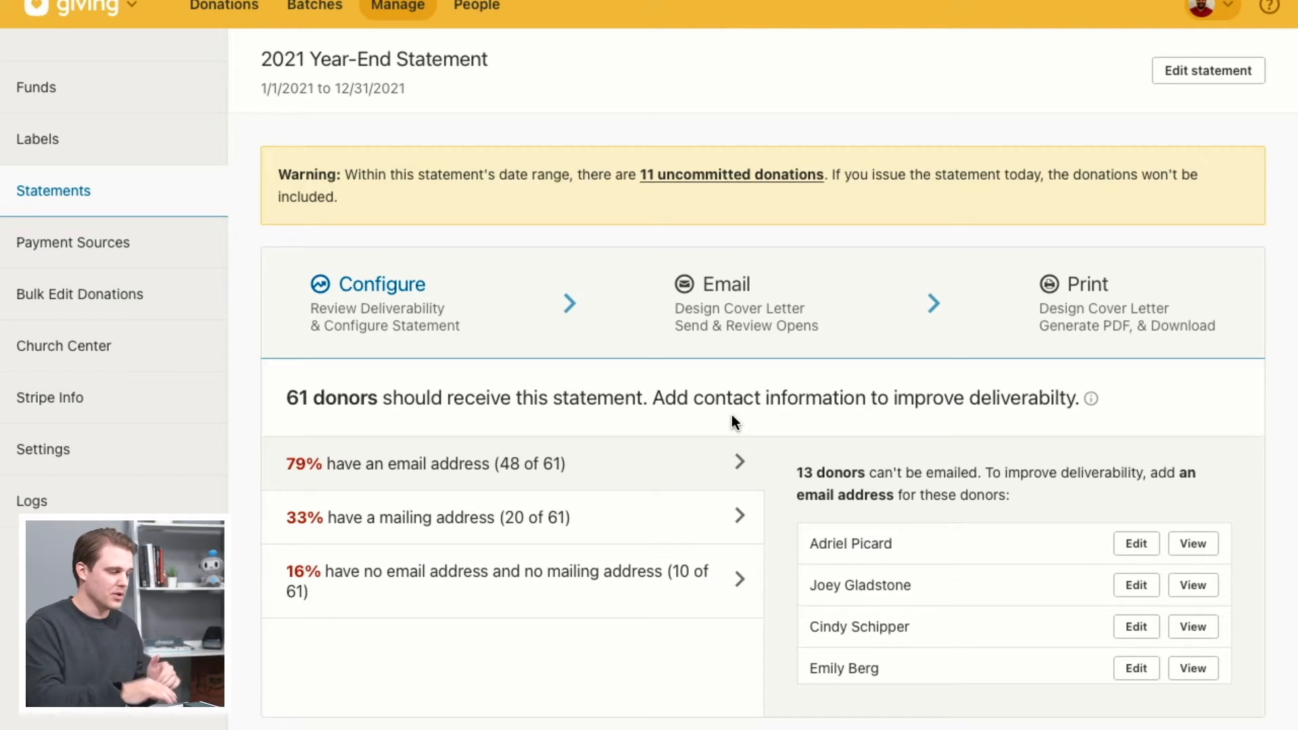
pyautogui.moveTo(569, 368)
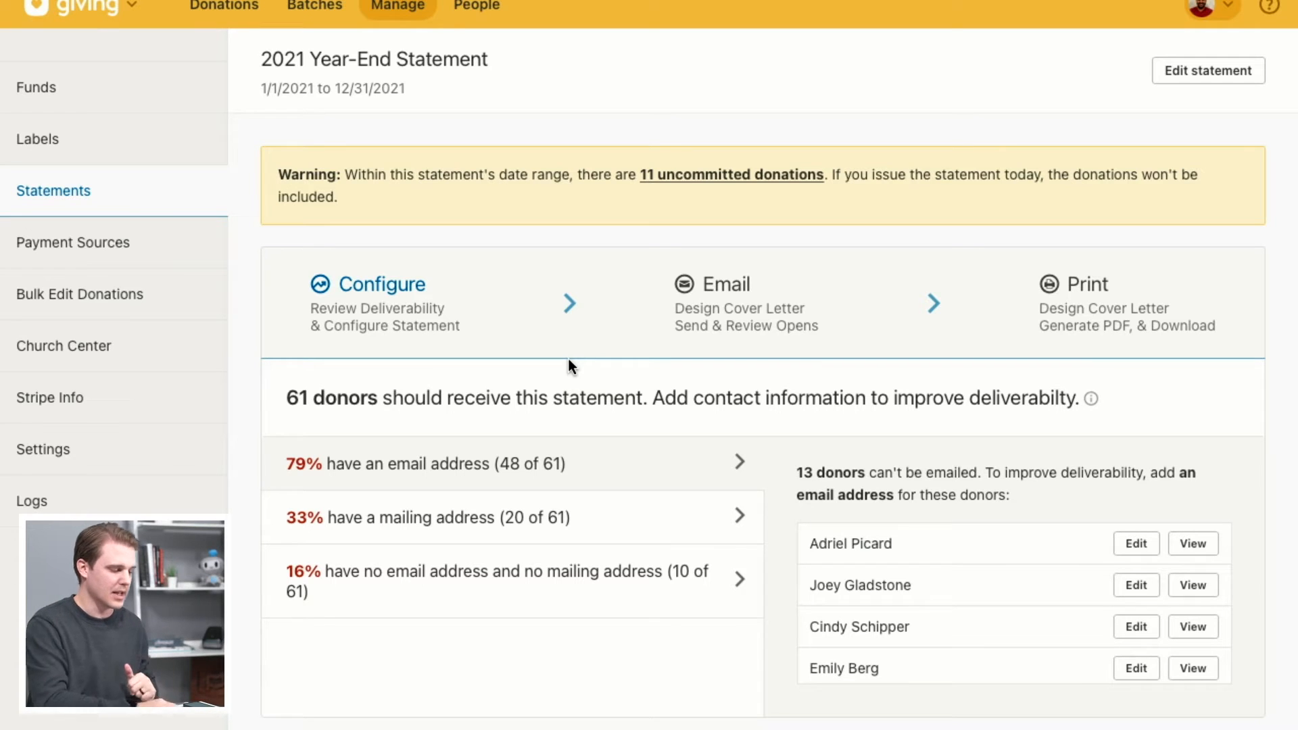
pyautogui.scroll(-3)
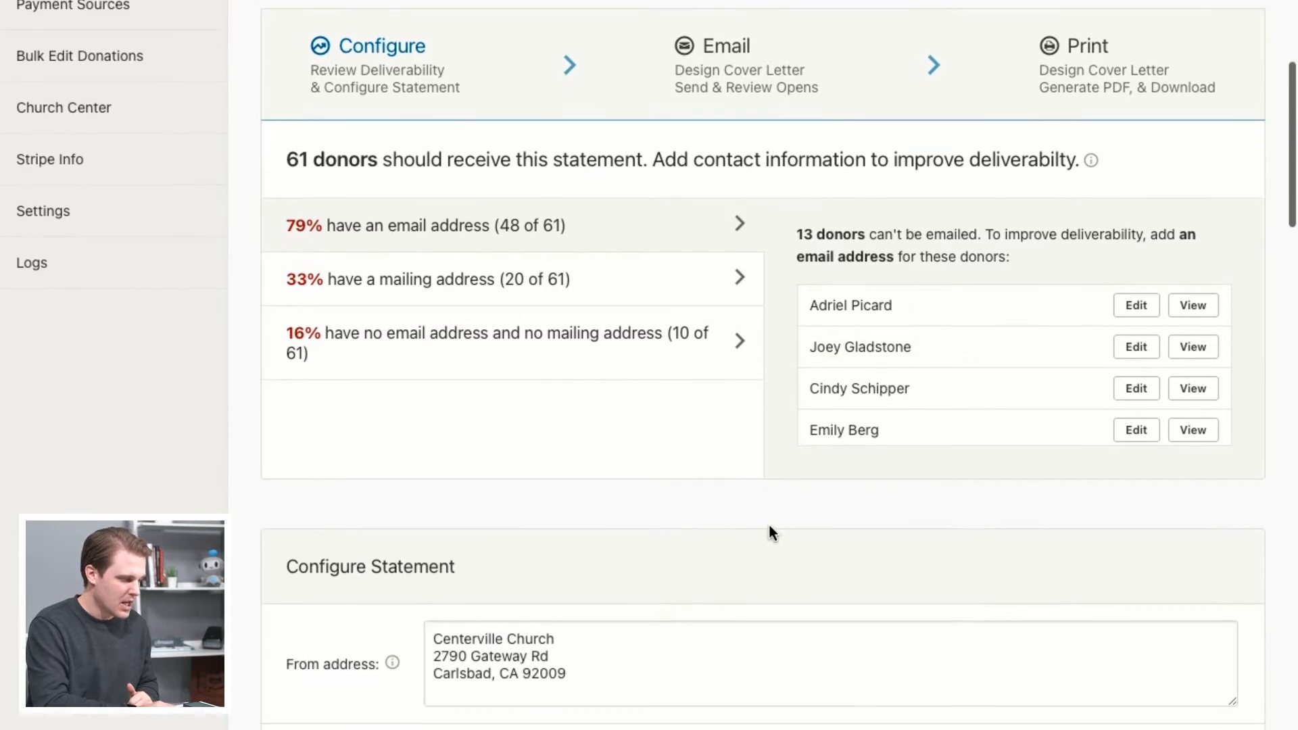
pyautogui.scroll(-3)
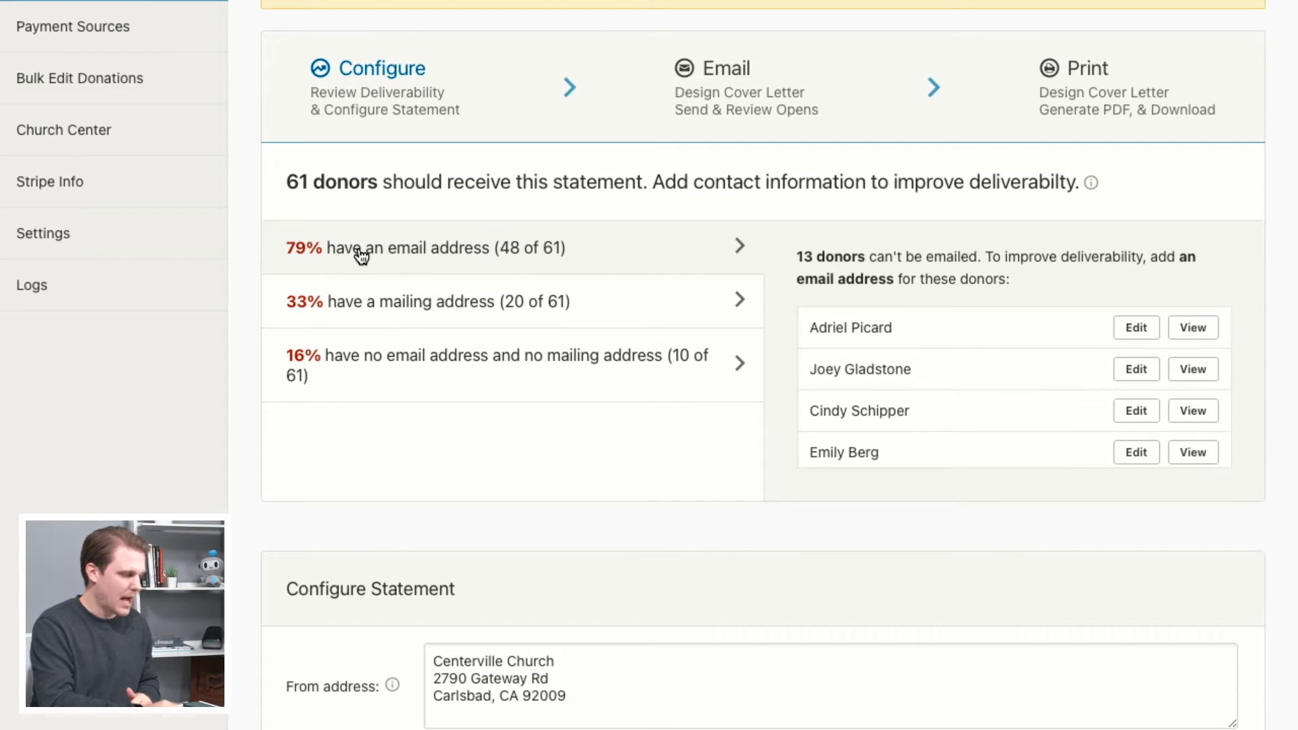
pyautogui.moveTo(417, 248)
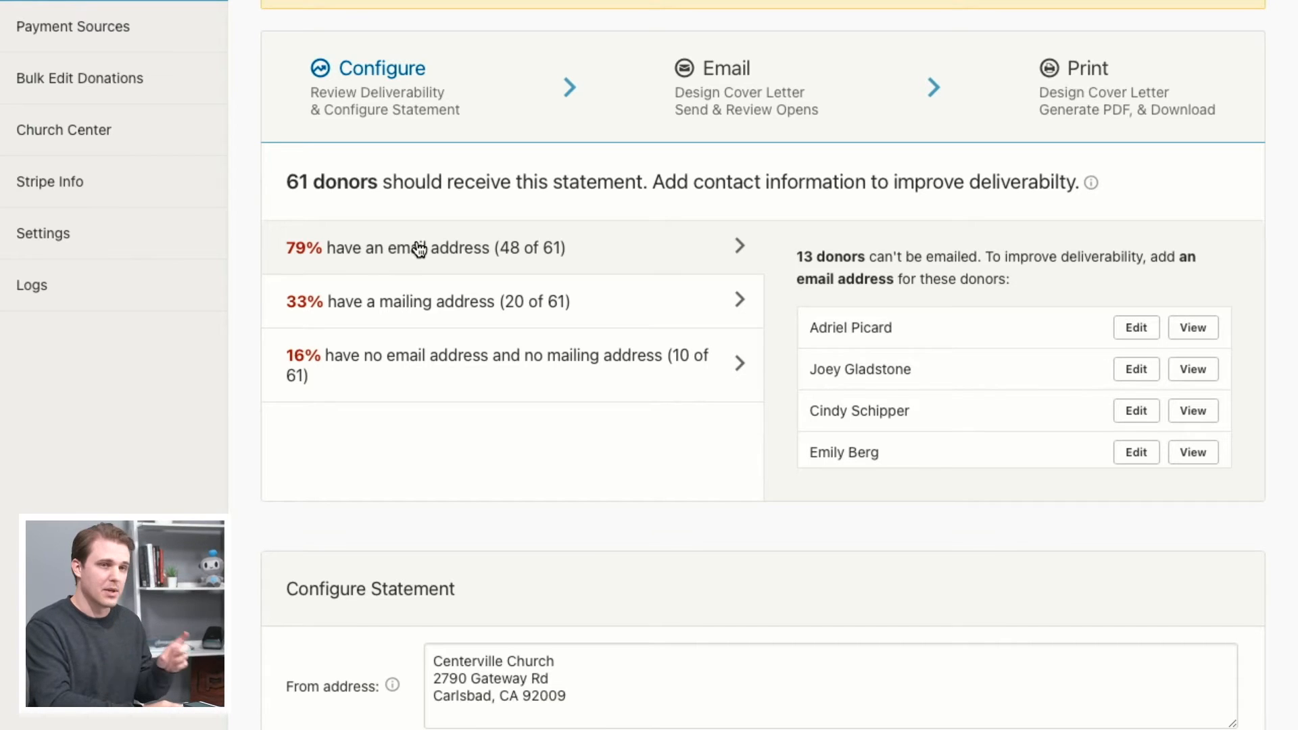
pyautogui.moveTo(457, 277)
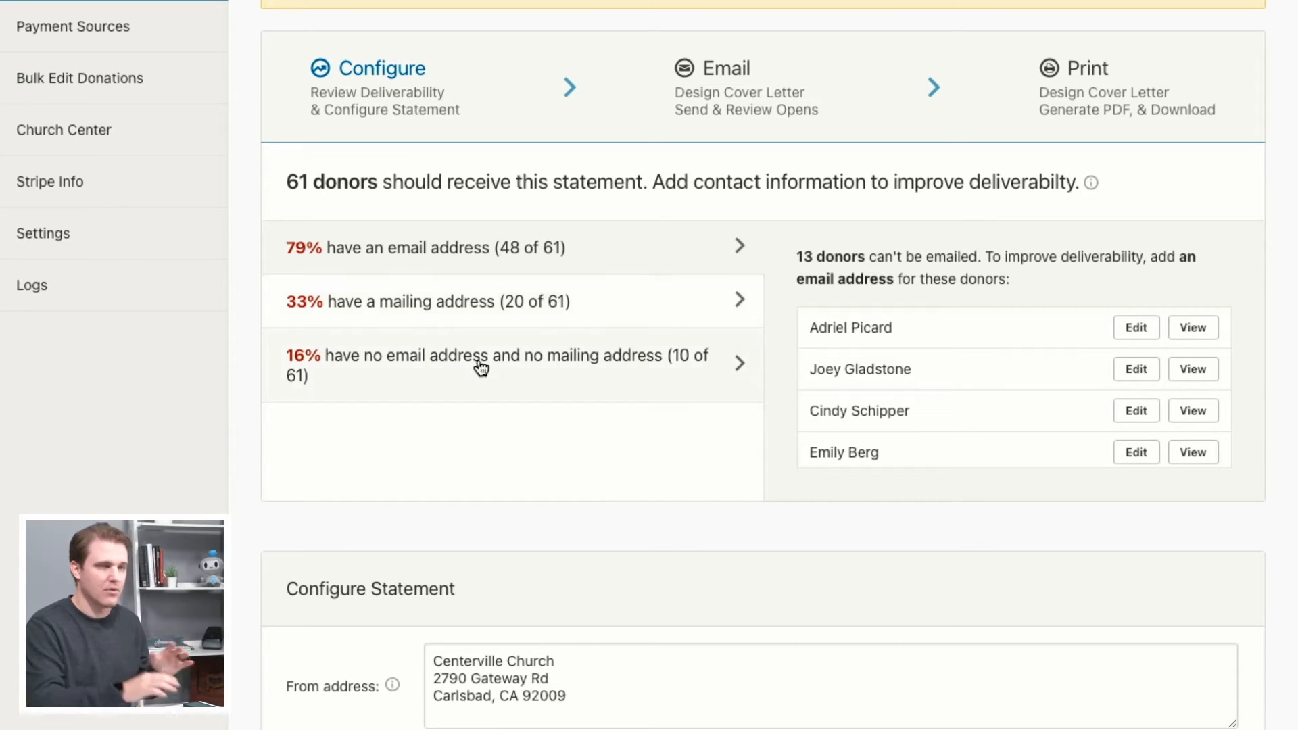
pyautogui.moveTo(597, 327)
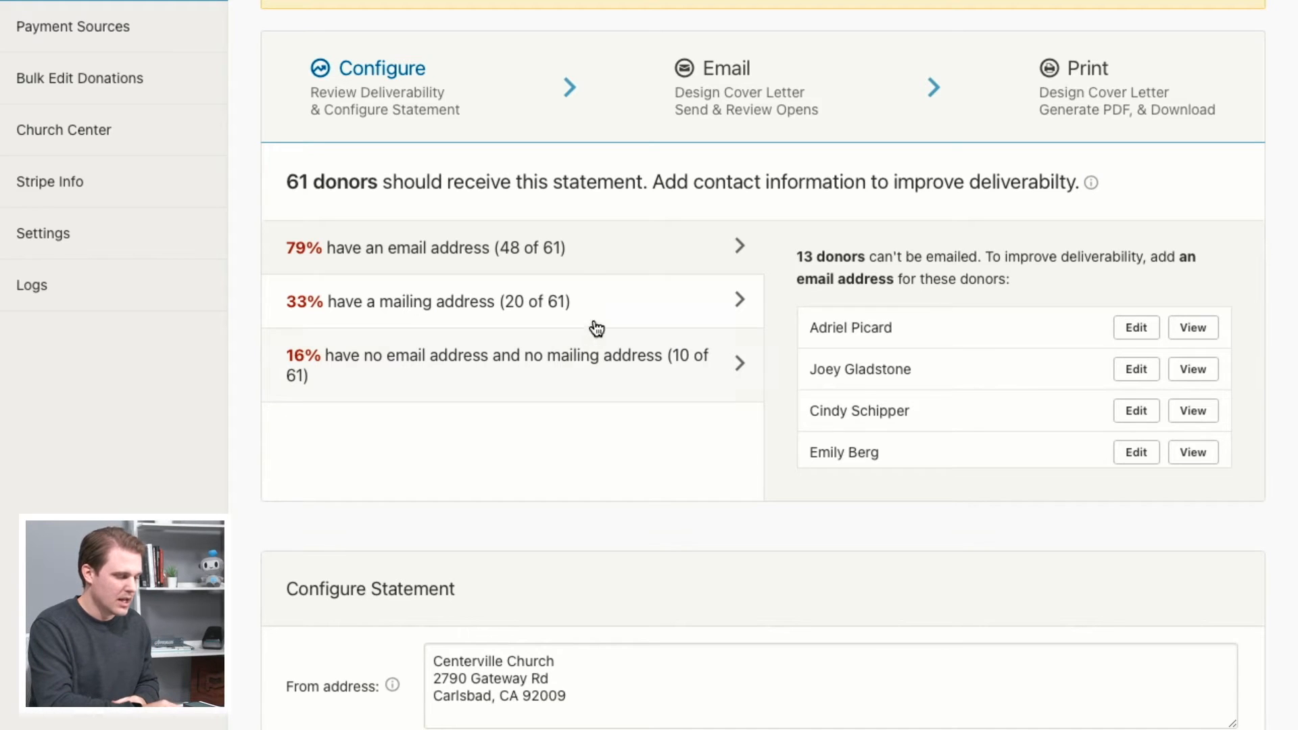
pyautogui.scroll(-3)
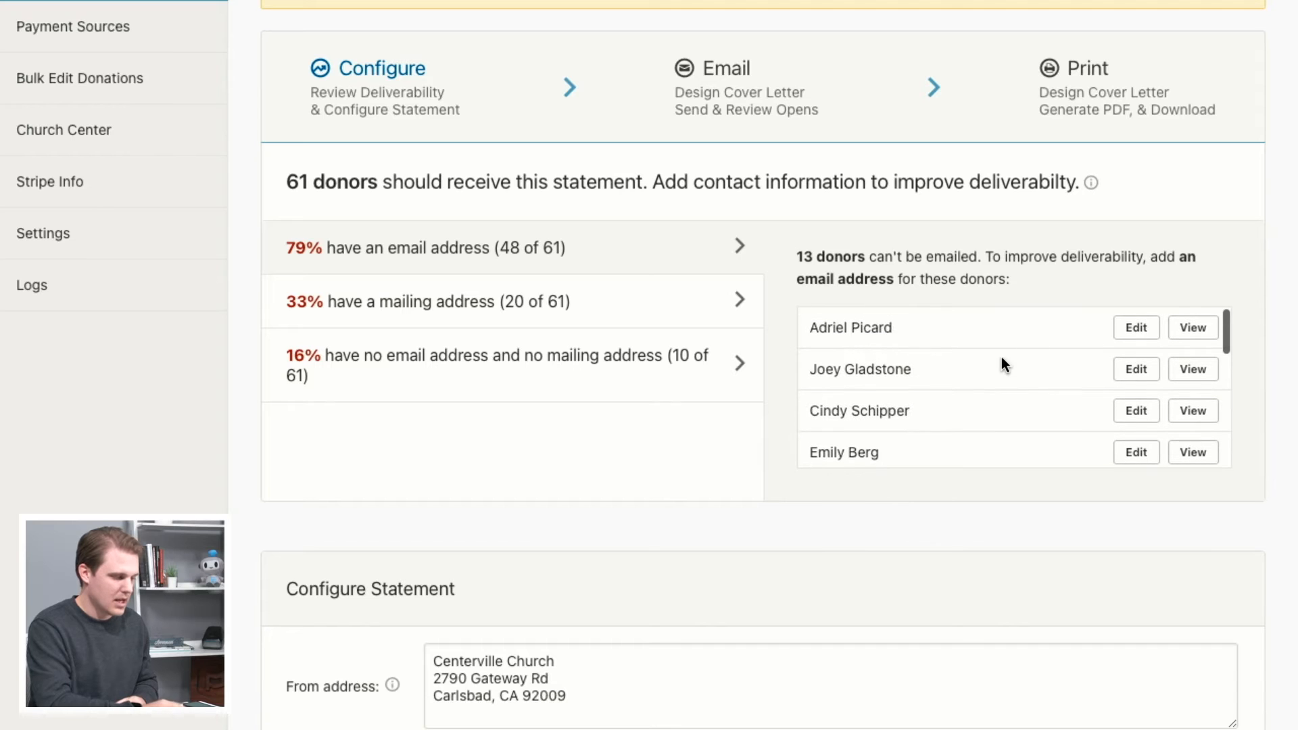
pyautogui.click(1135, 327)
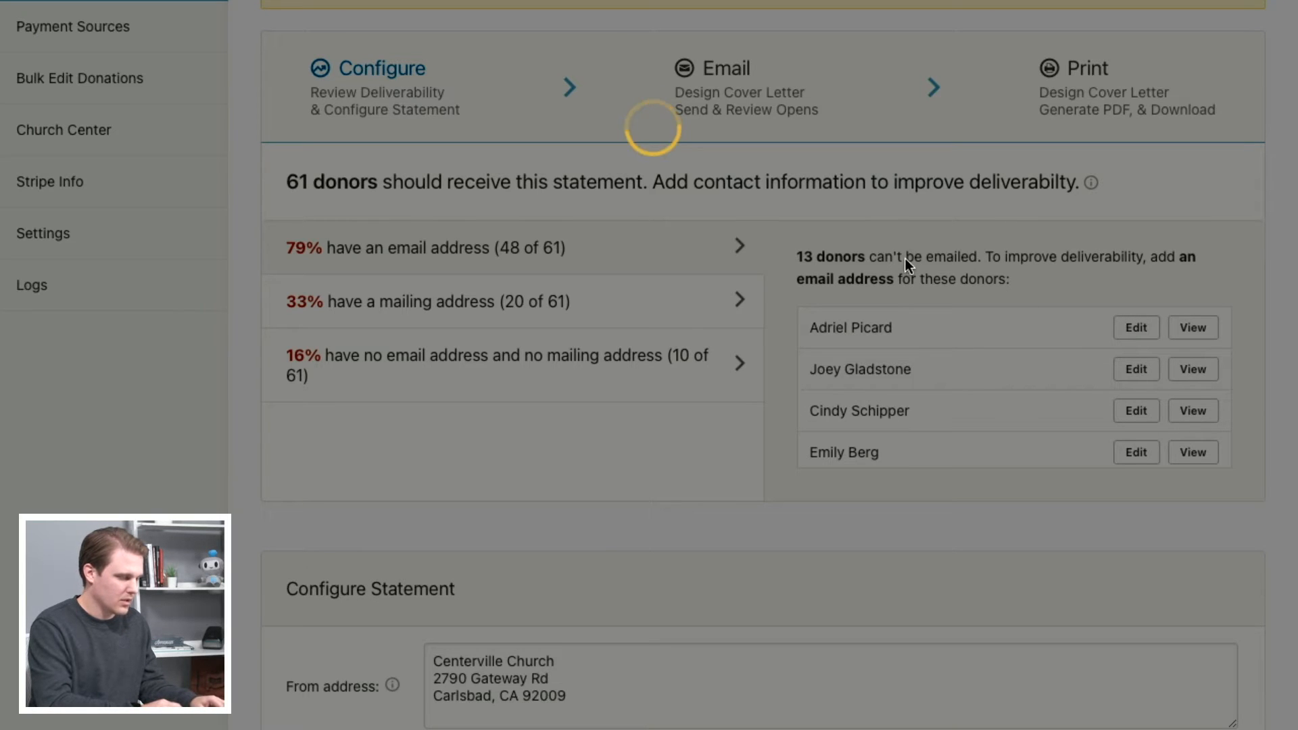
pyautogui.moveTo(696, 229)
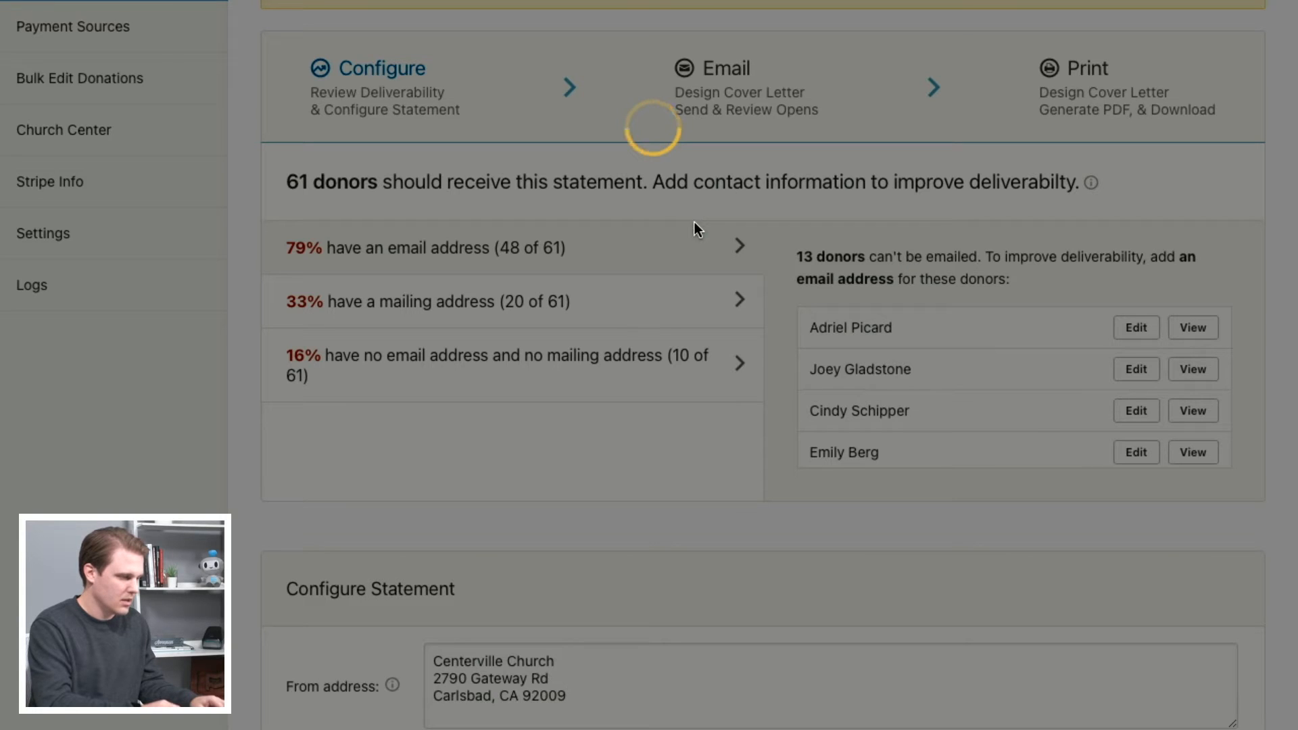
pyautogui.moveTo(845, 212)
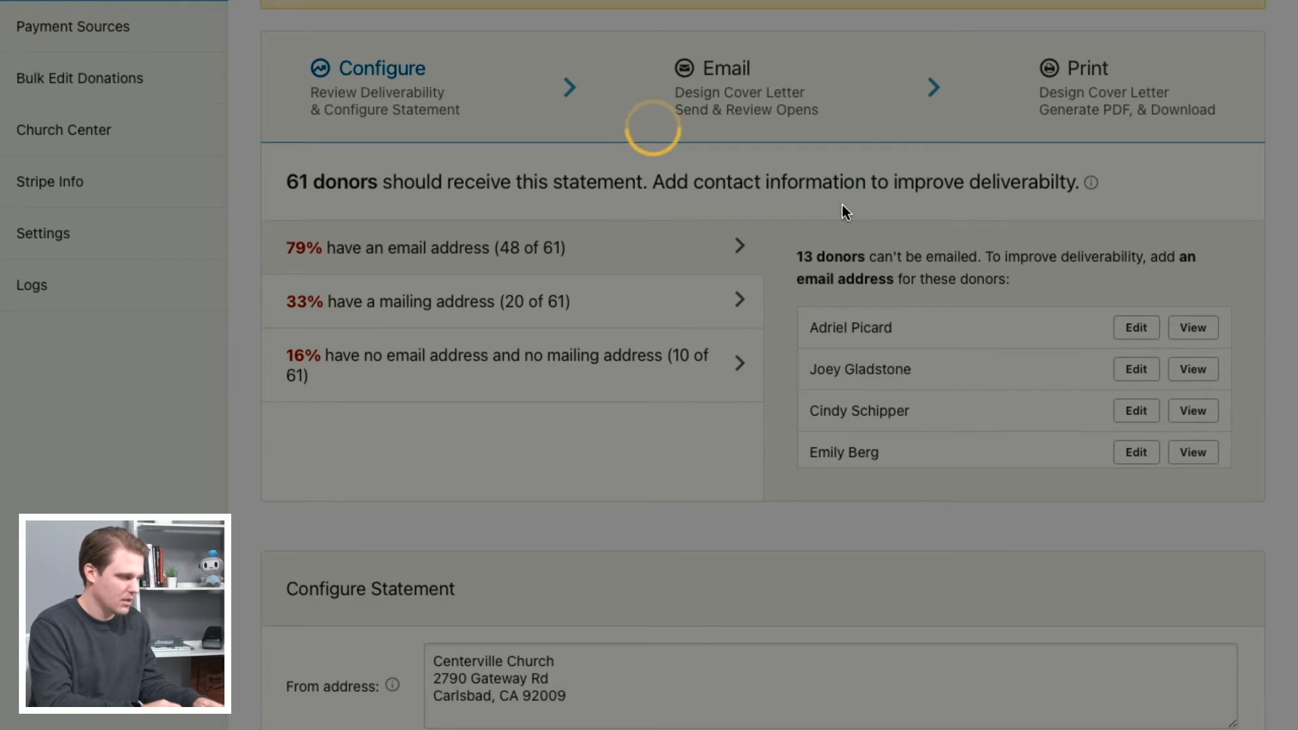
pyautogui.moveTo(889, 217)
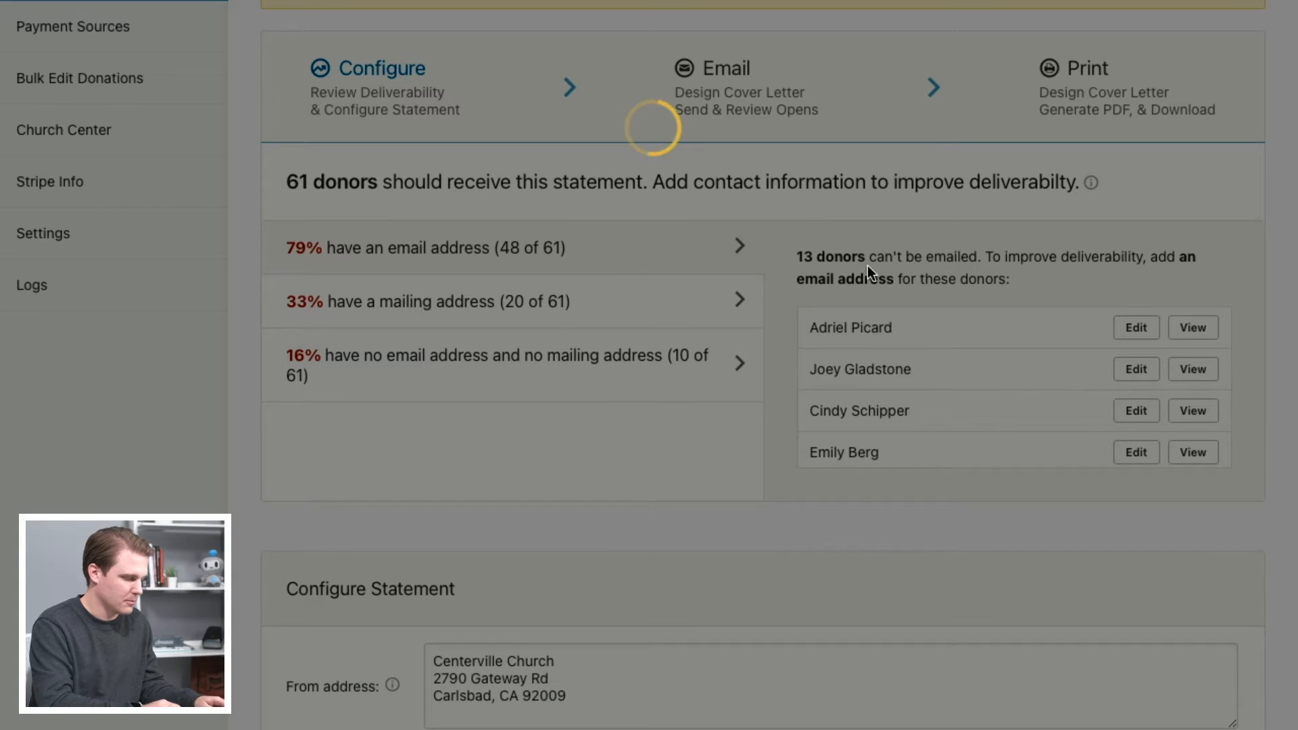
pyautogui.moveTo(820, 222)
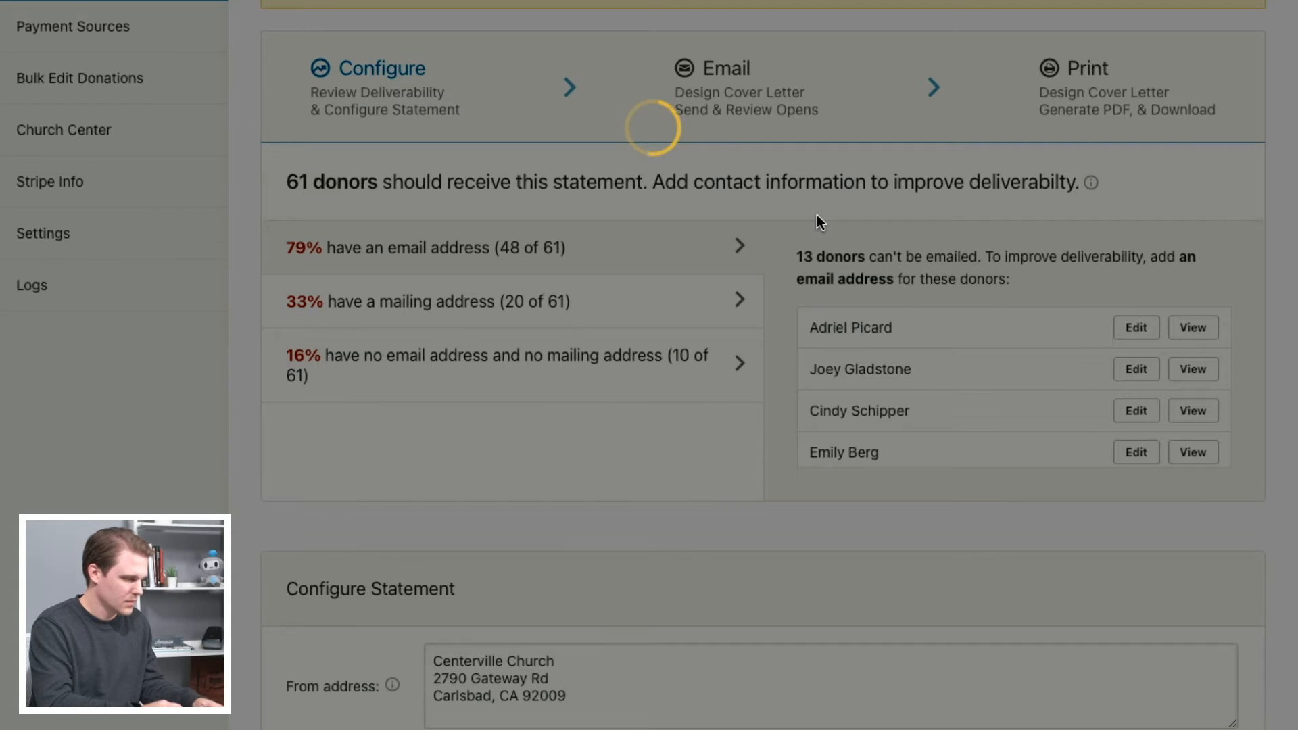
pyautogui.moveTo(777, 207)
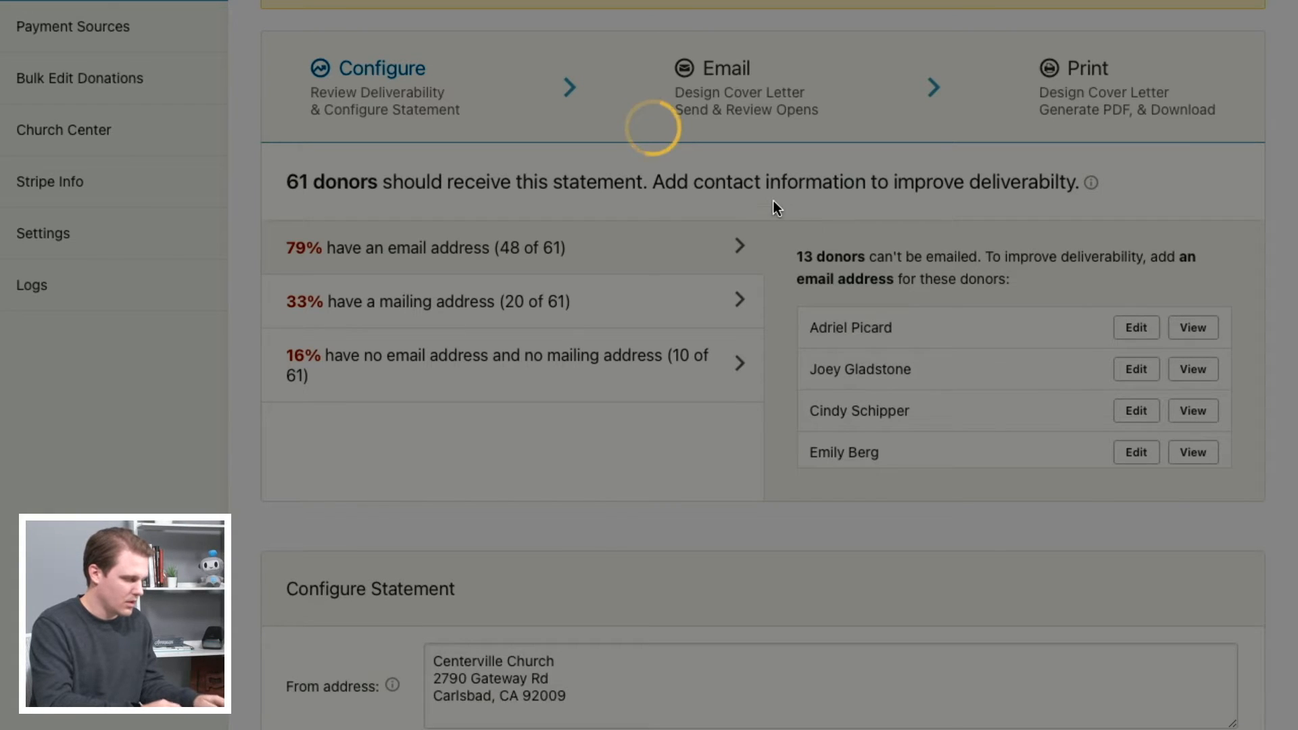
pyautogui.scroll(-3)
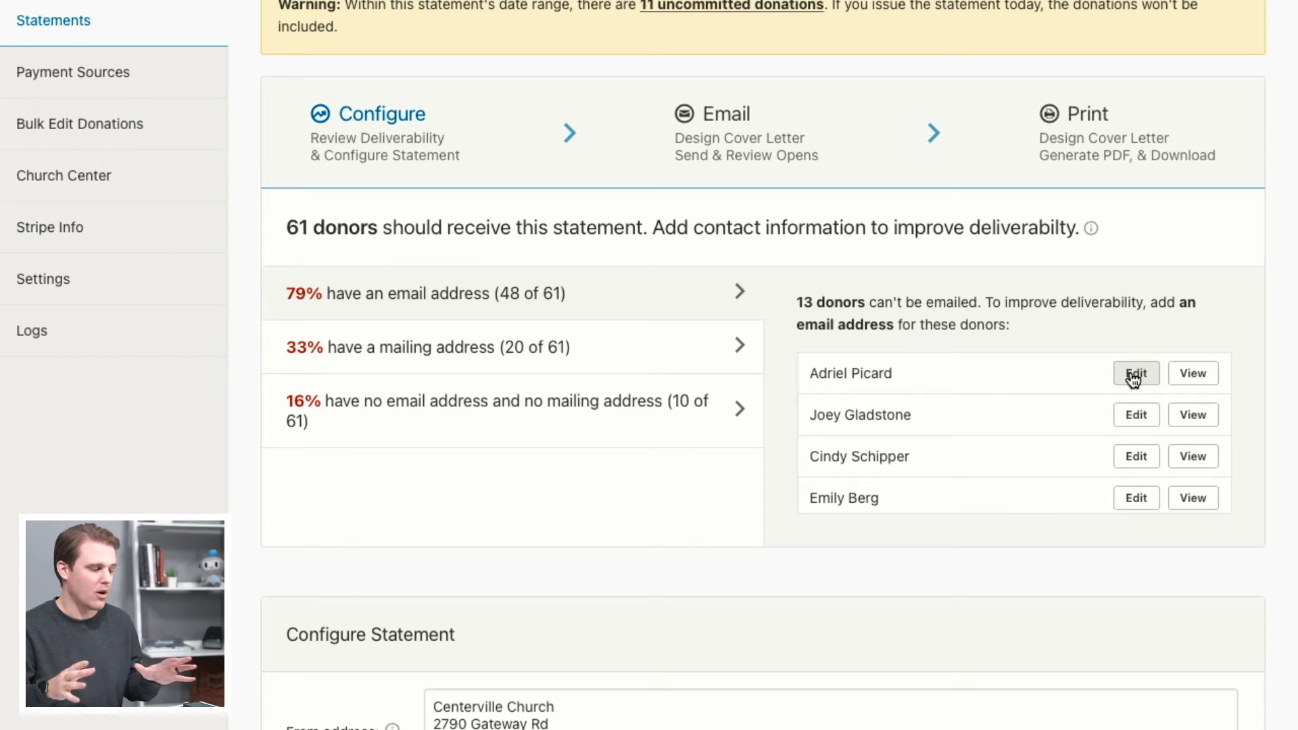
pyautogui.moveTo(752, 349)
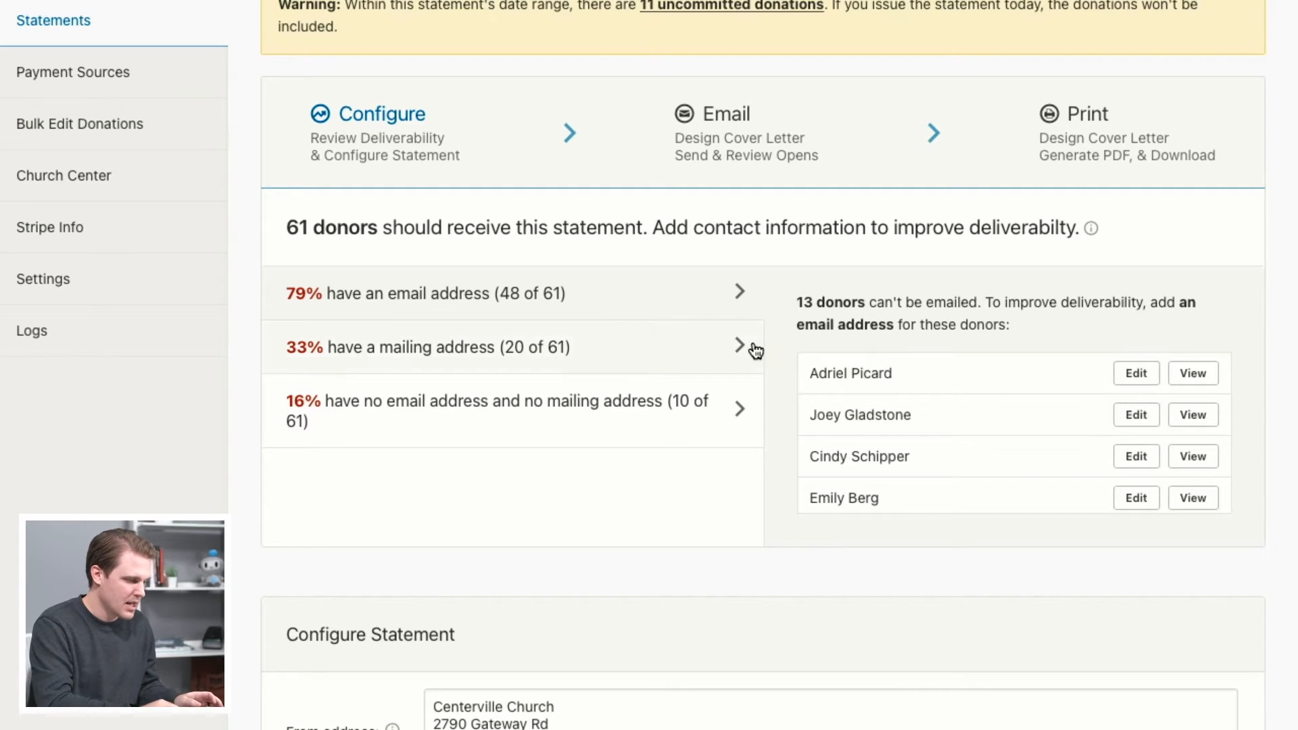
pyautogui.scroll(-3)
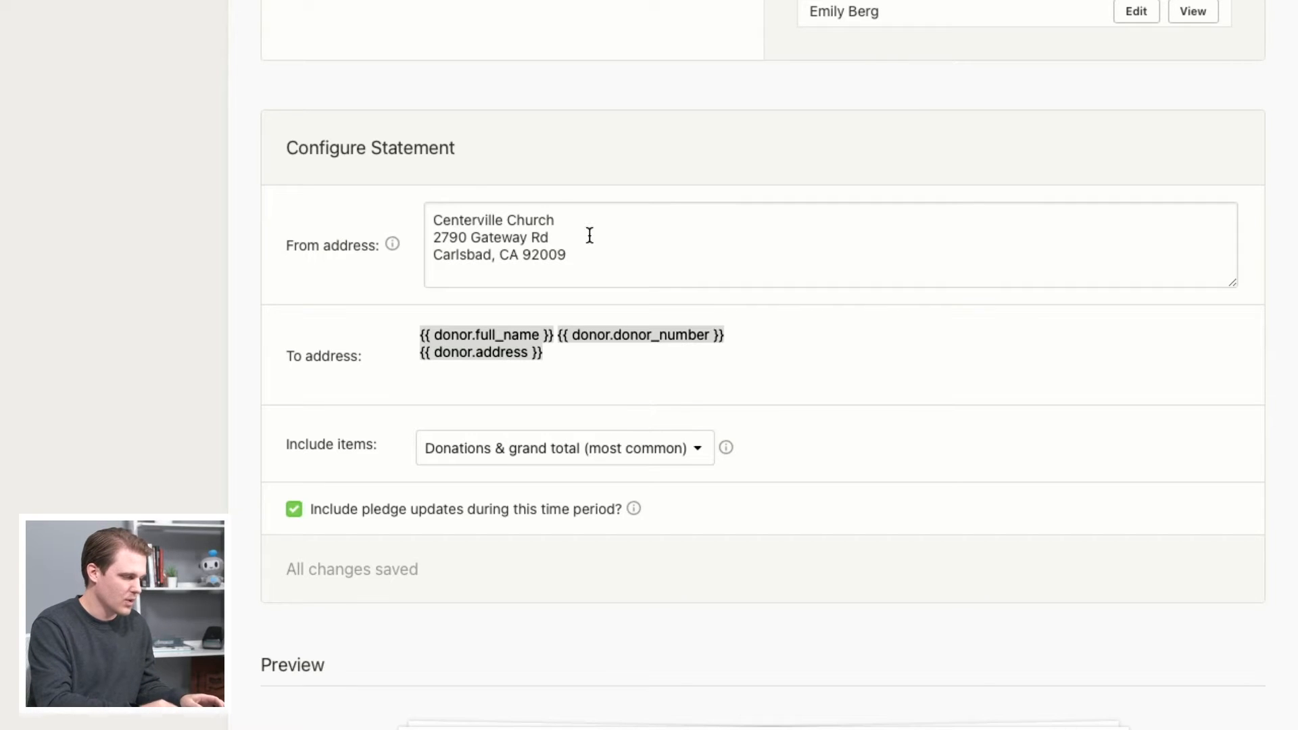
pyautogui.scroll(-3)
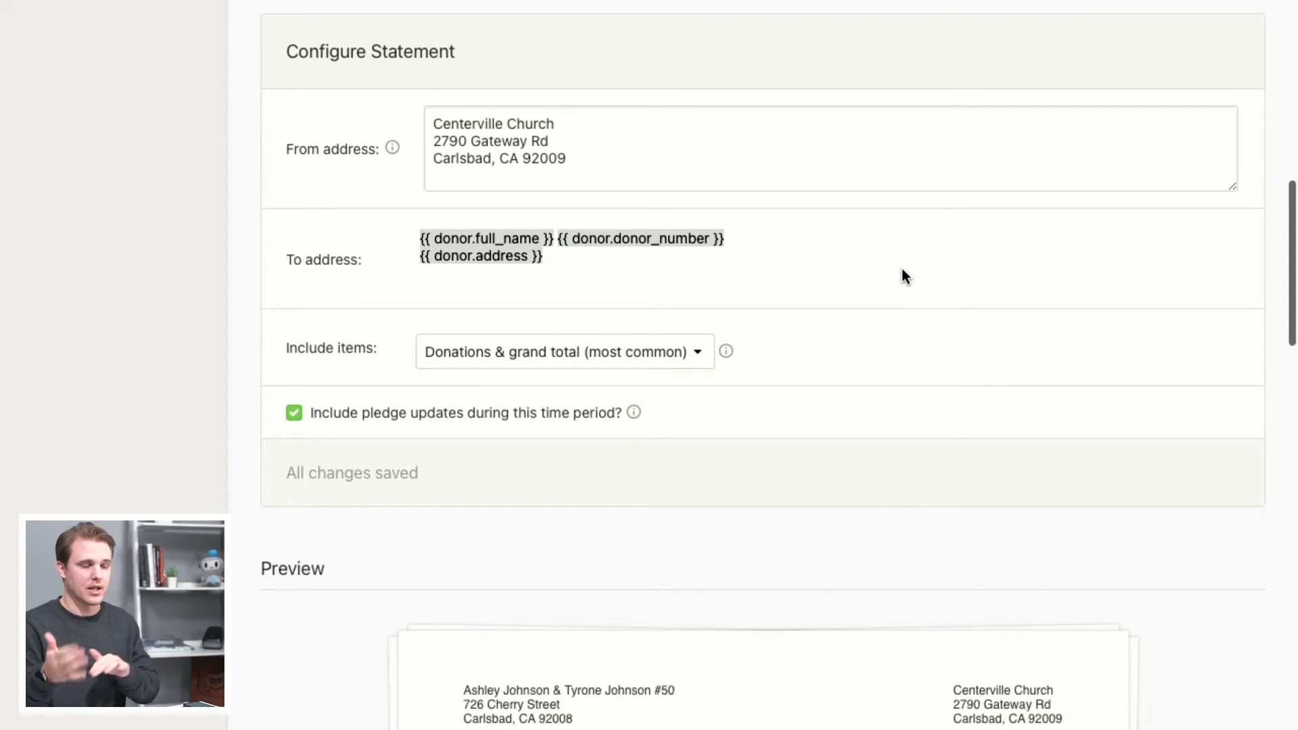
pyautogui.scroll(-3)
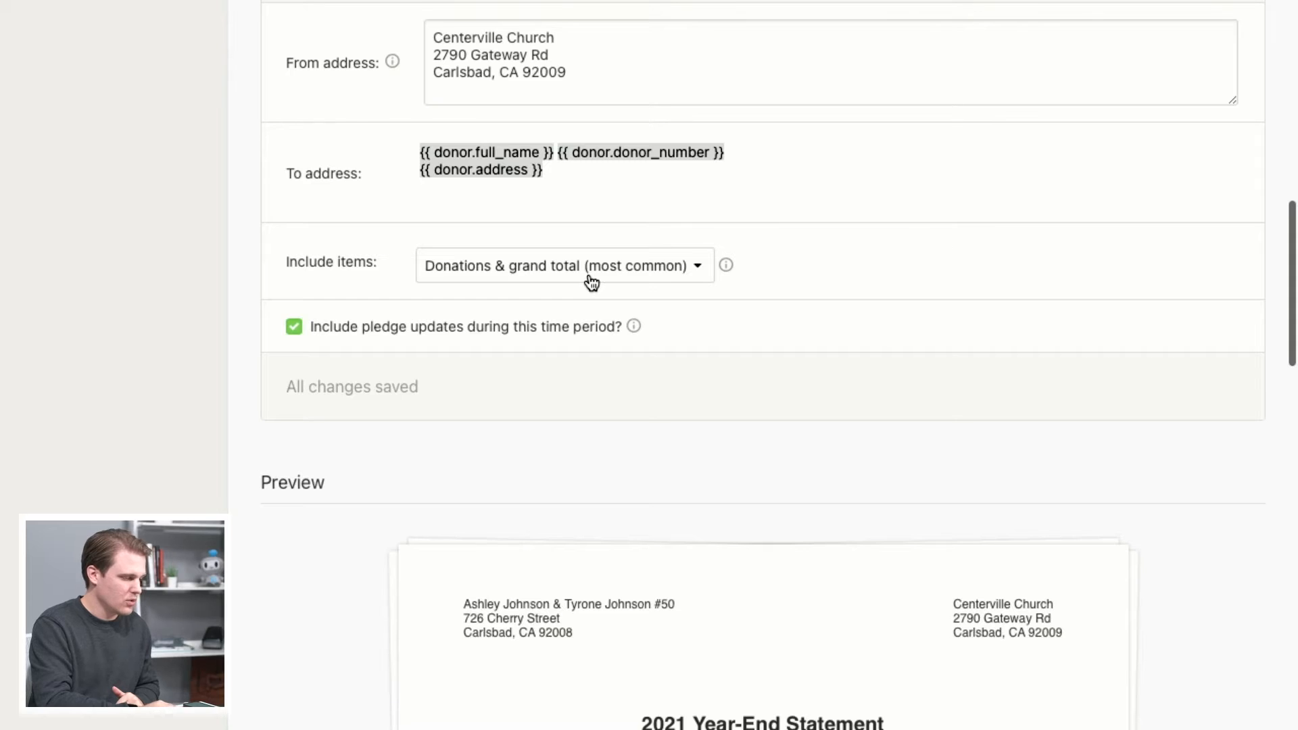
pyautogui.click(563, 265)
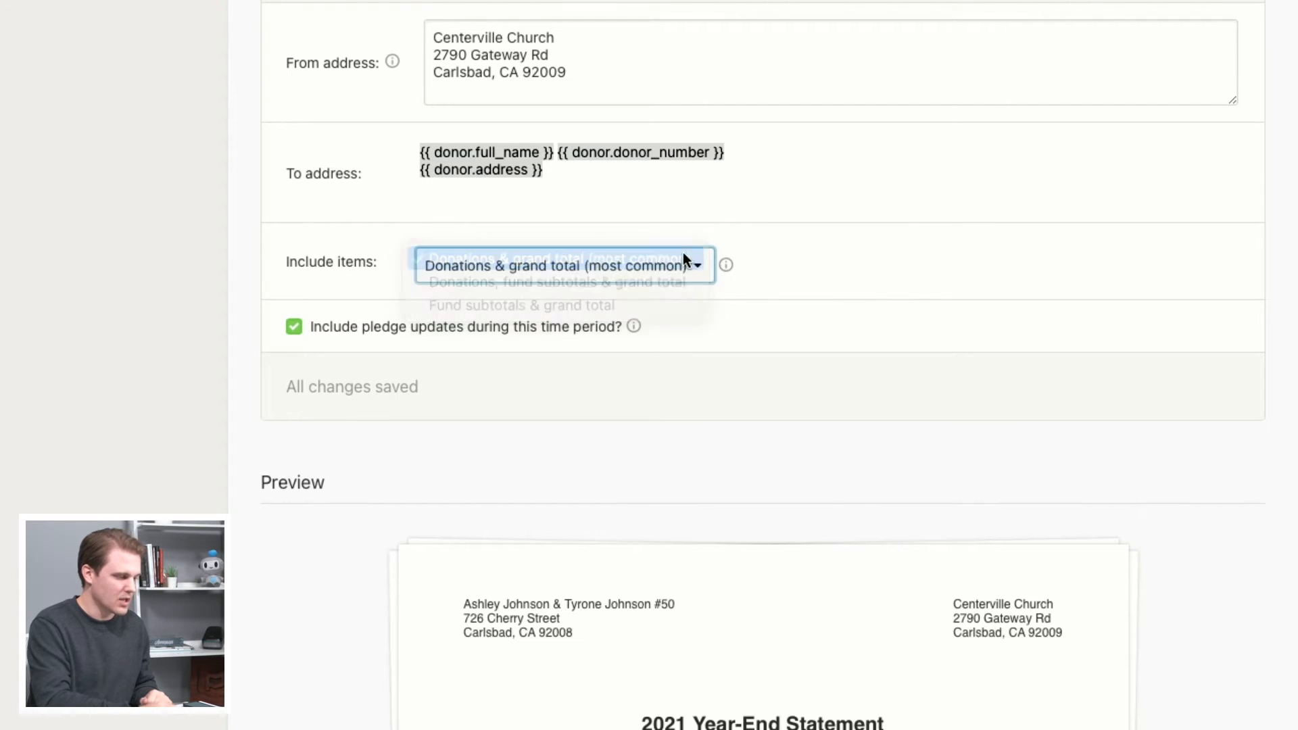
pyautogui.scroll(-3)
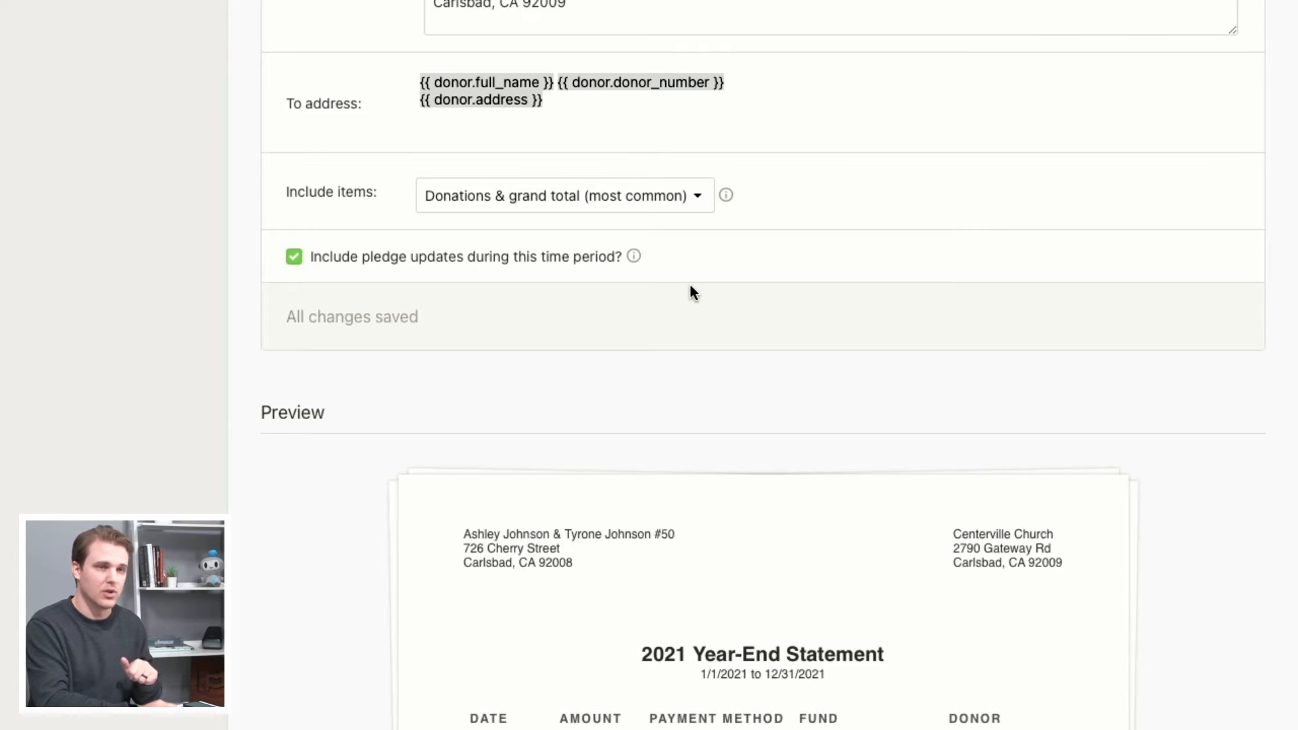
pyautogui.scroll(-3)
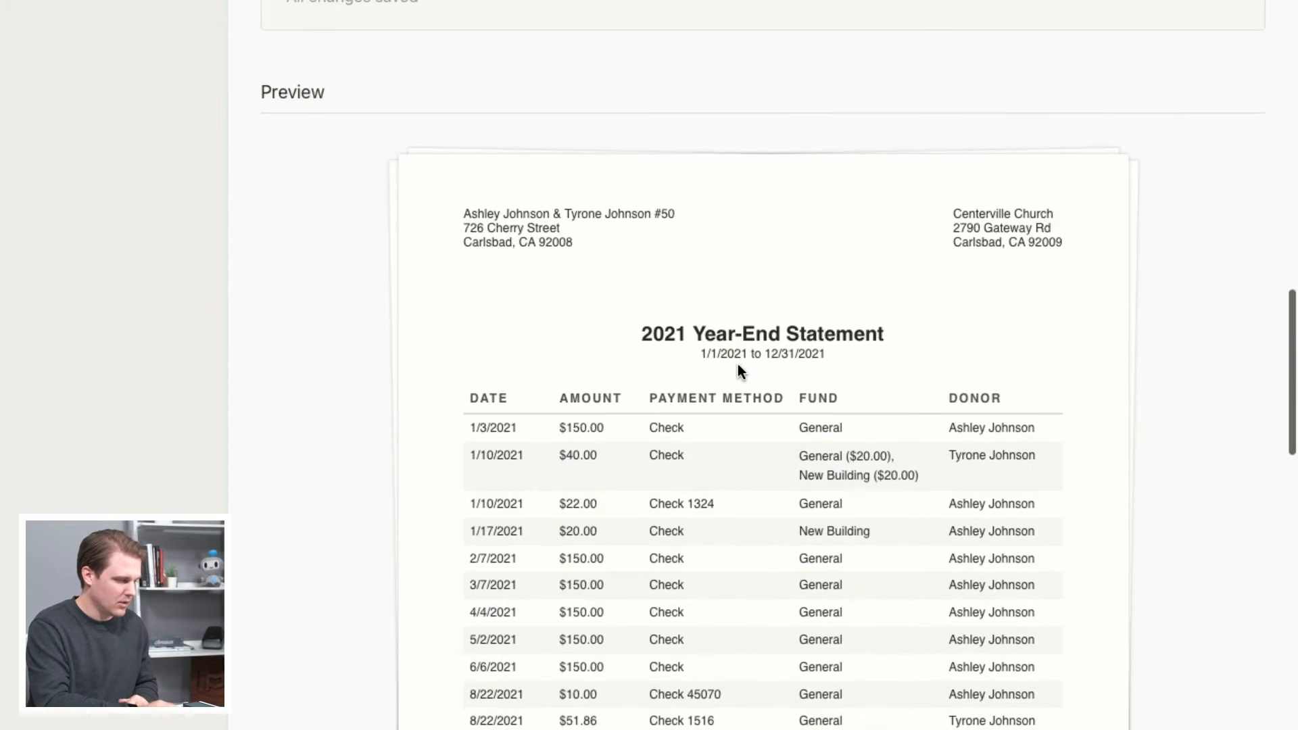
pyautogui.scroll(-3)
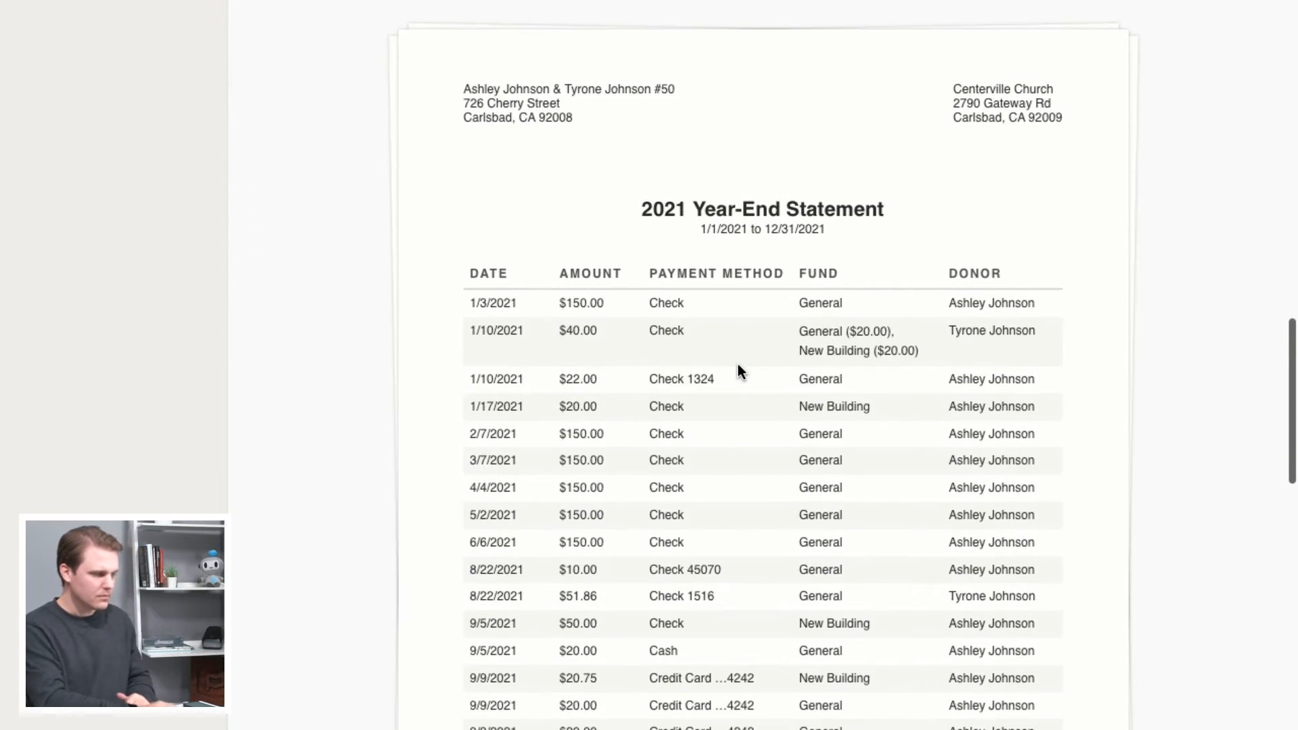
pyautogui.moveTo(602, 176)
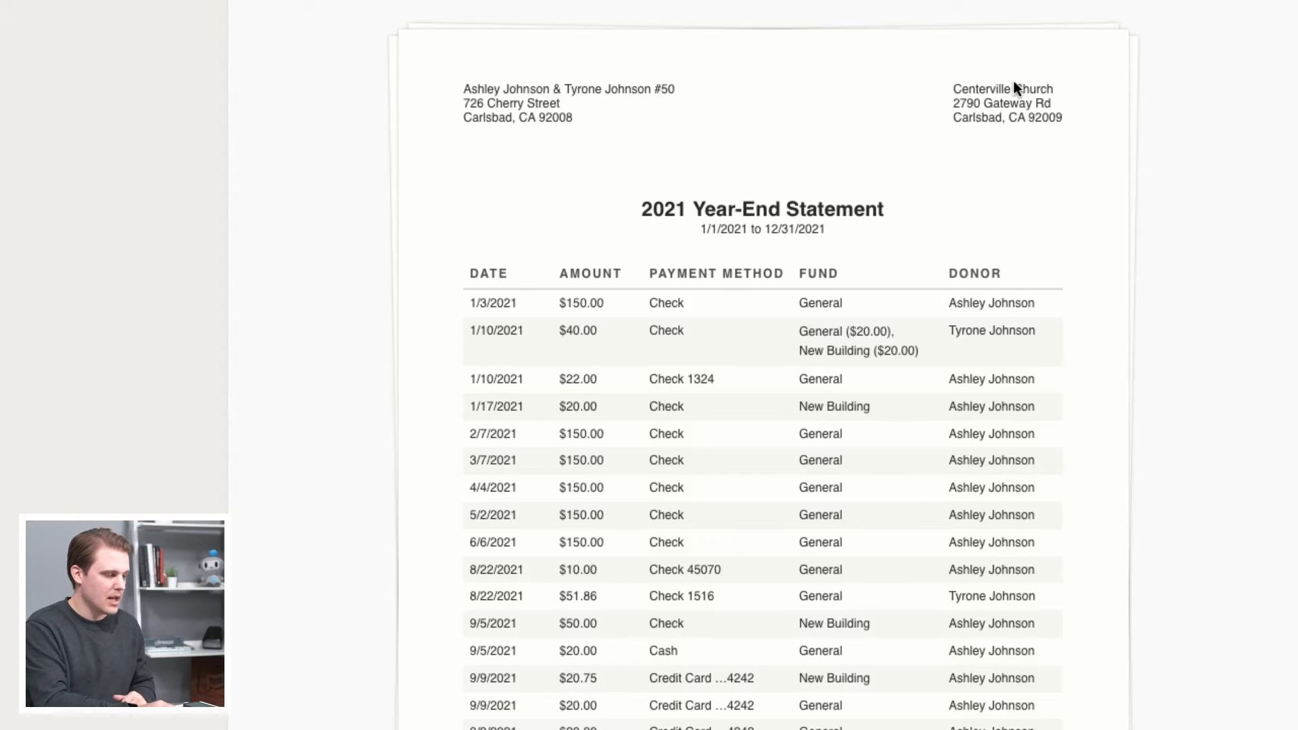
pyautogui.scroll(-3)
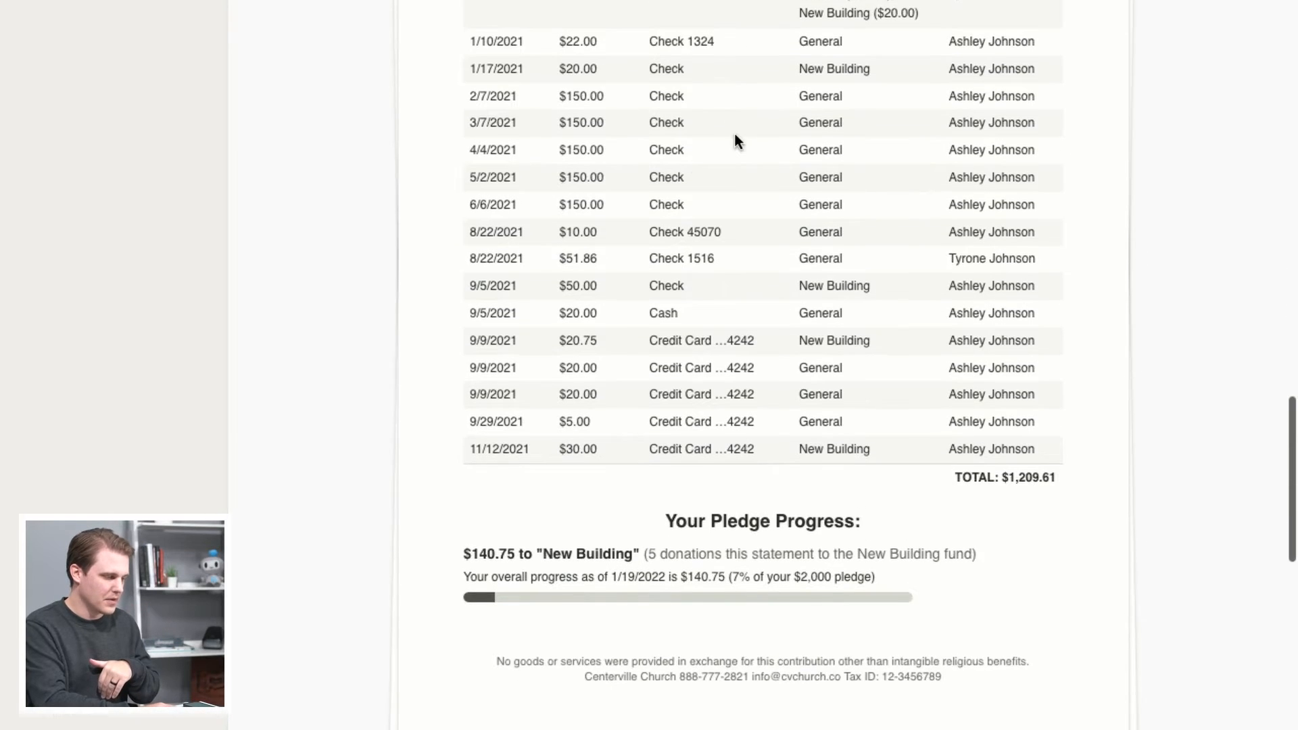
pyautogui.scroll(-3)
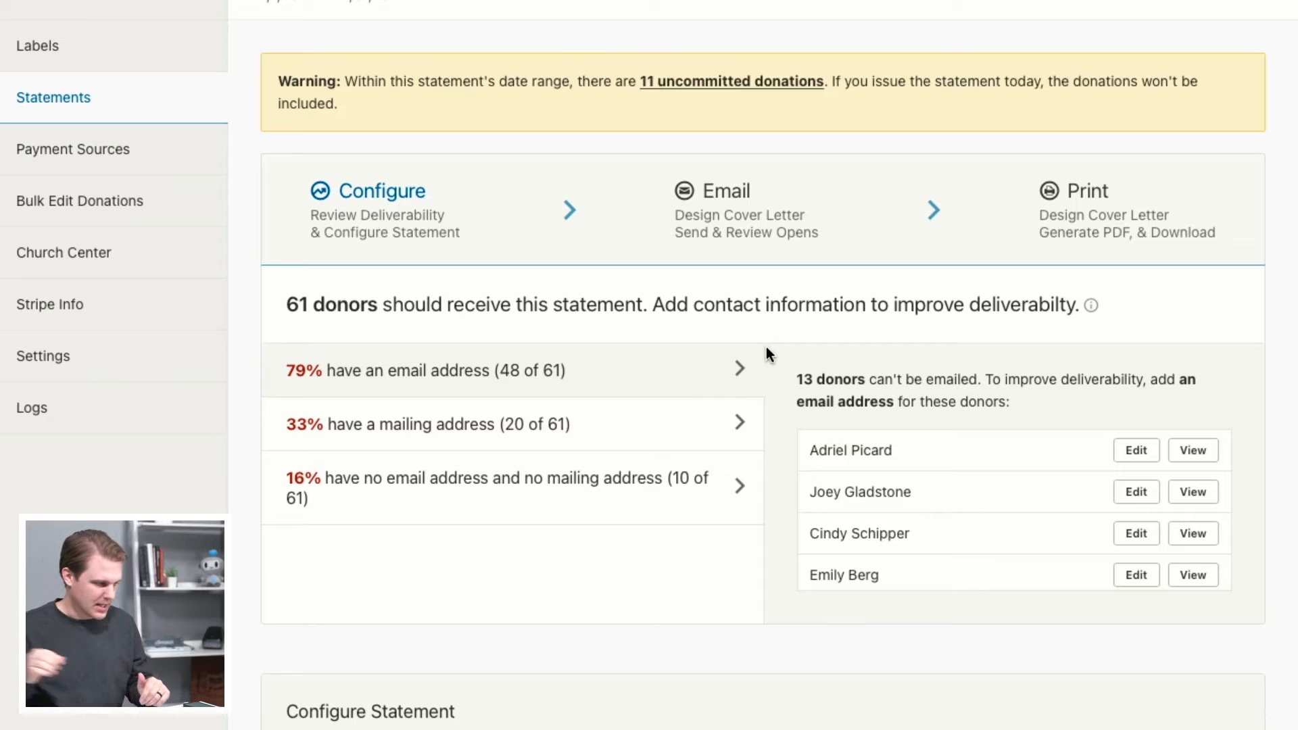
pyautogui.moveTo(731, 205)
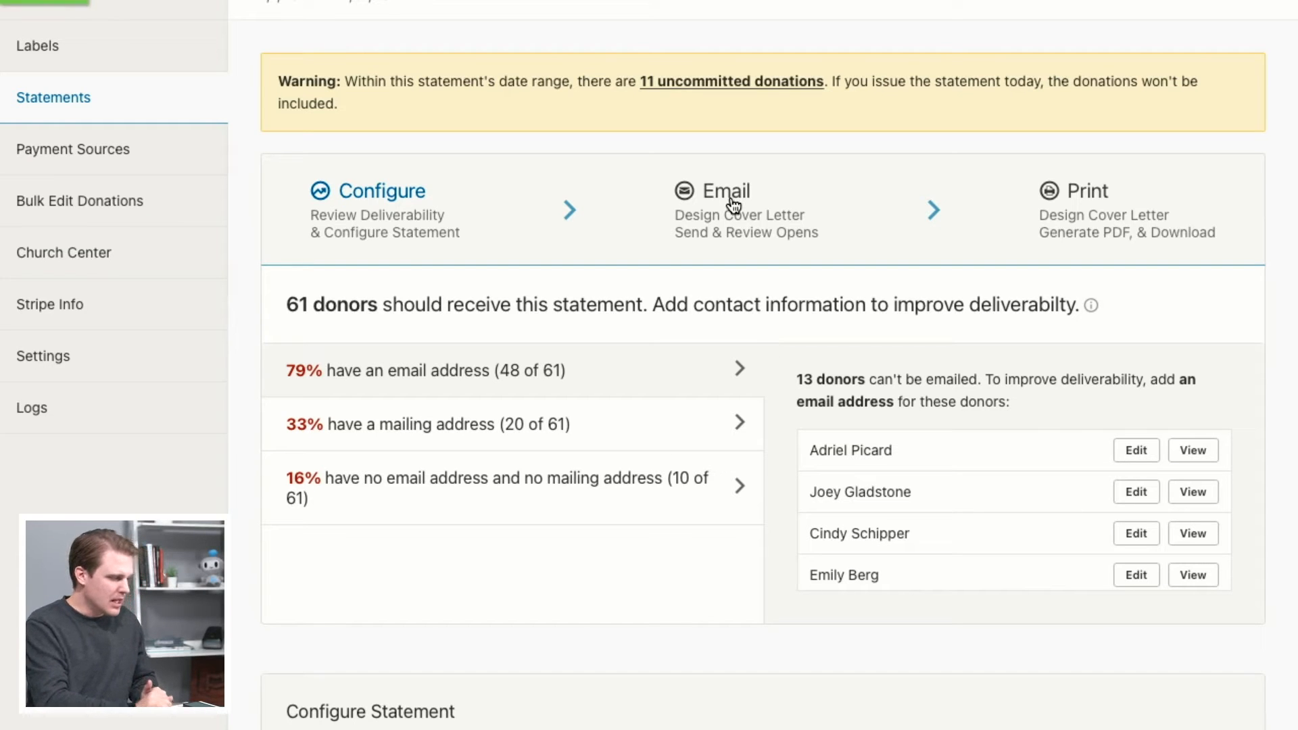
# Step: Open the Email step for the 48 recipients and scroll to the 'Dear' greeting
pyautogui.click(727, 190)
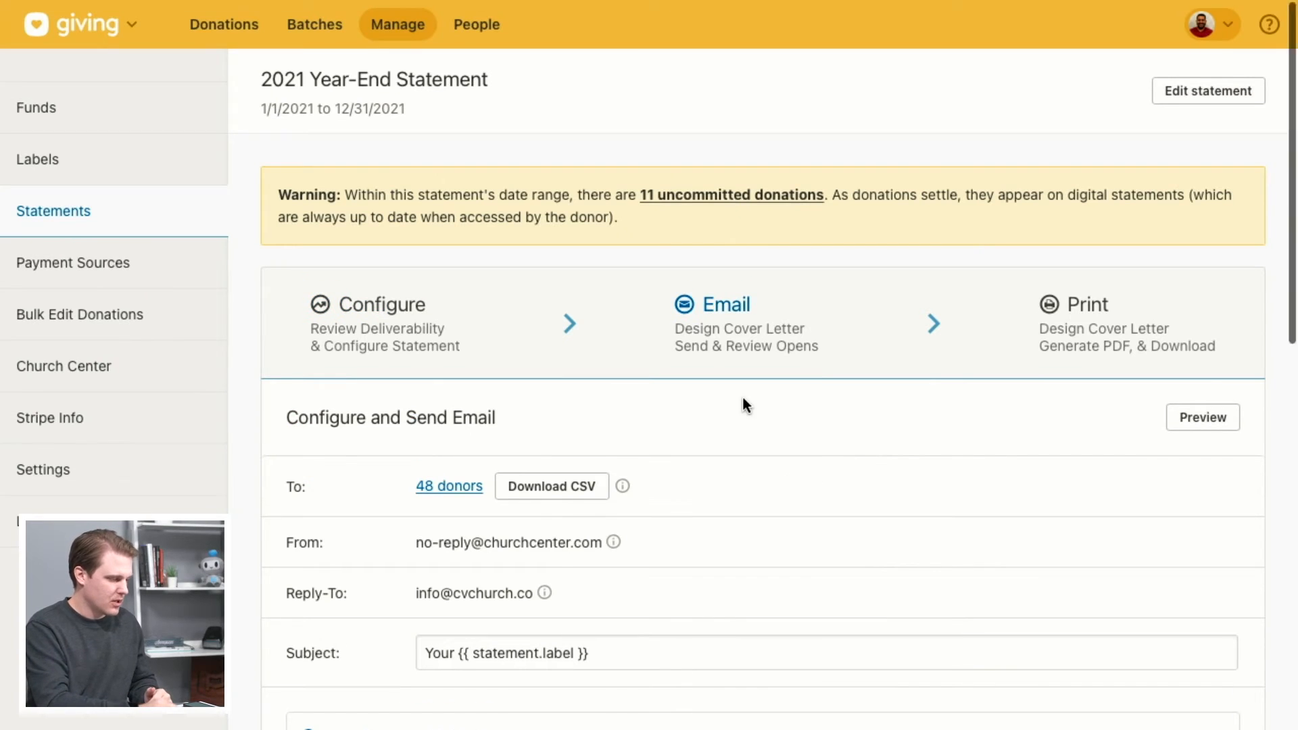
pyautogui.scroll(-3)
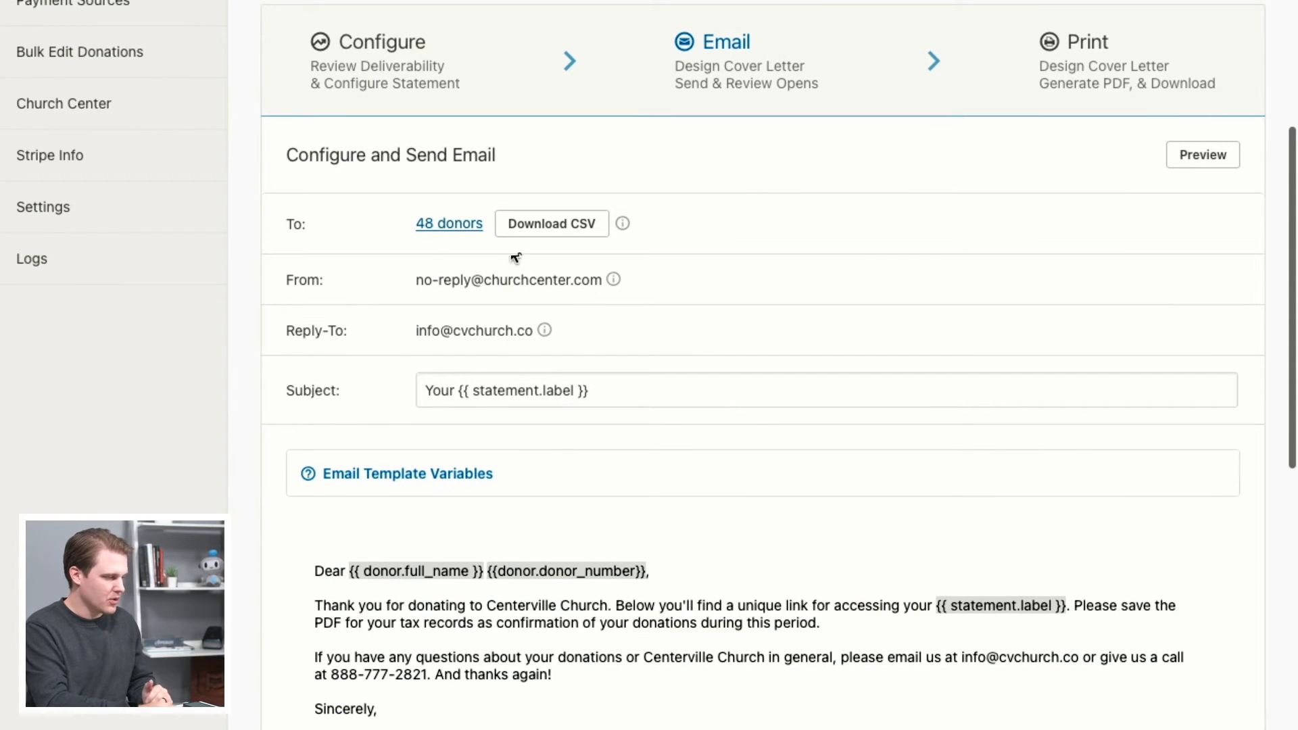
pyautogui.moveTo(760, 302)
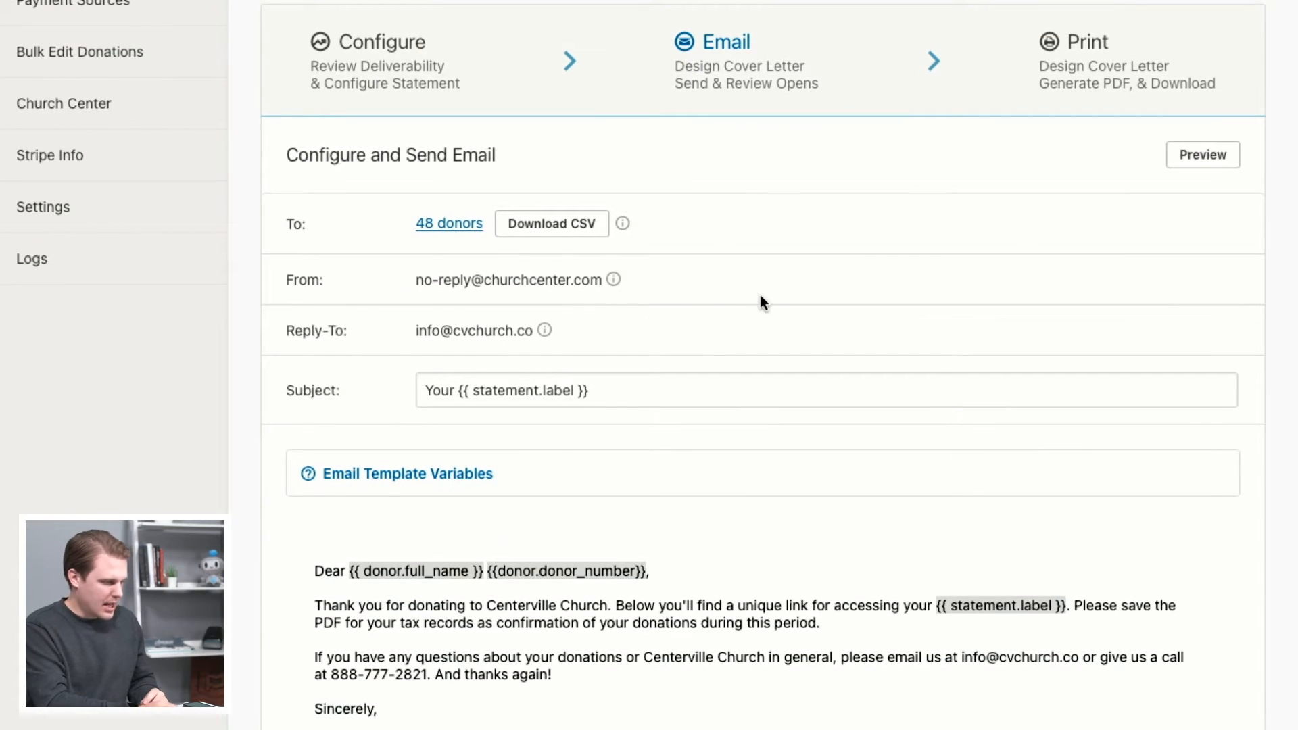
pyautogui.scroll(-3)
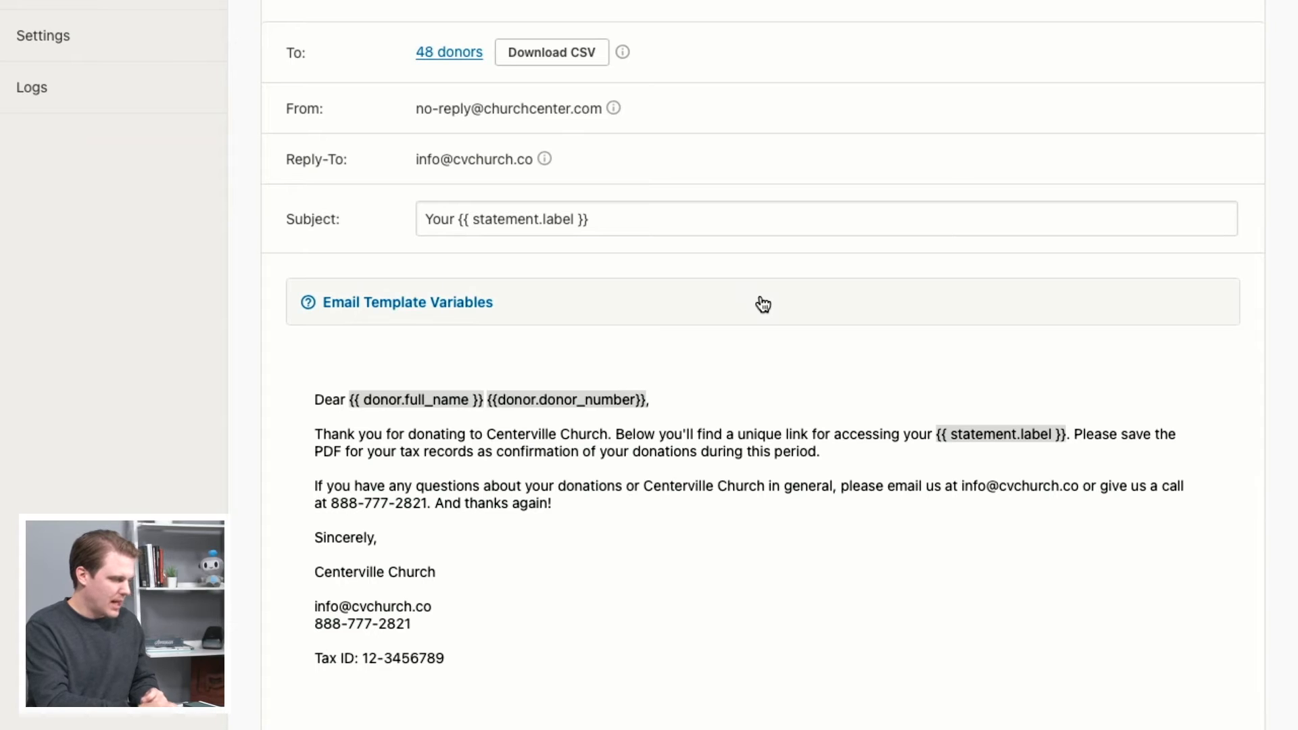
pyautogui.scroll(-3)
pyautogui.write('ir')
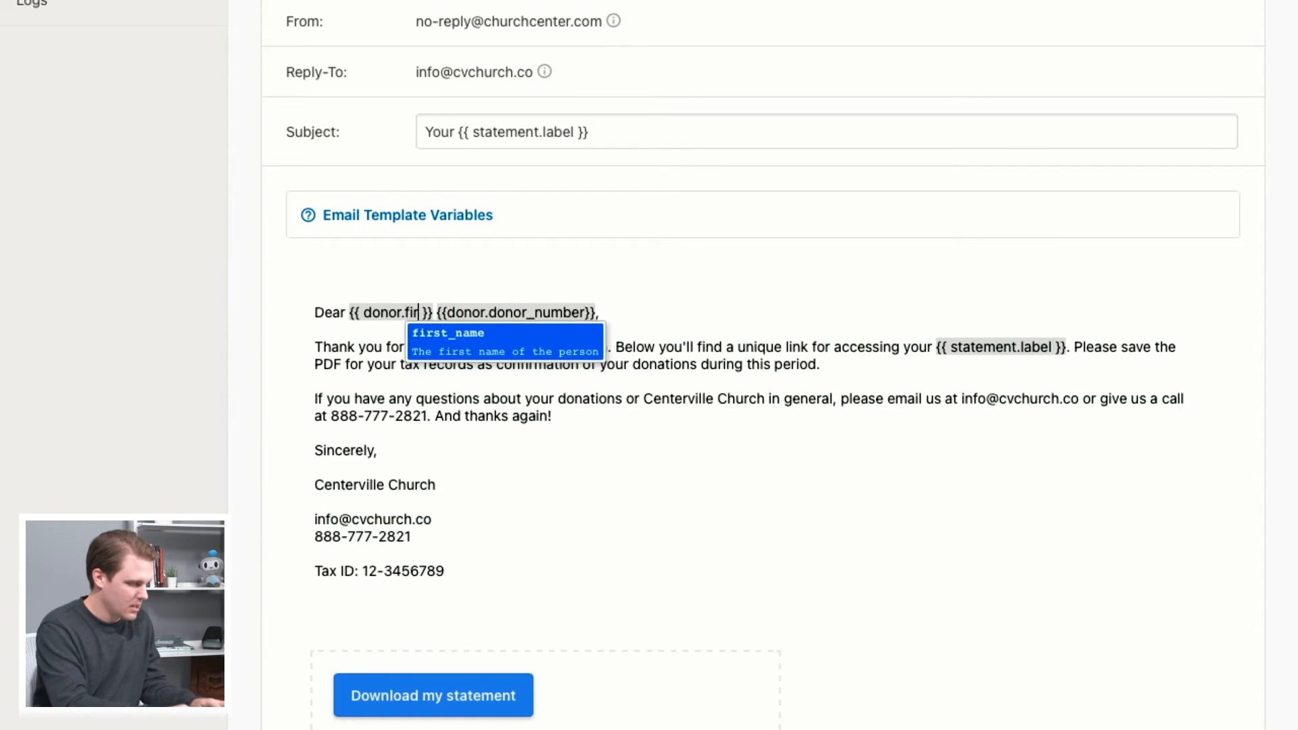
pyautogui.moveTo(487, 340)
pyautogui.write('st_name')
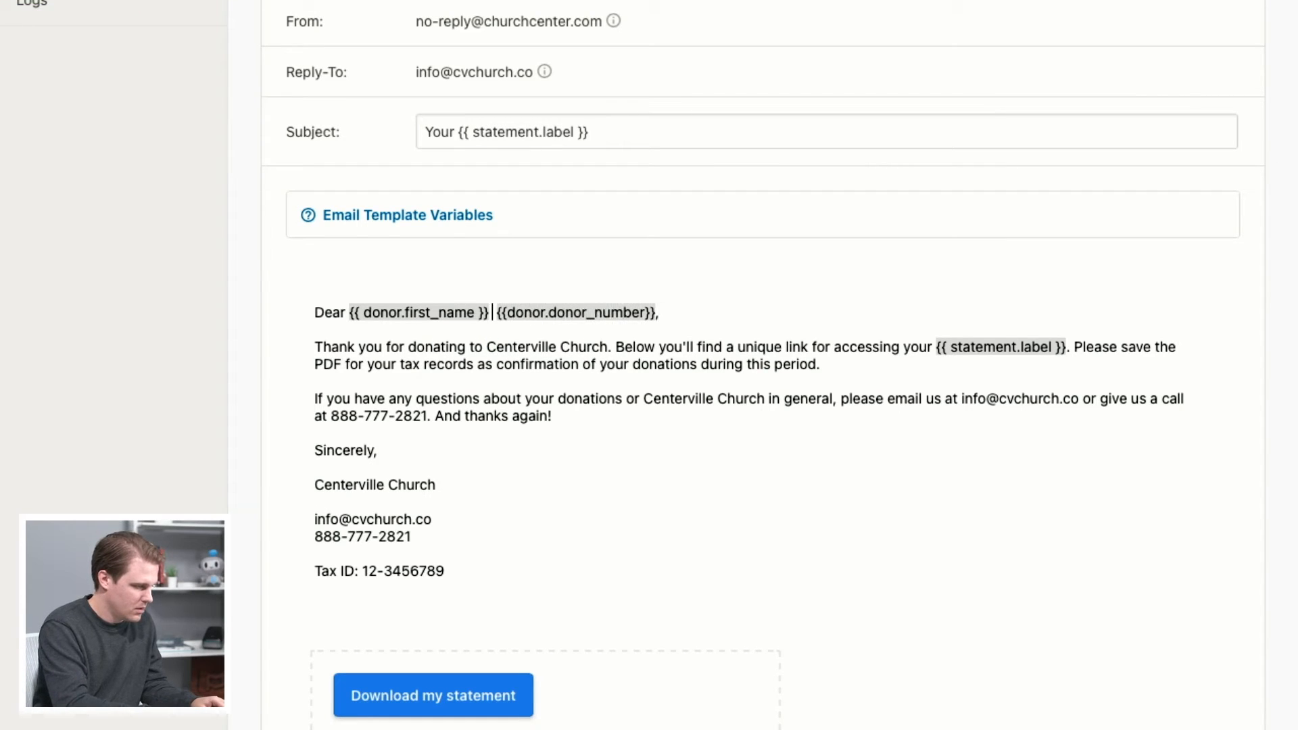
# Step: Add the {{donor.last_name}} variable to the greeting and view the email preview
pyautogui.write('{{donor.')
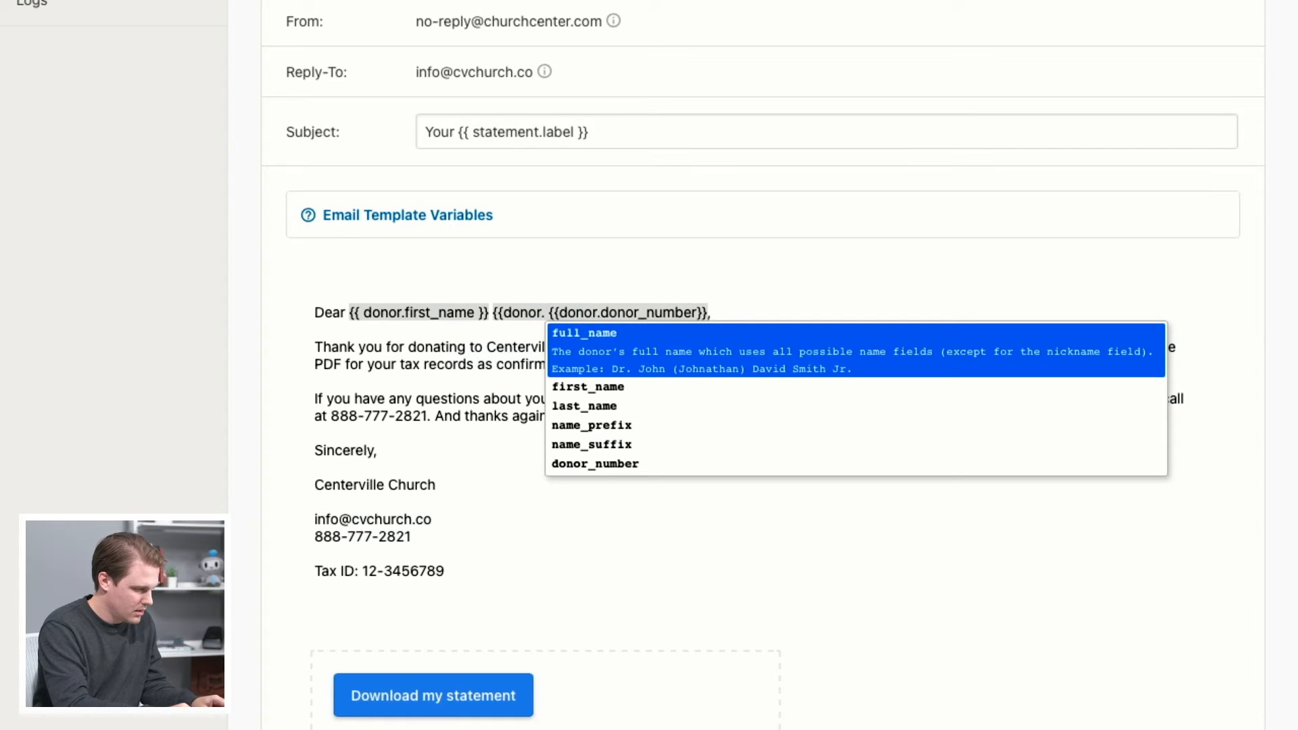
pyautogui.click(583, 406)
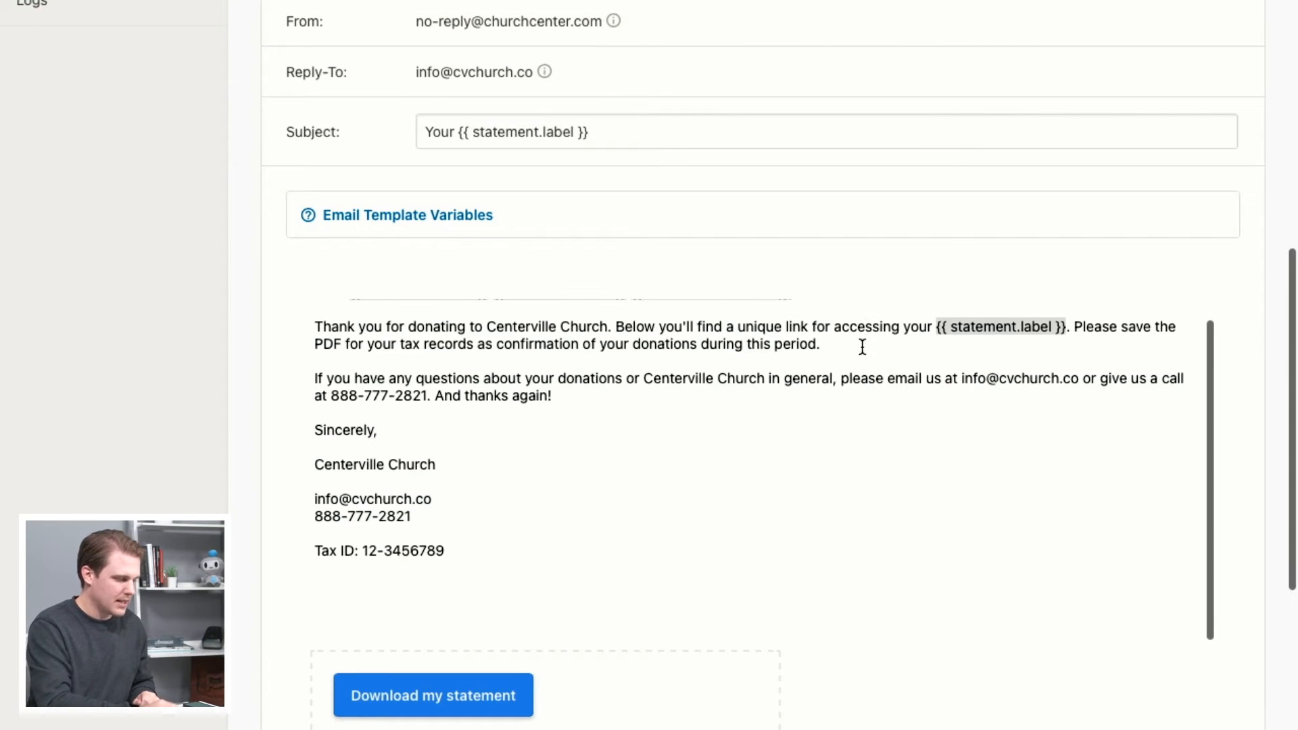
pyautogui.scroll(-3)
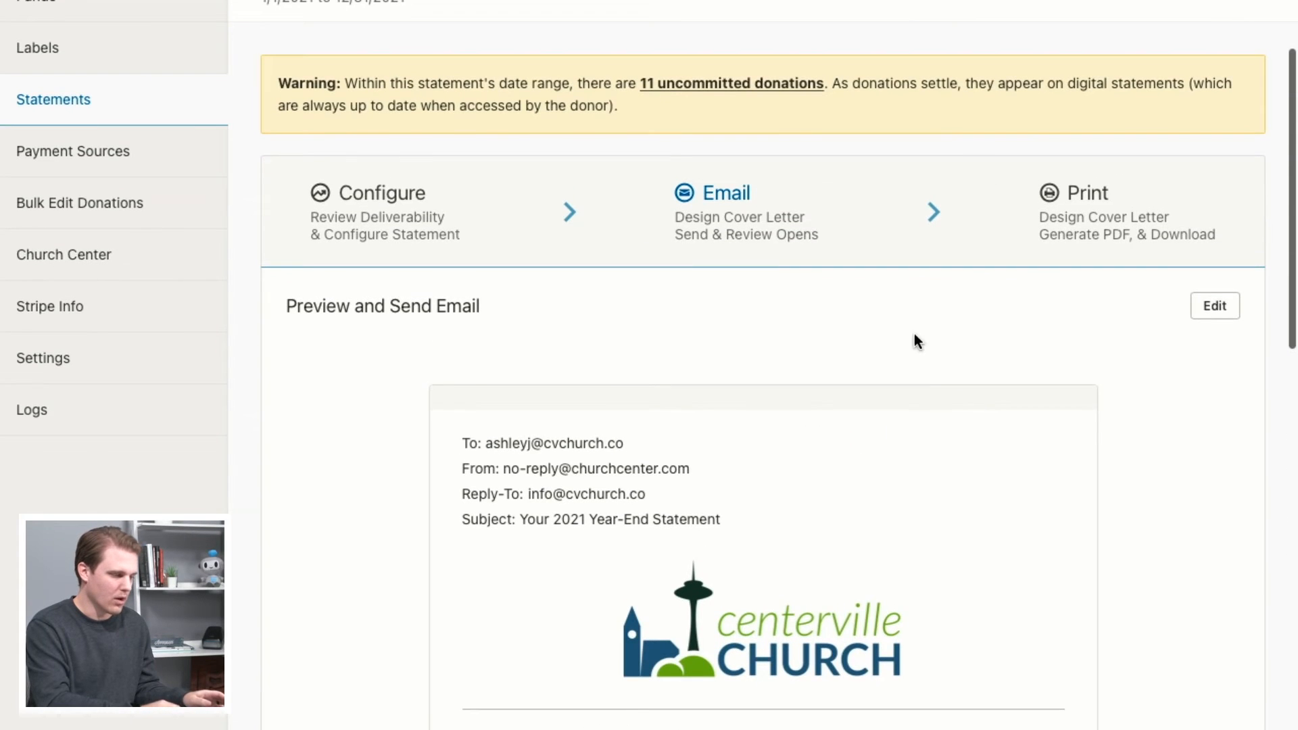
# Step: Reopen the cover letter editor from the bottom of the email preview
pyautogui.scroll(-3)
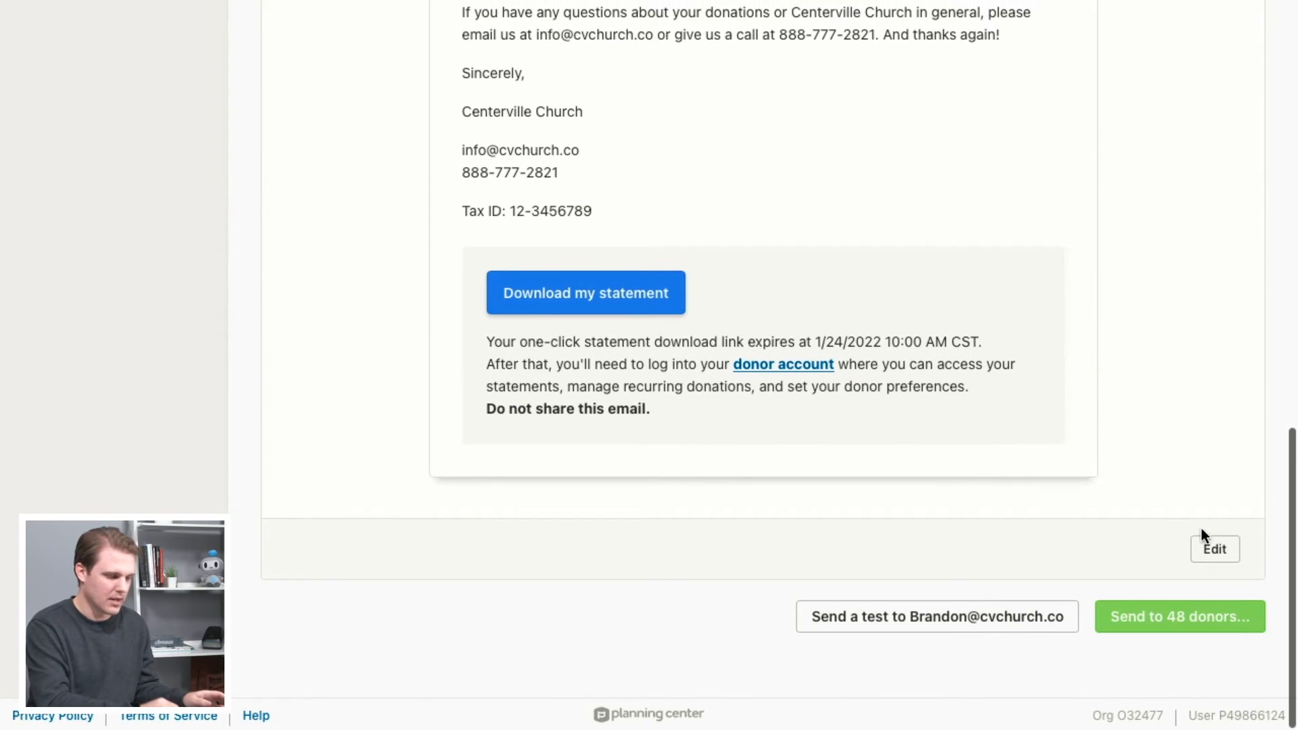
pyautogui.click(1214, 549)
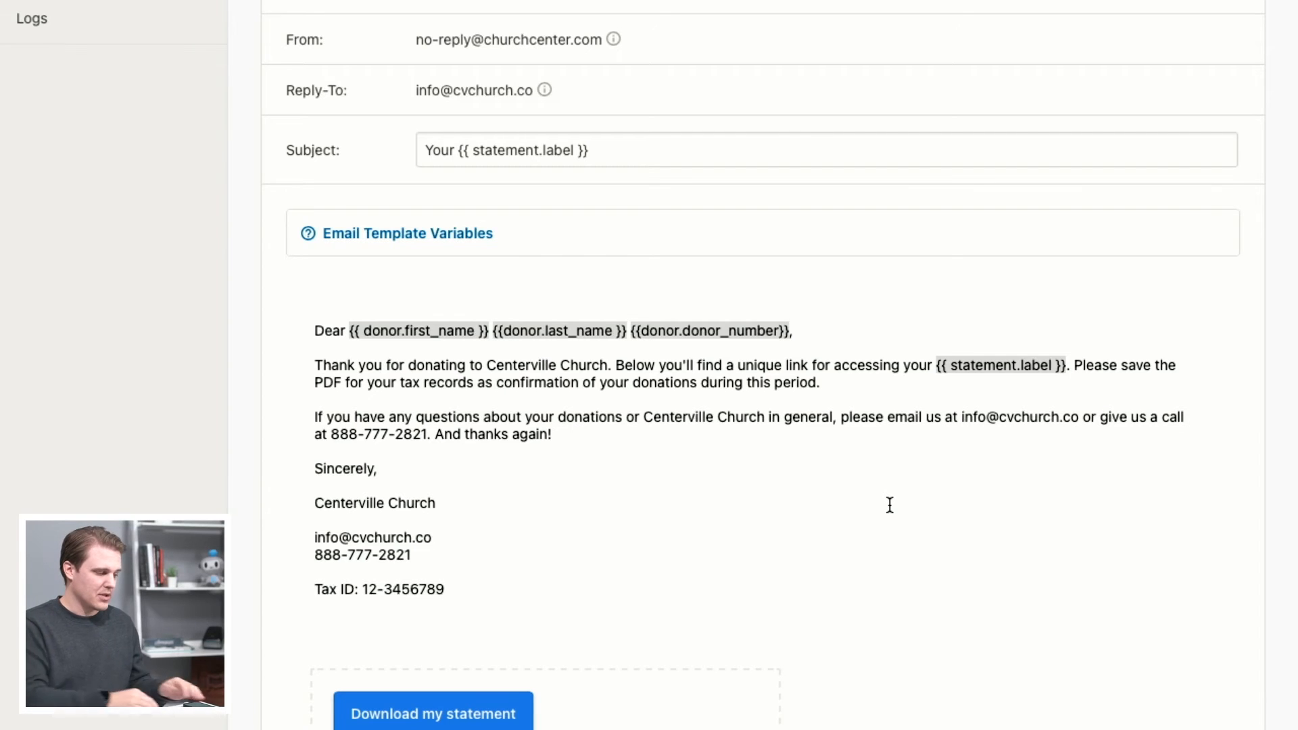
pyautogui.scroll(-3)
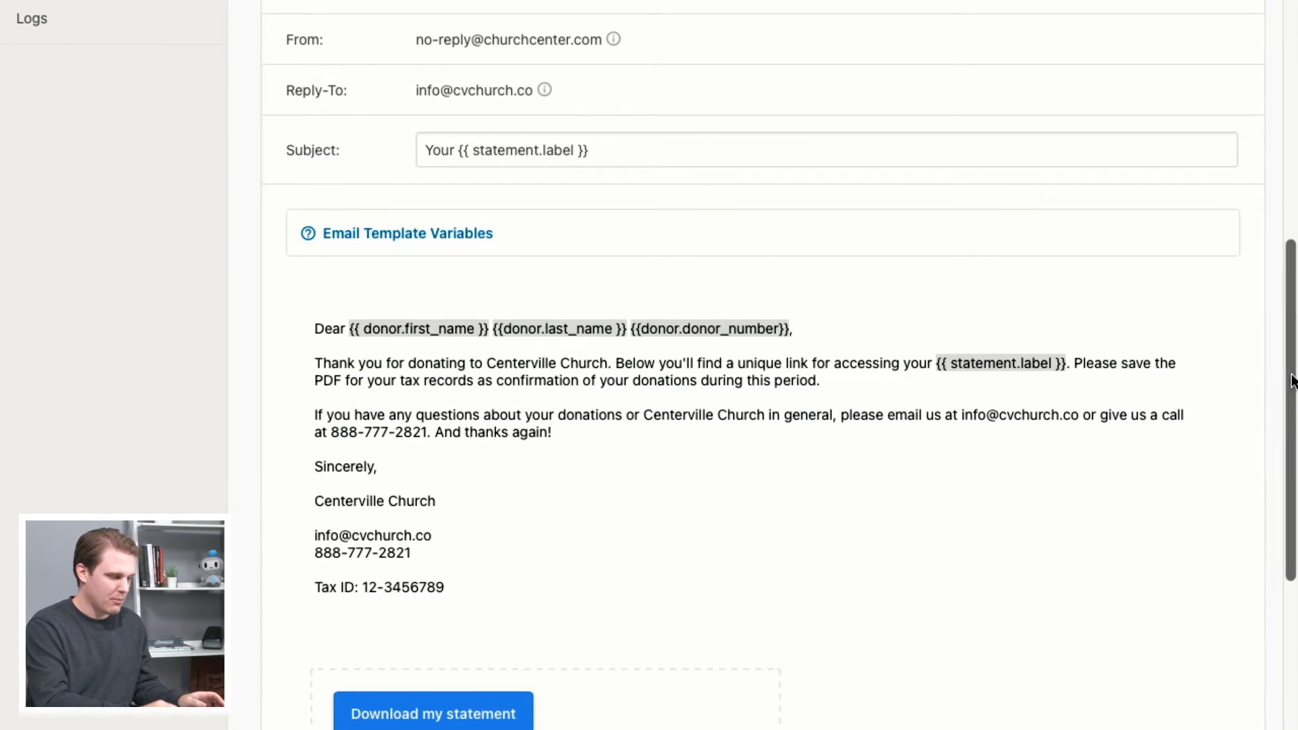
pyautogui.scroll(-3)
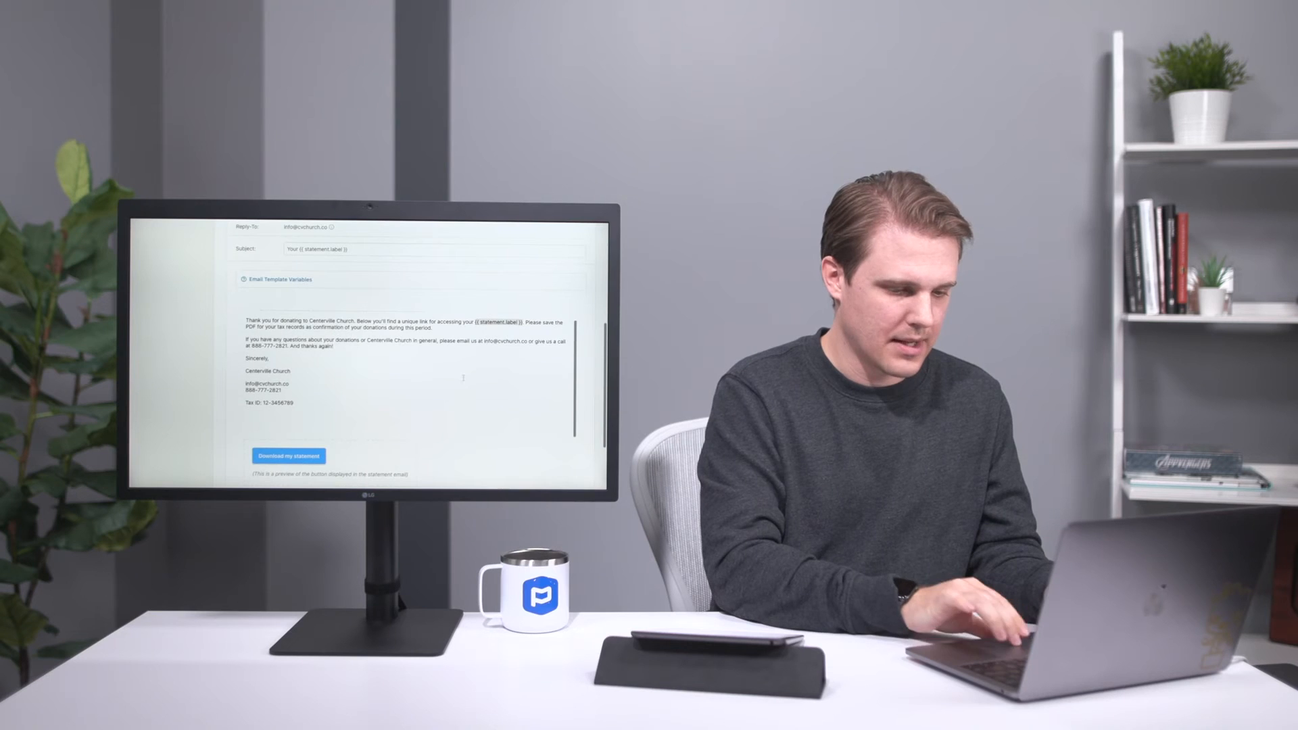
# Step: Send the 2021 Year-End statement email to the 48 donors
pyautogui.scroll(-3)
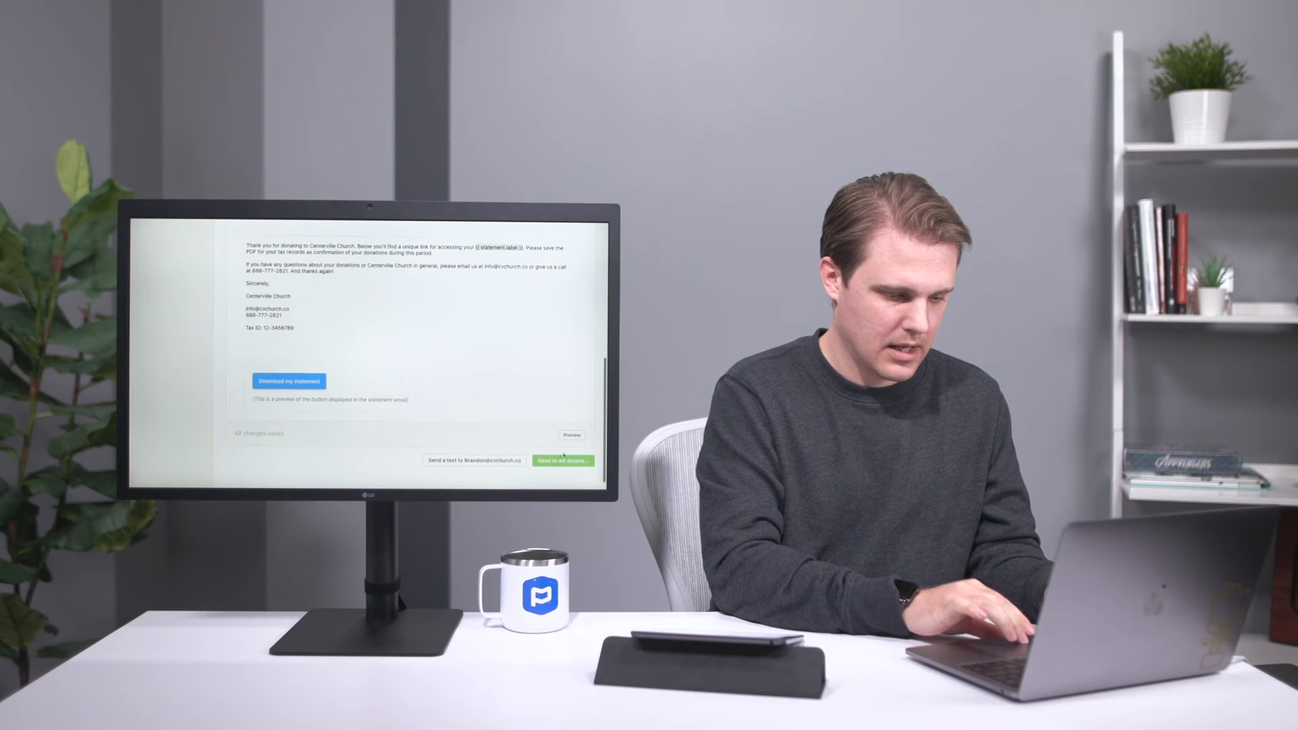
pyautogui.click(562, 462)
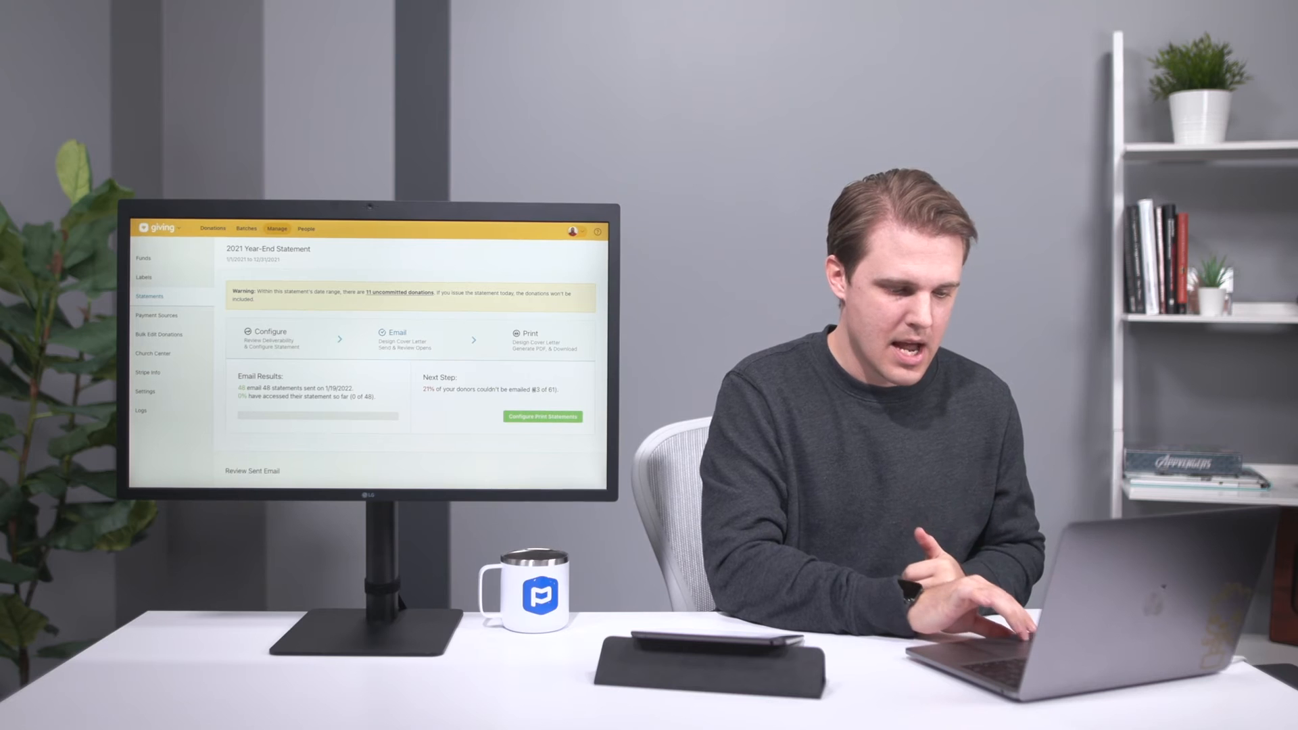
# Step: Configure print statements to include emailed donors even if they have viewed it
pyautogui.click(543, 417)
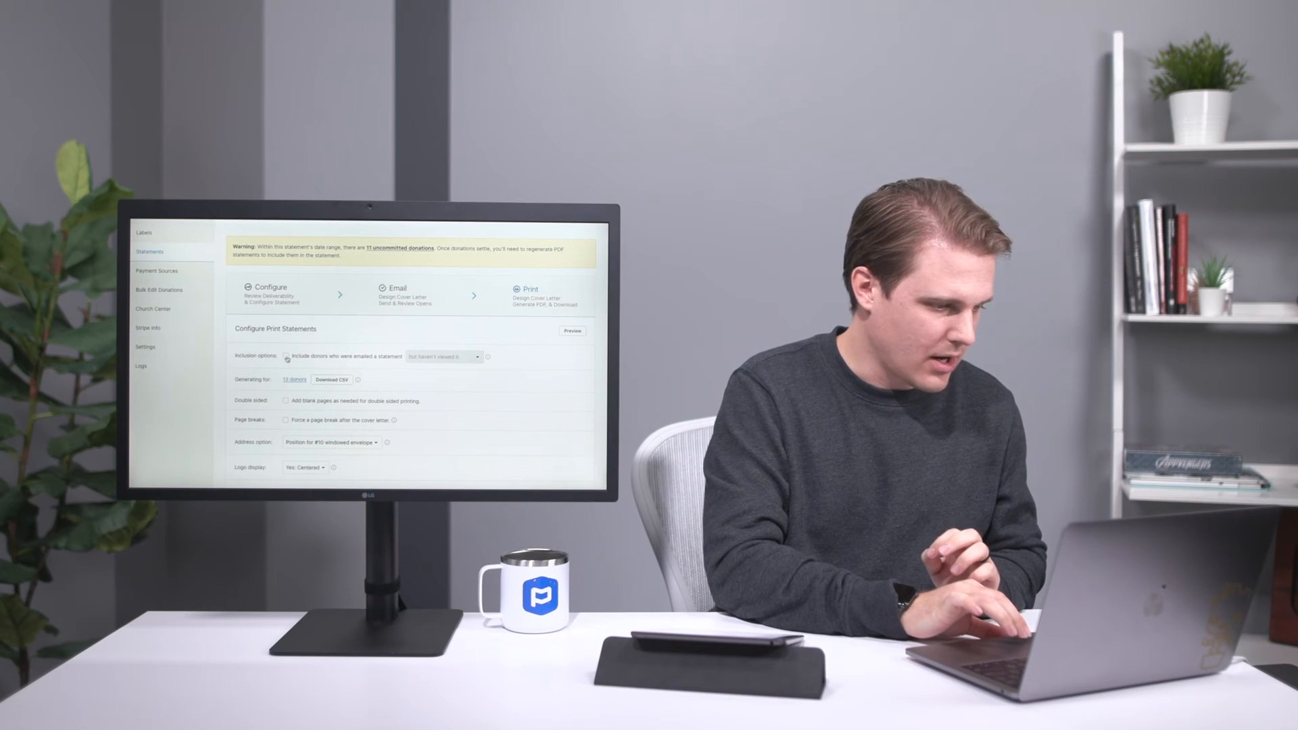
pyautogui.click(286, 357)
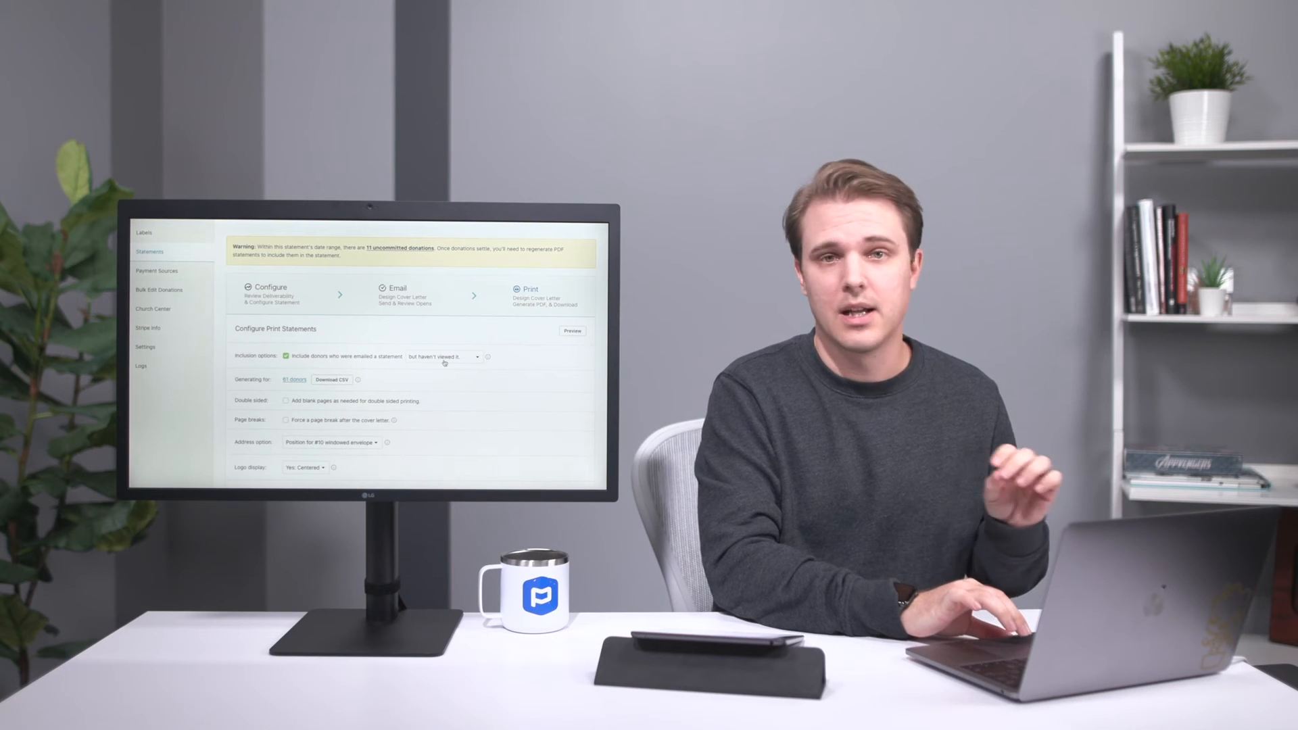
pyautogui.click(443, 357)
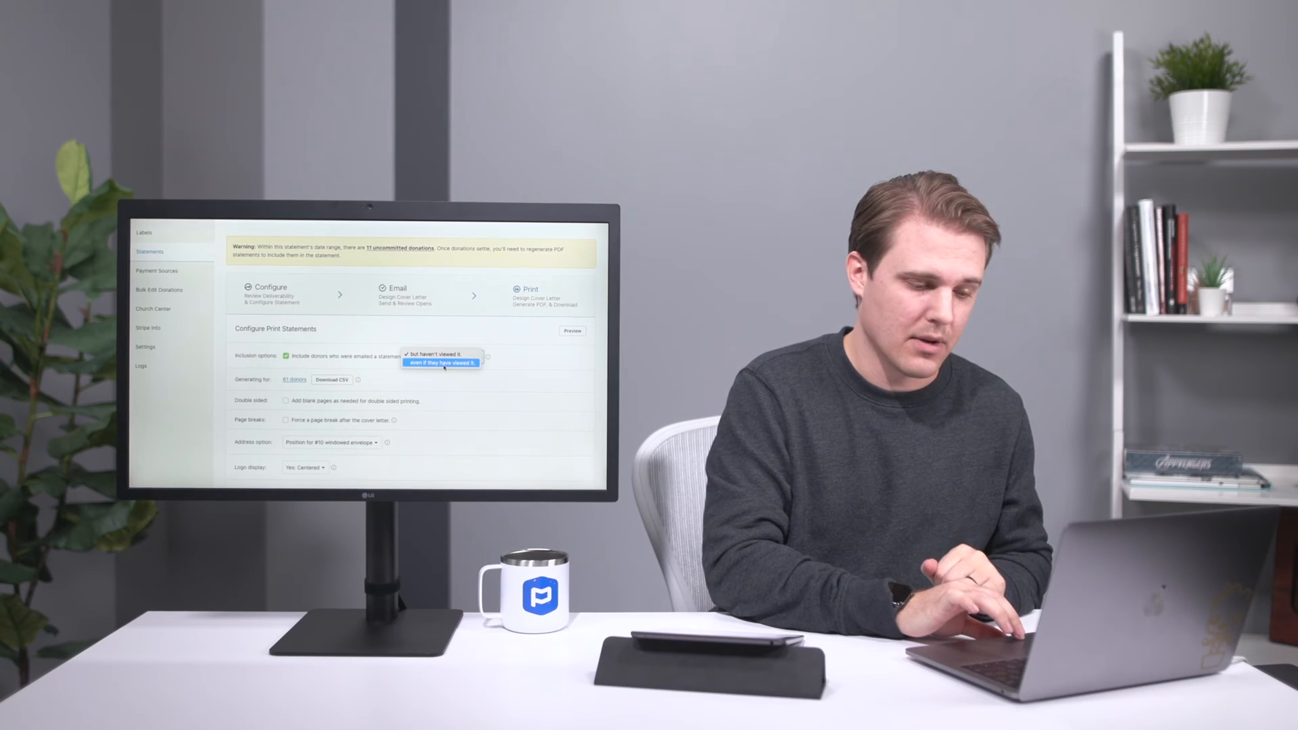
pyautogui.click(441, 363)
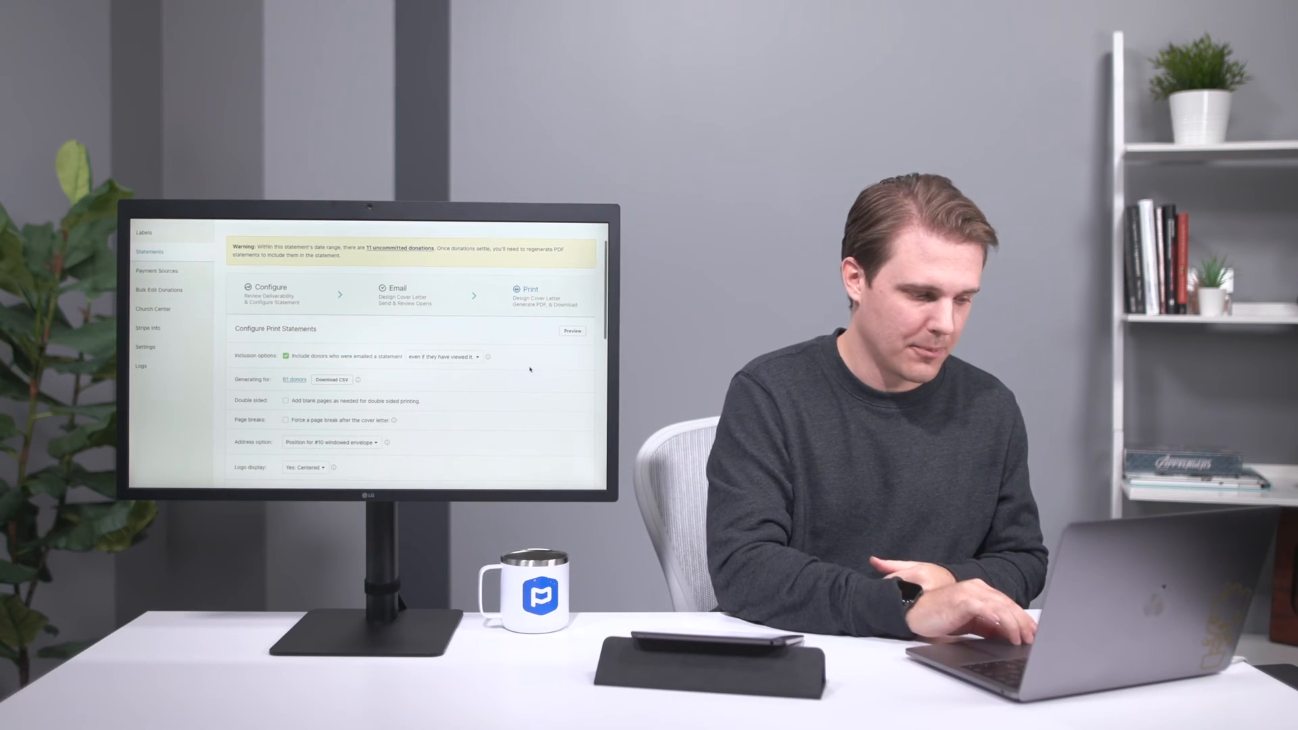
pyautogui.scroll(-3)
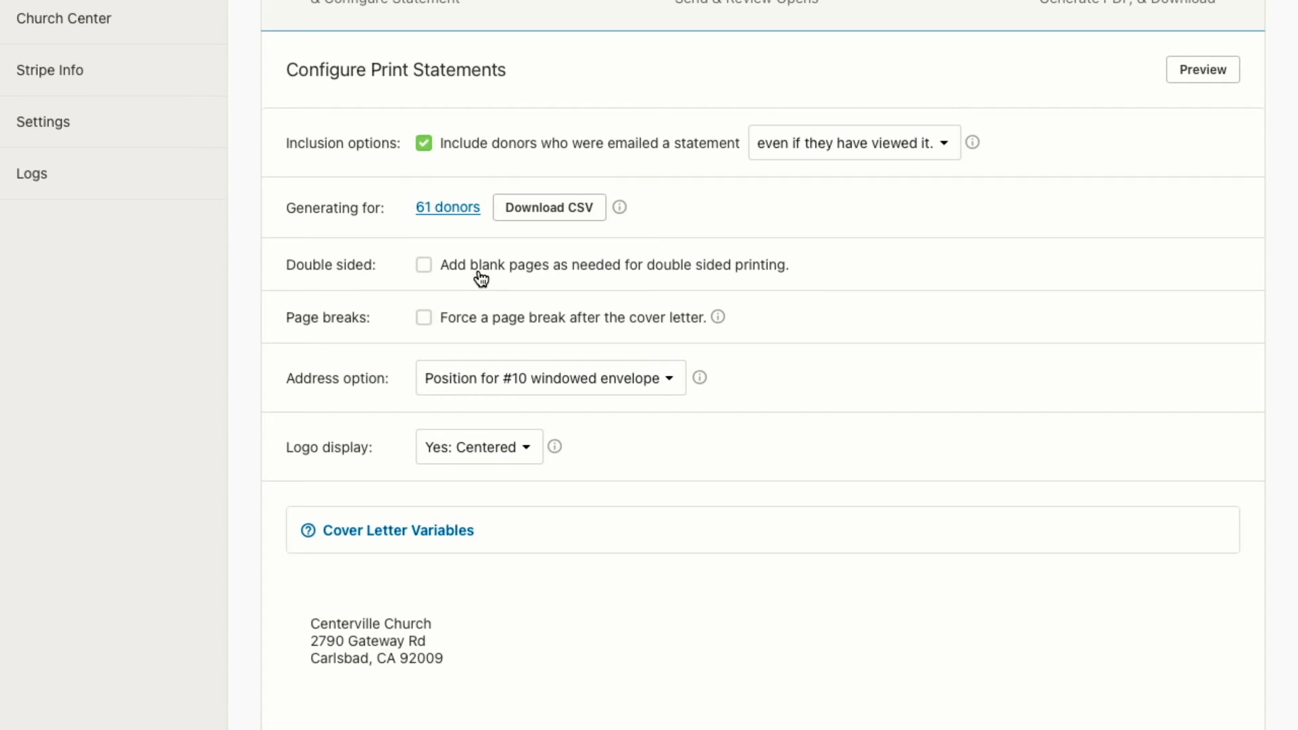
pyautogui.moveTo(424, 318)
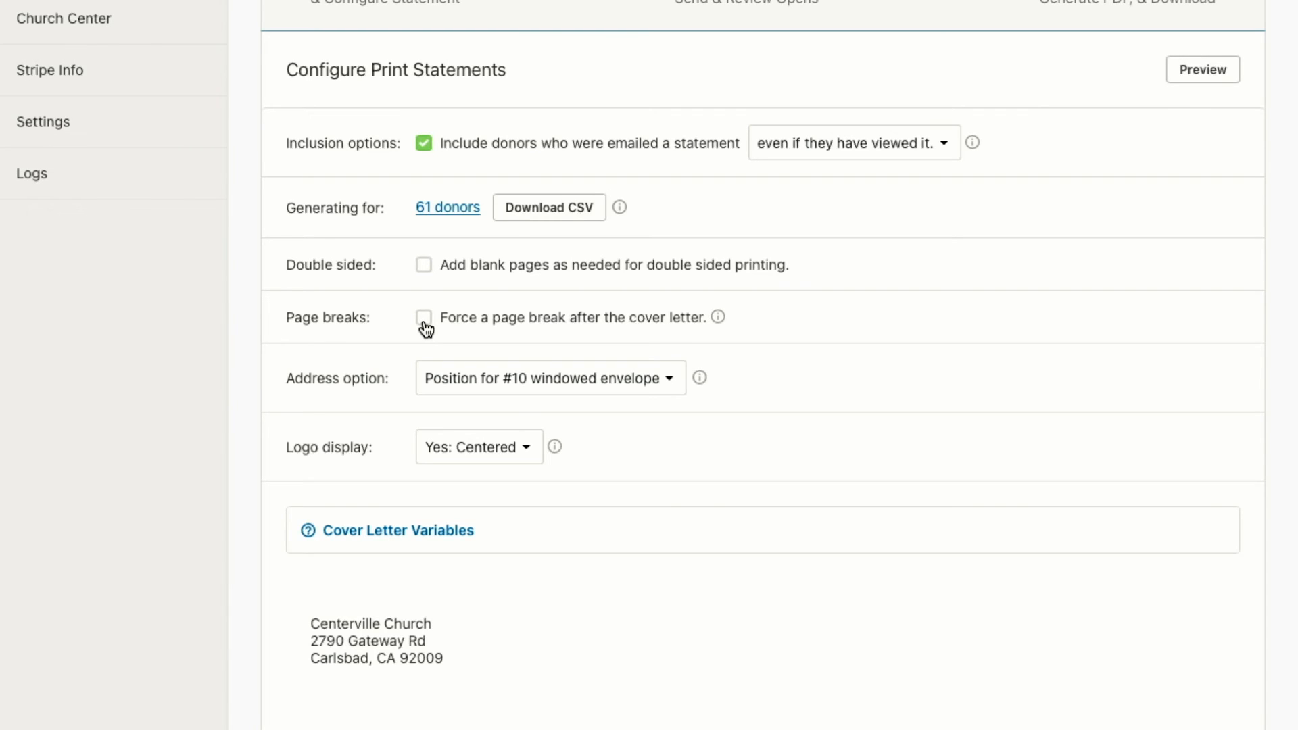
pyautogui.moveTo(501, 381)
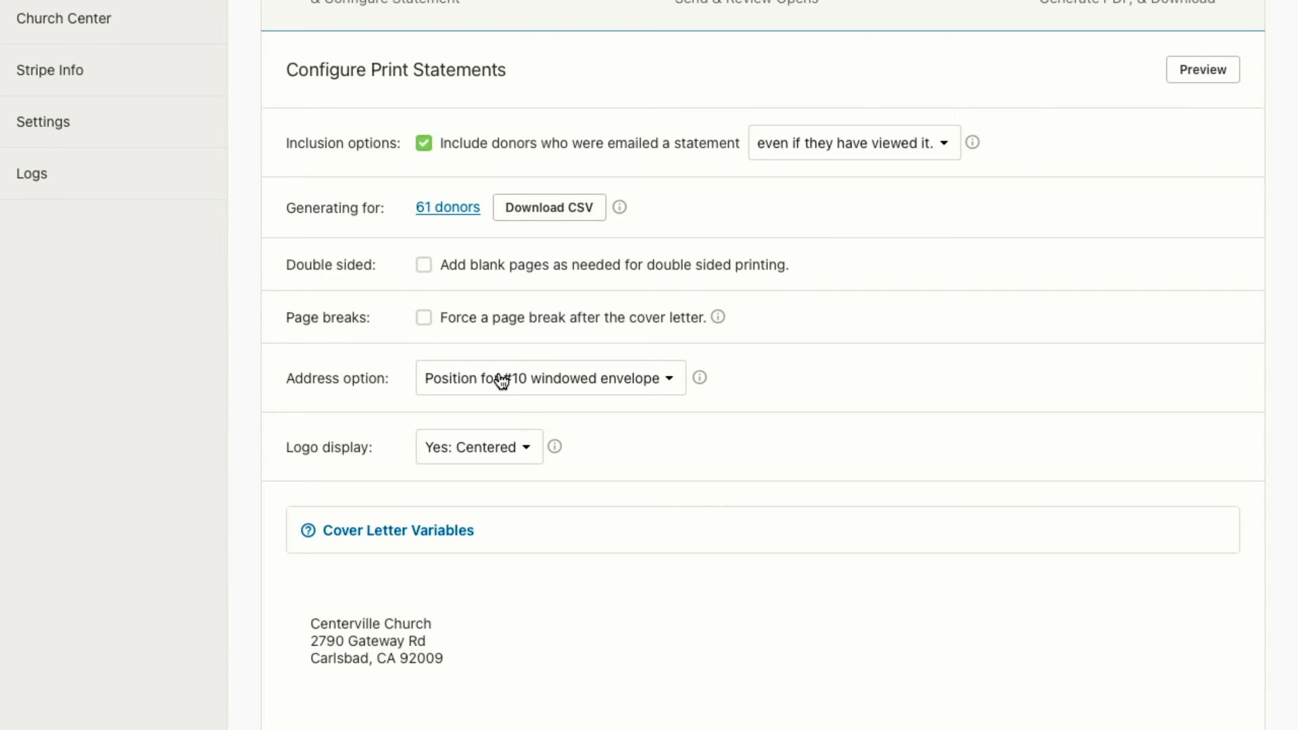
pyautogui.scroll(-3)
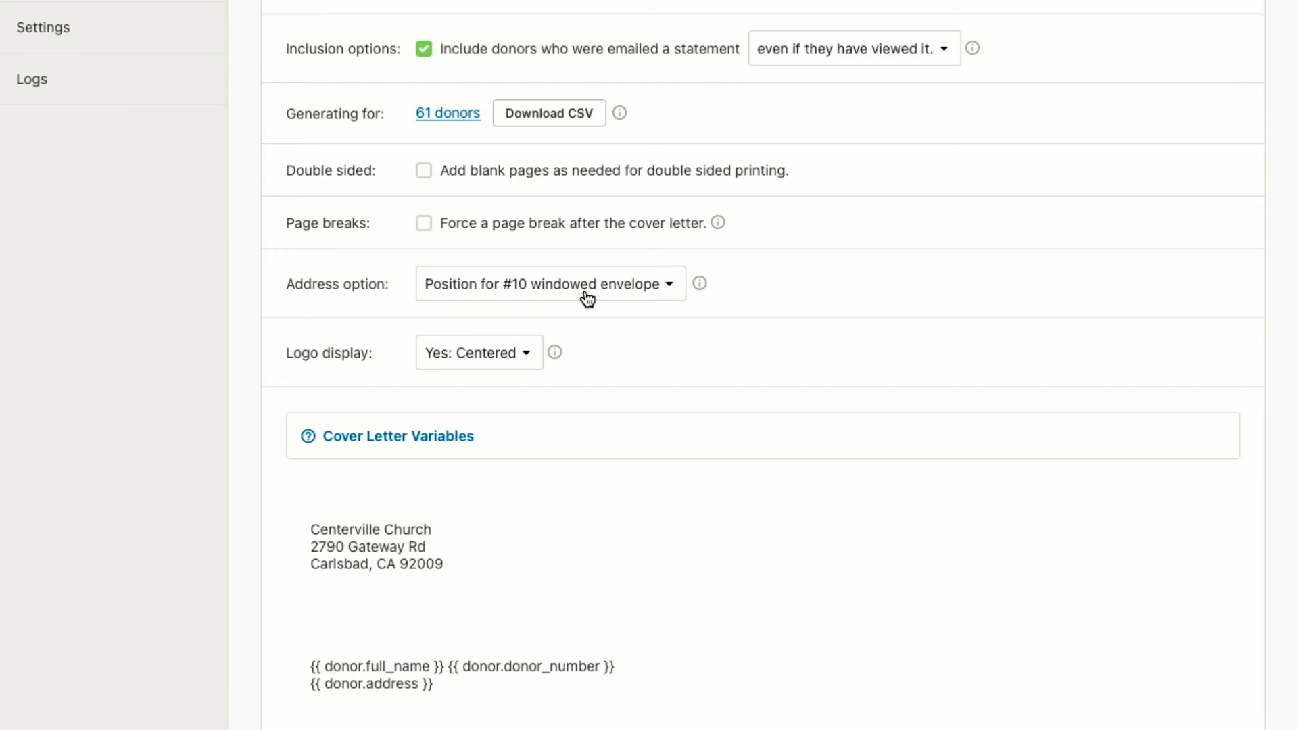
pyautogui.scroll(-3)
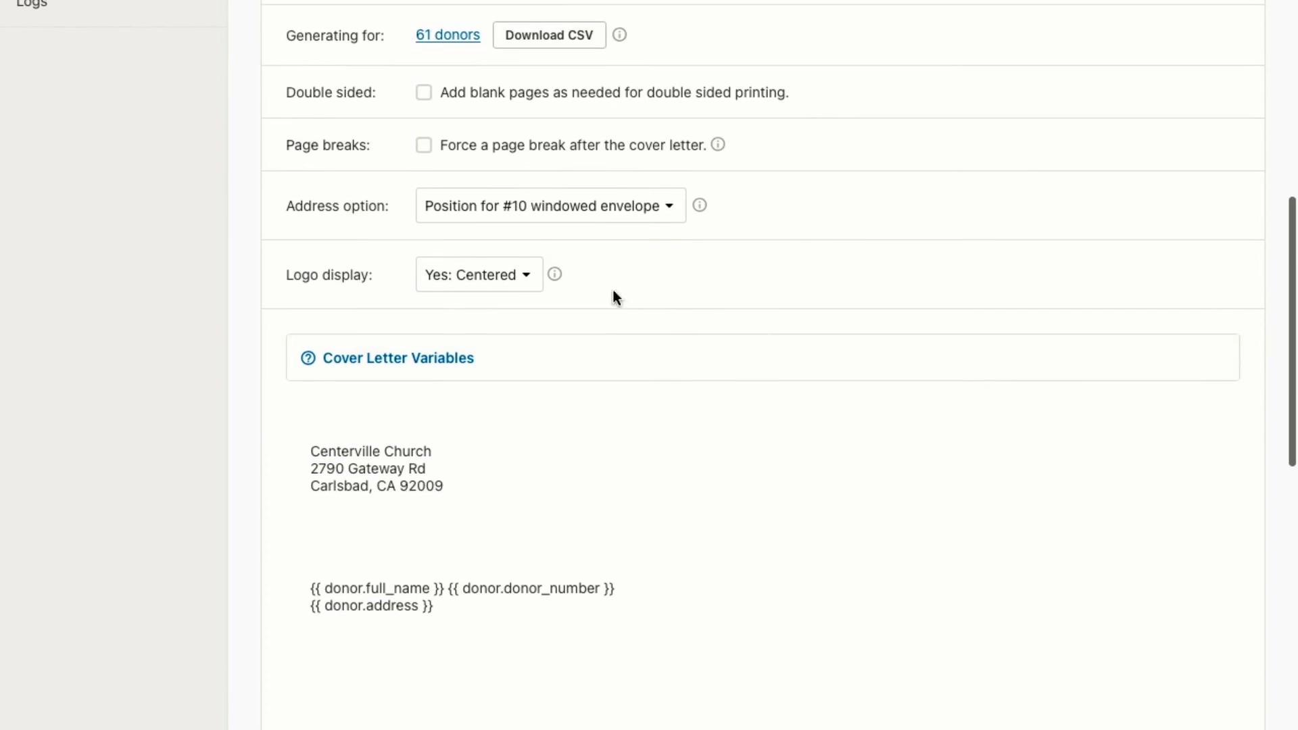
pyautogui.scroll(-3)
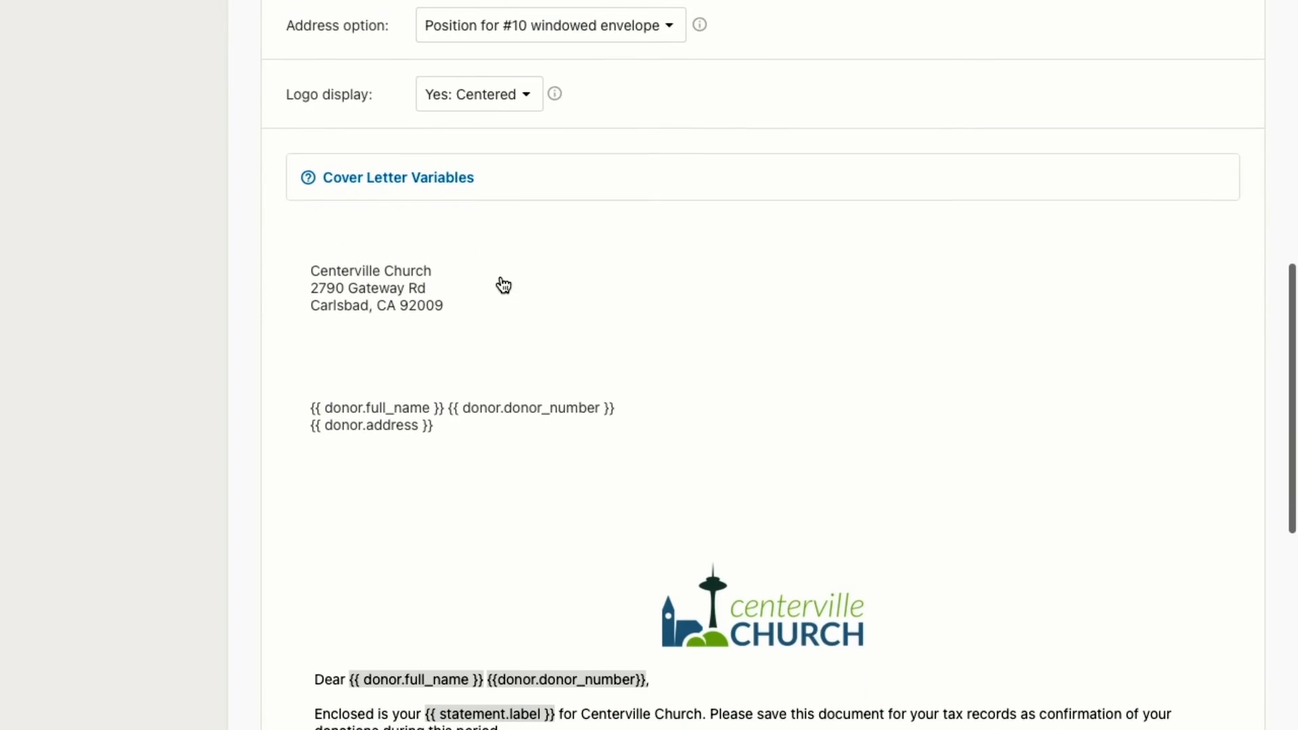
pyautogui.scroll(-3)
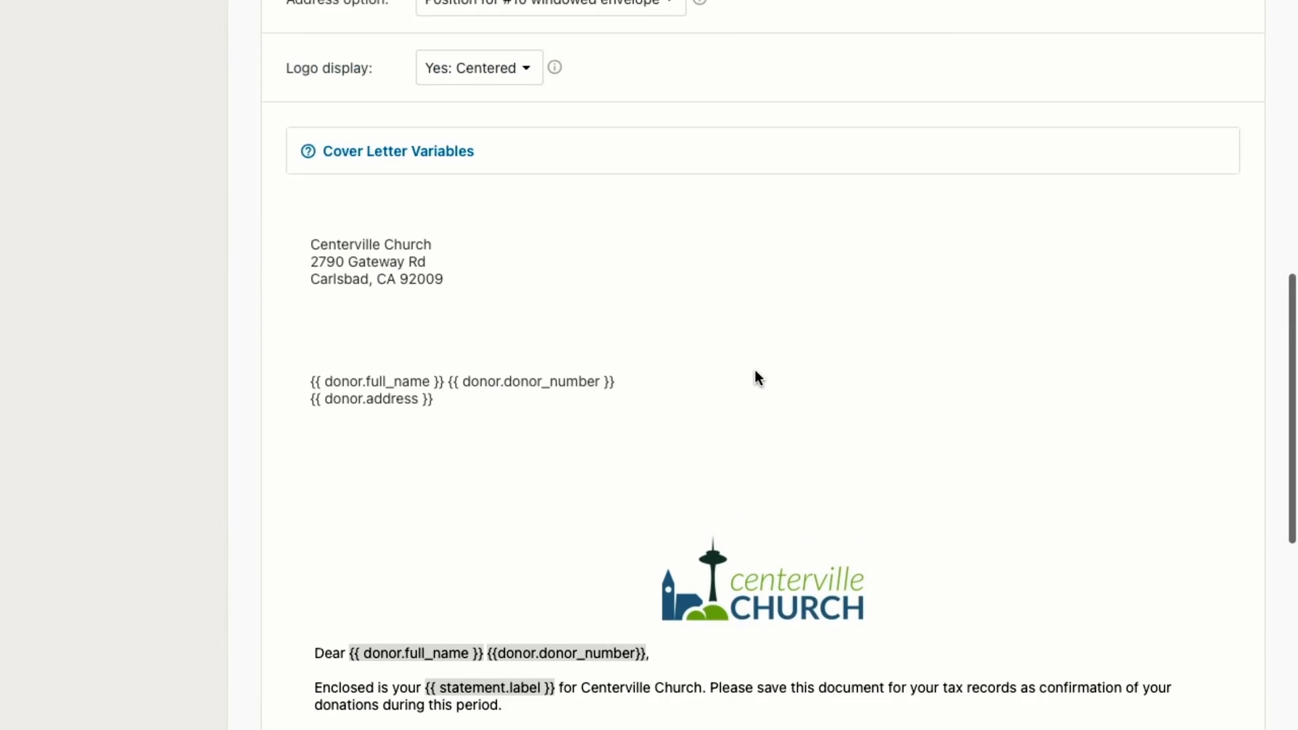
pyautogui.scroll(-3)
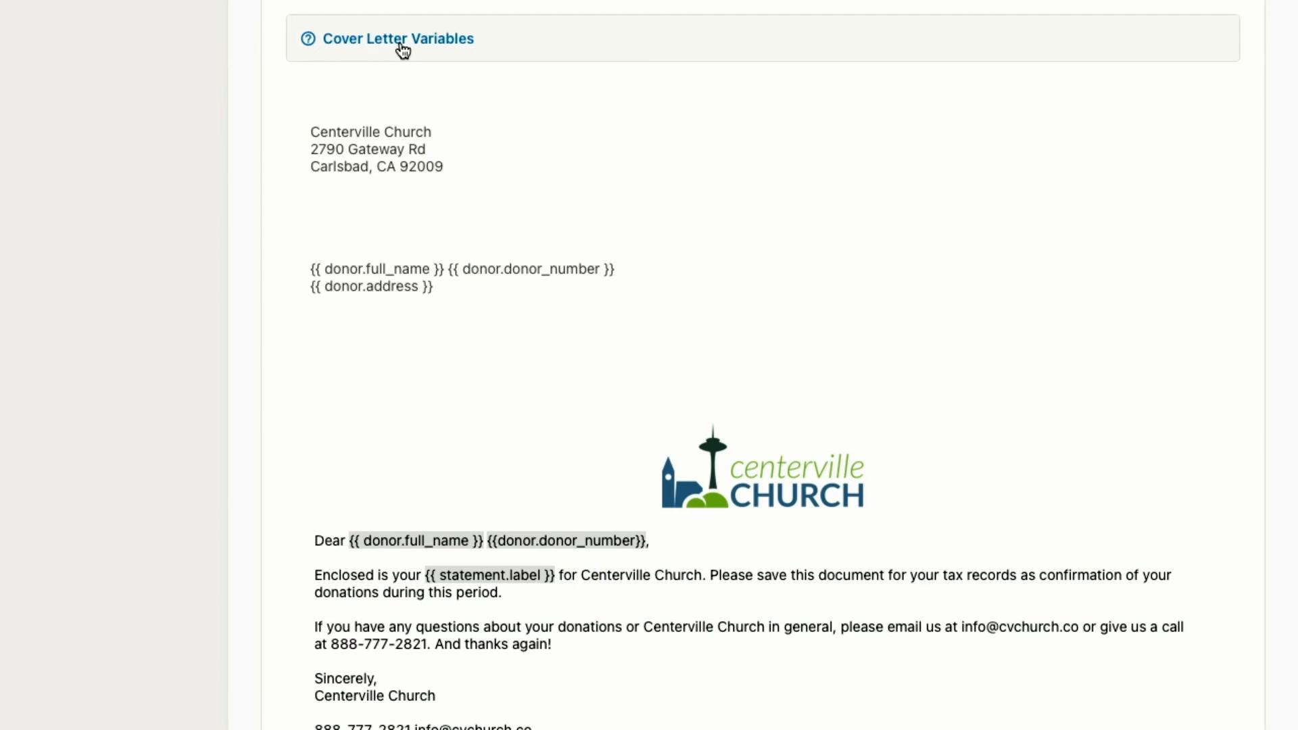
# Step: Expand the Cover Letter Variables reference list
pyautogui.click(398, 37)
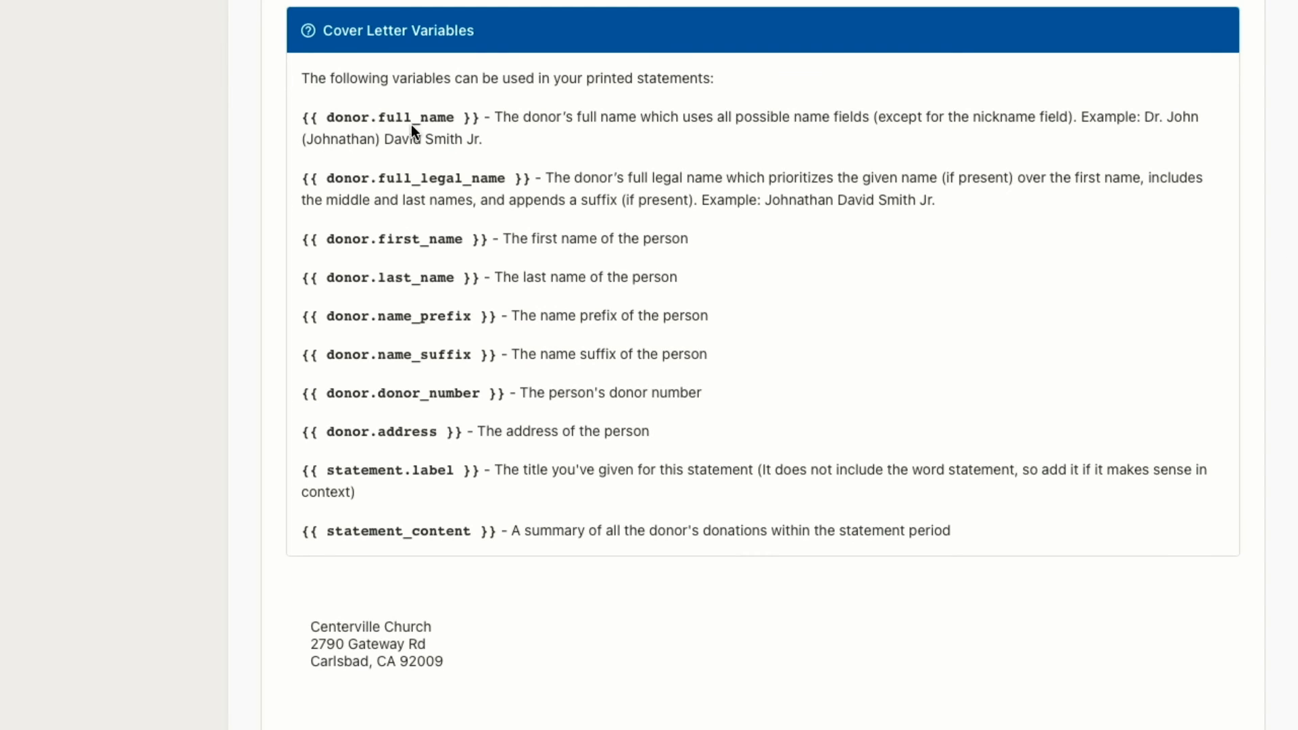
pyautogui.moveTo(370, 192)
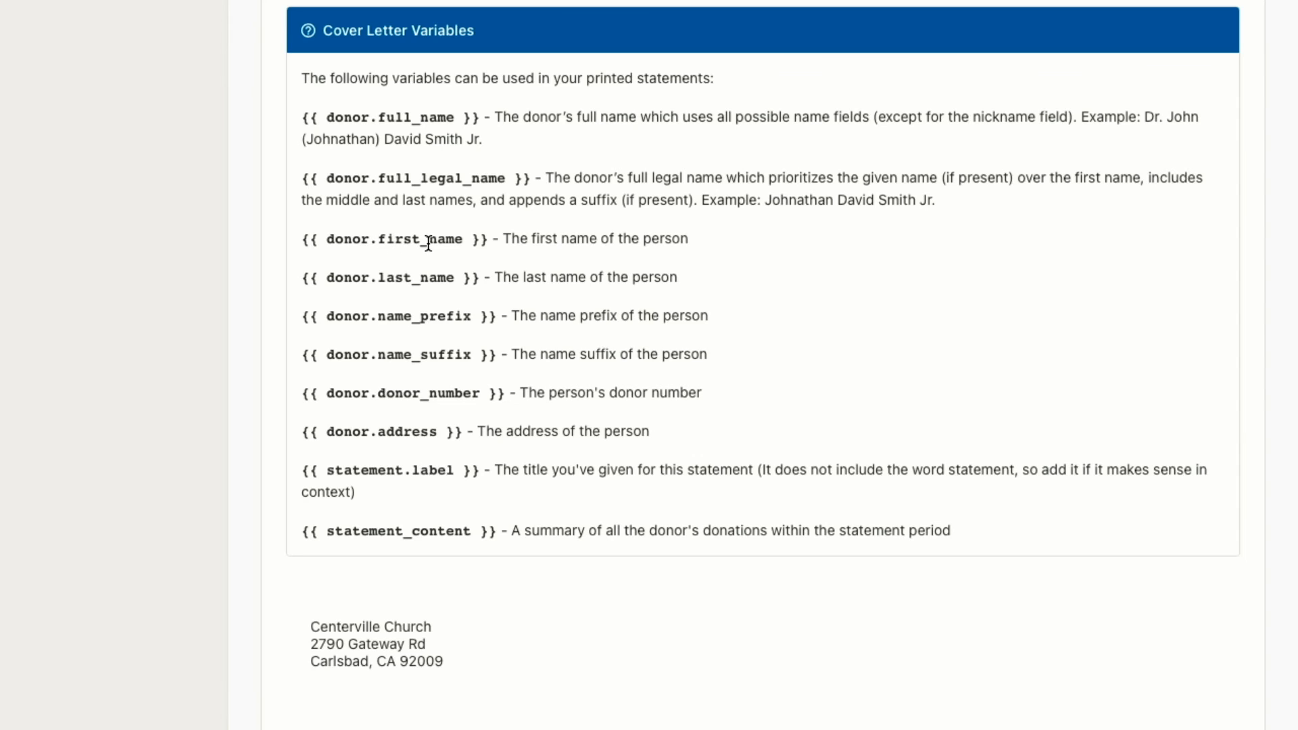
pyautogui.moveTo(399, 277)
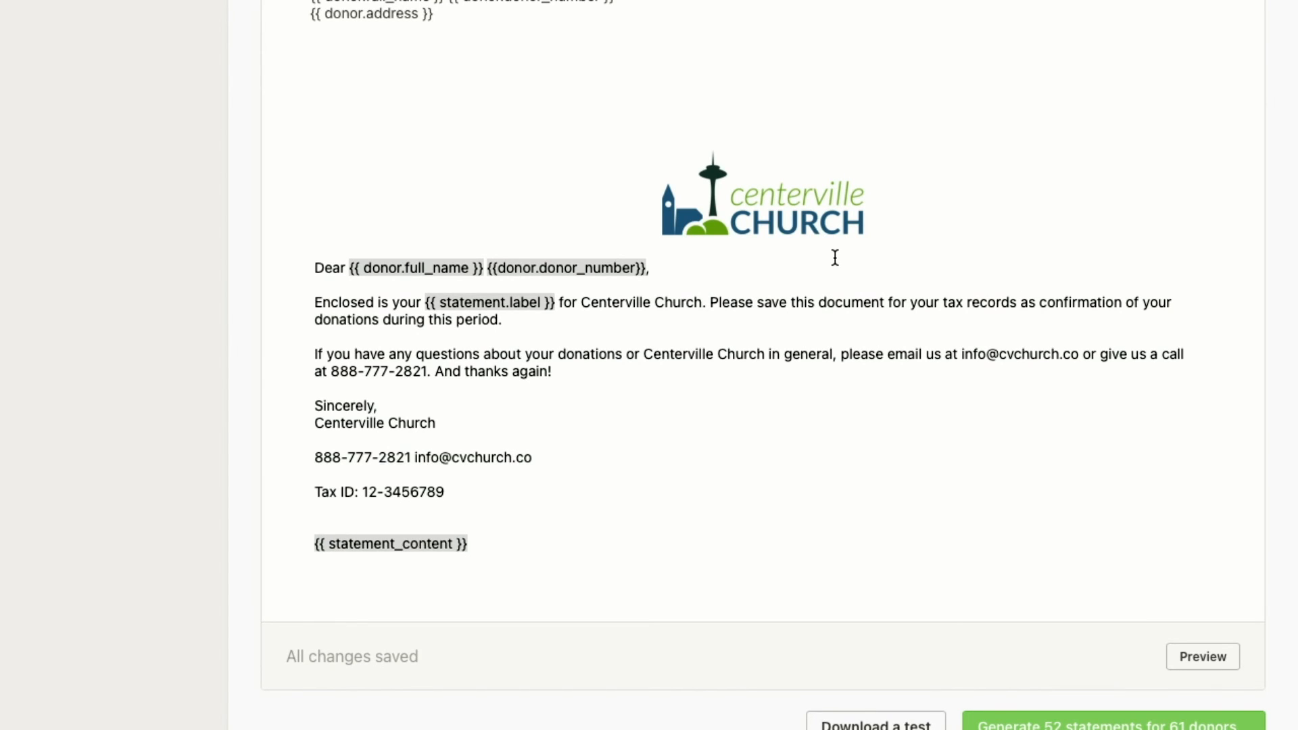
# Step: Generate 52 print statements for 61 donors
pyautogui.scroll(-3)
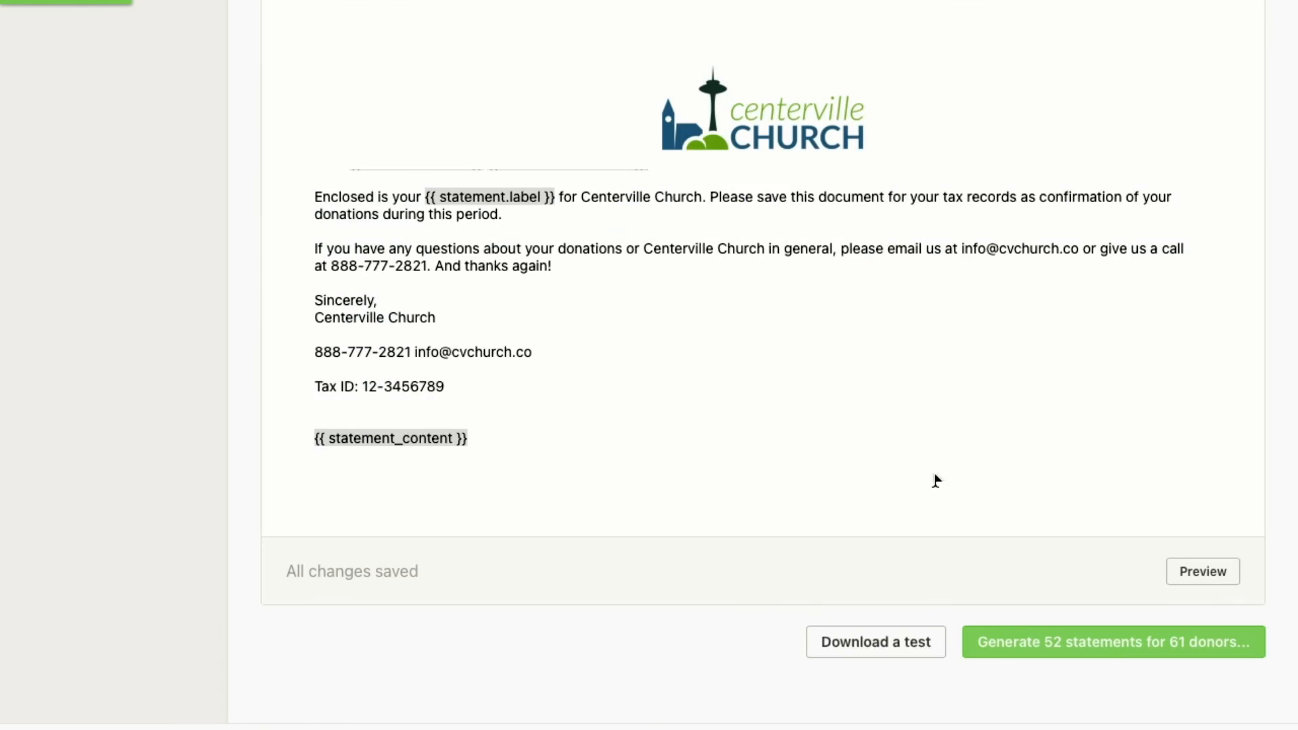
pyautogui.click(1113, 642)
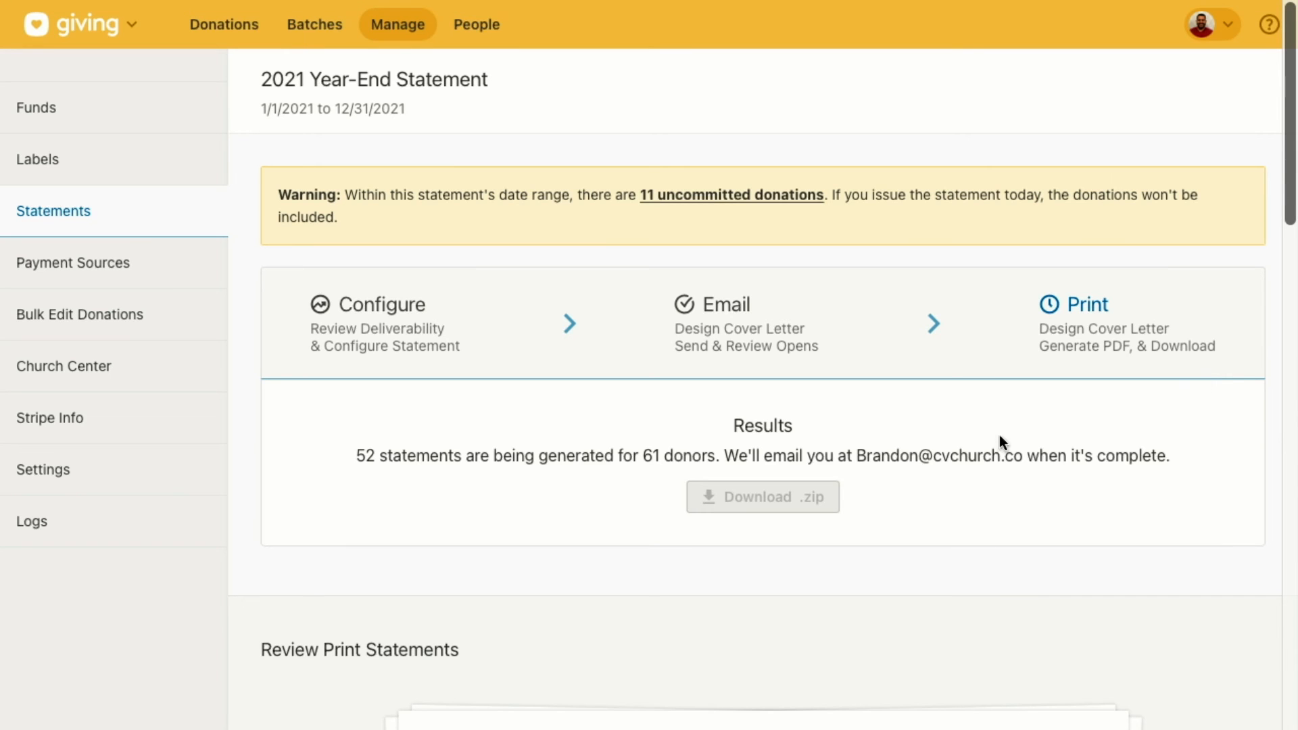